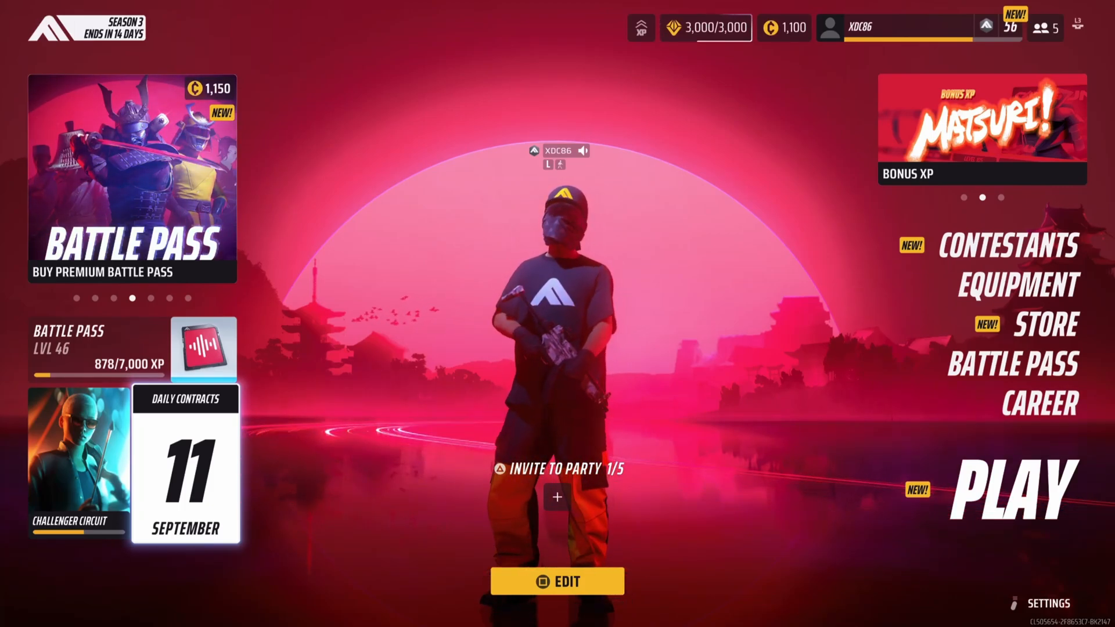
Switch to the browser tab with the VR Expansion Plugin's Advanced Sessions Plugin page
left_click(1011, 485)
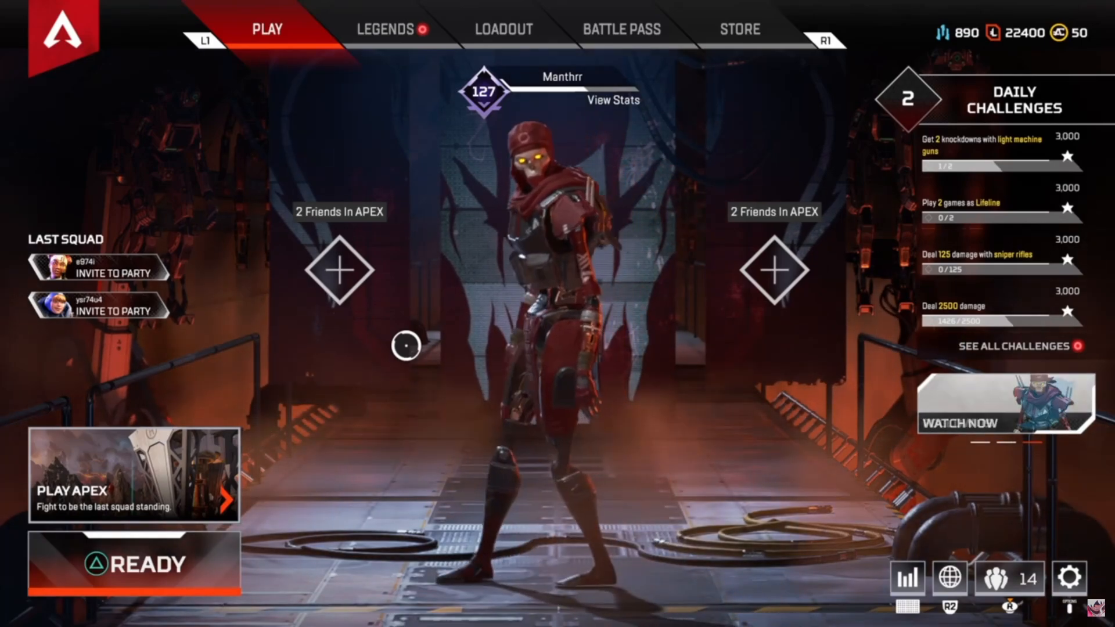
mouse_move(737, 267)
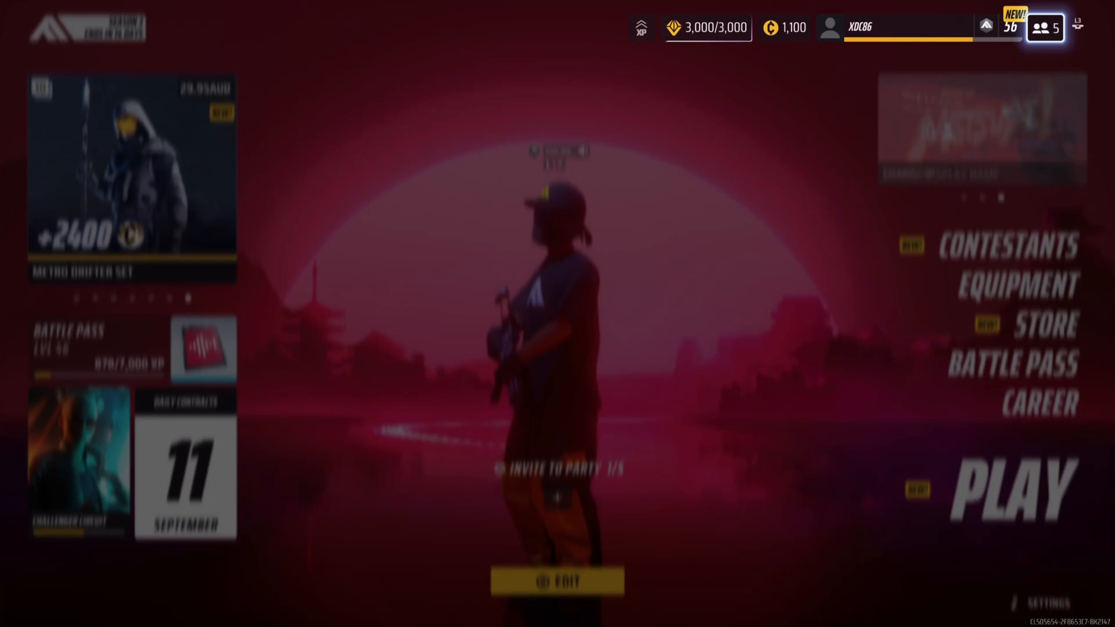
left_click(1045, 28)
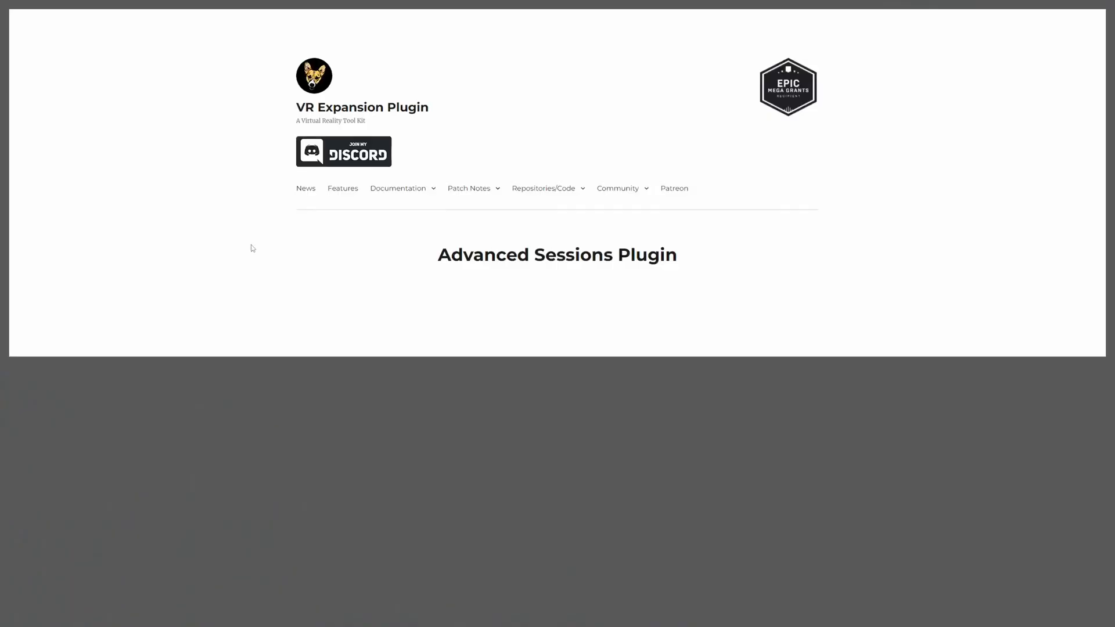
mouse_move(305, 188)
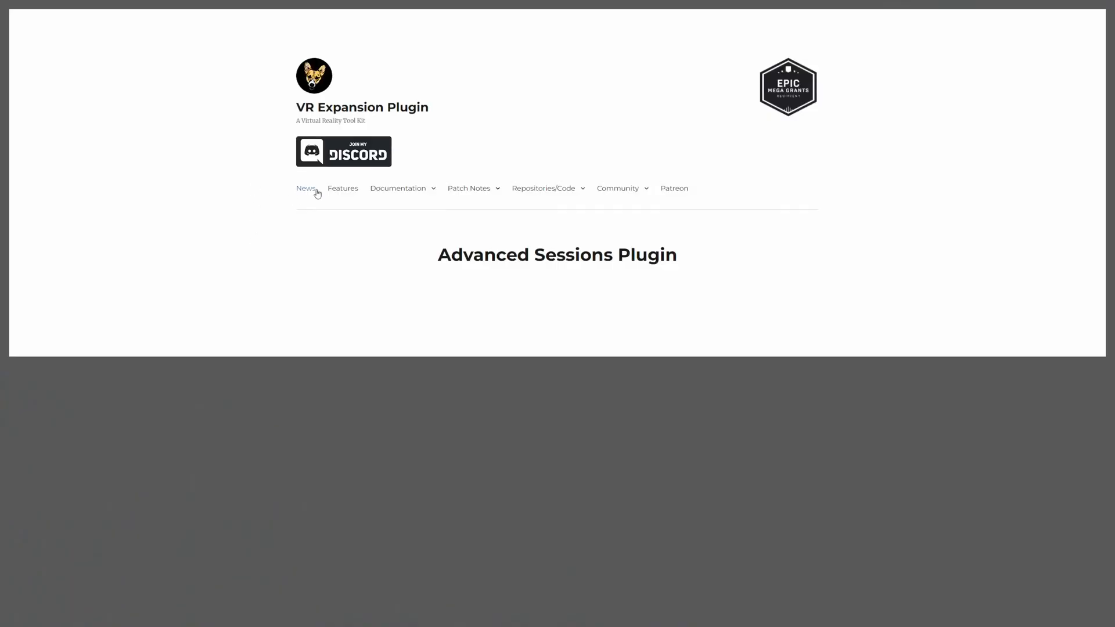
Go to the Advanced Sessions Binaries download page under Repositories/Code
left_click(544, 188)
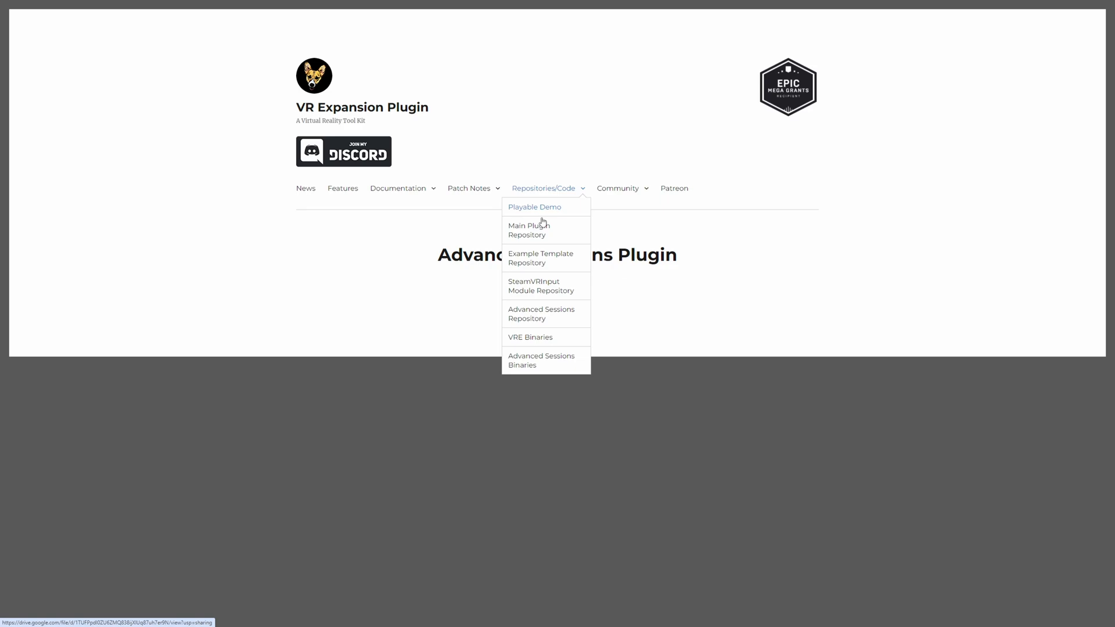
mouse_move(538, 361)
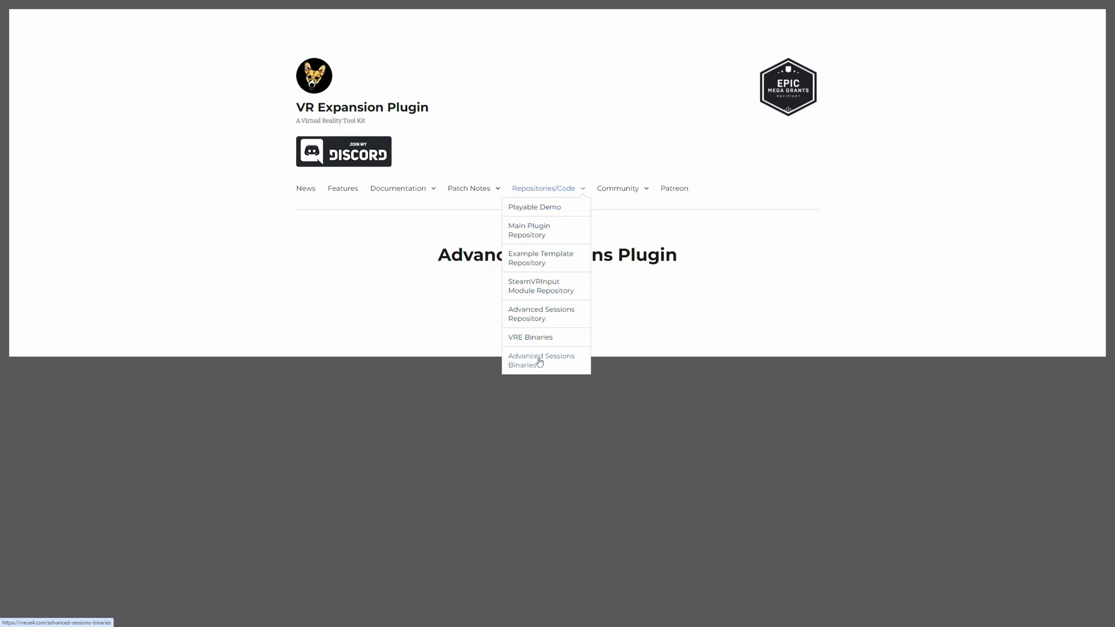
left_click(542, 360)
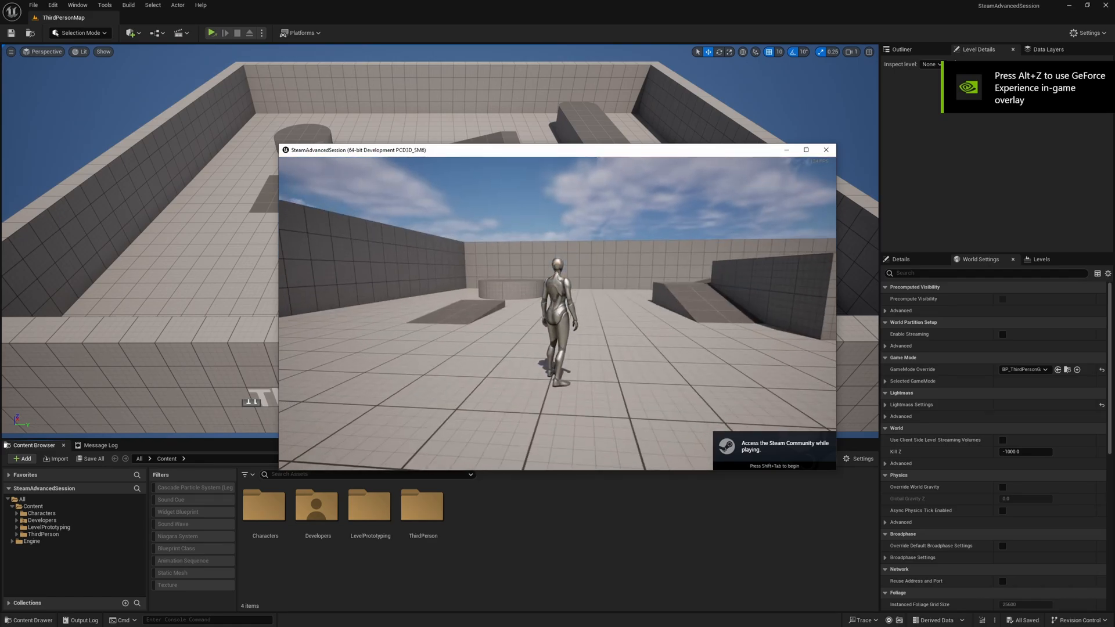
key("shift+tab")
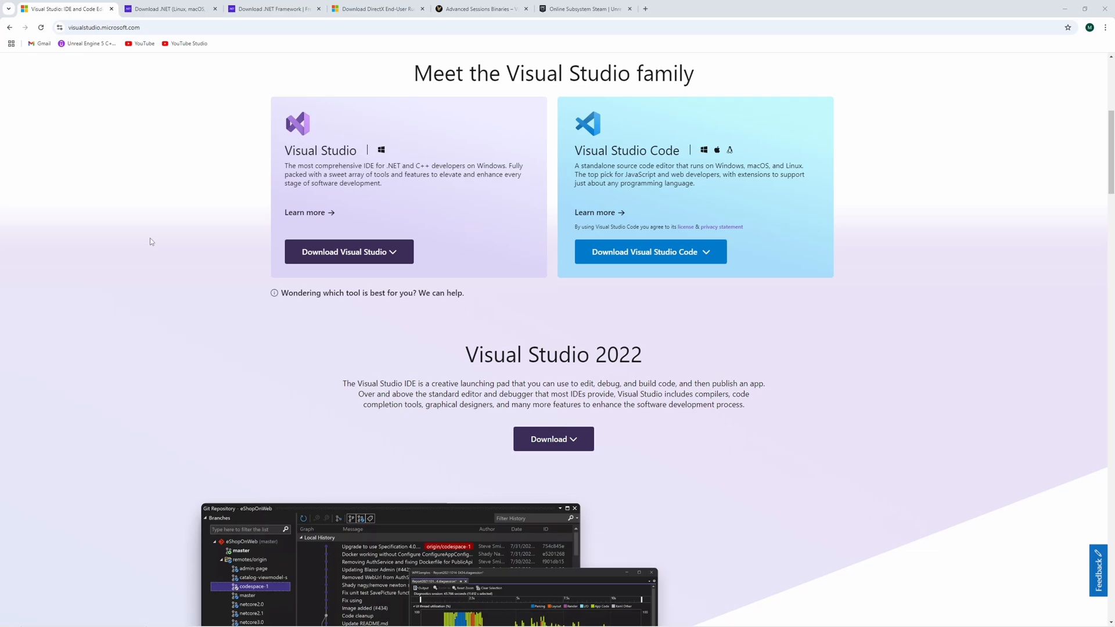
mouse_move(355, 403)
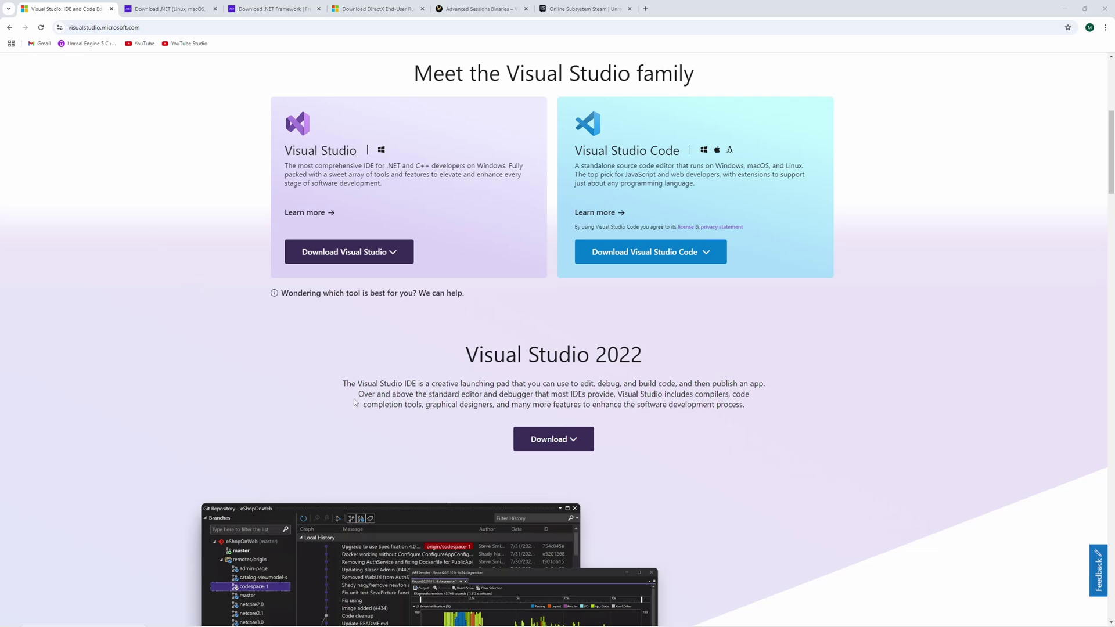
mouse_move(782, 110)
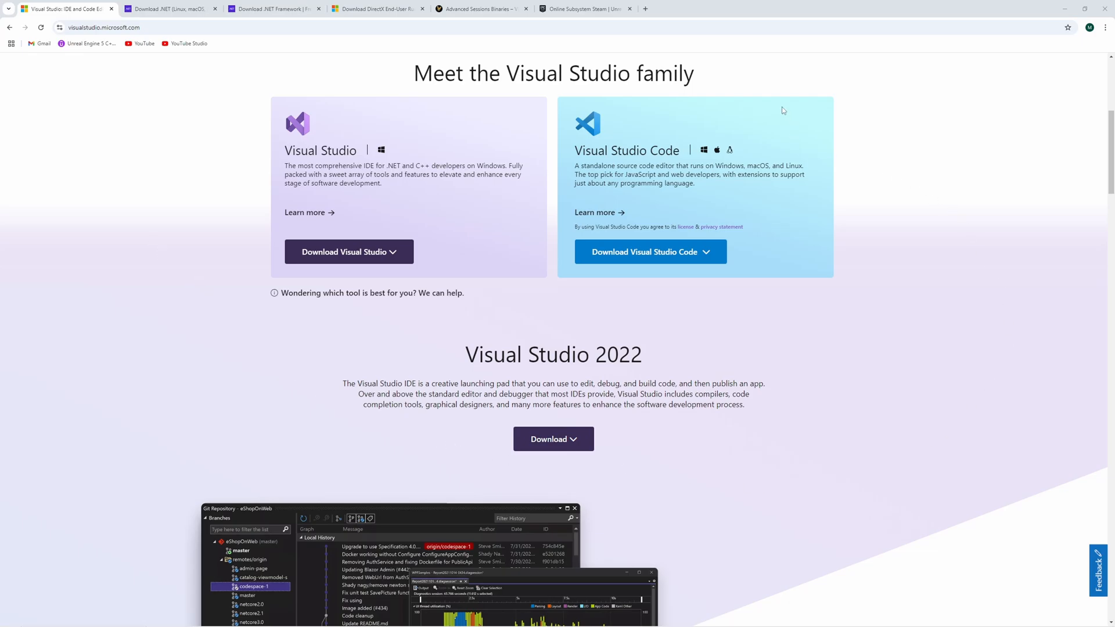
mouse_move(669, 368)
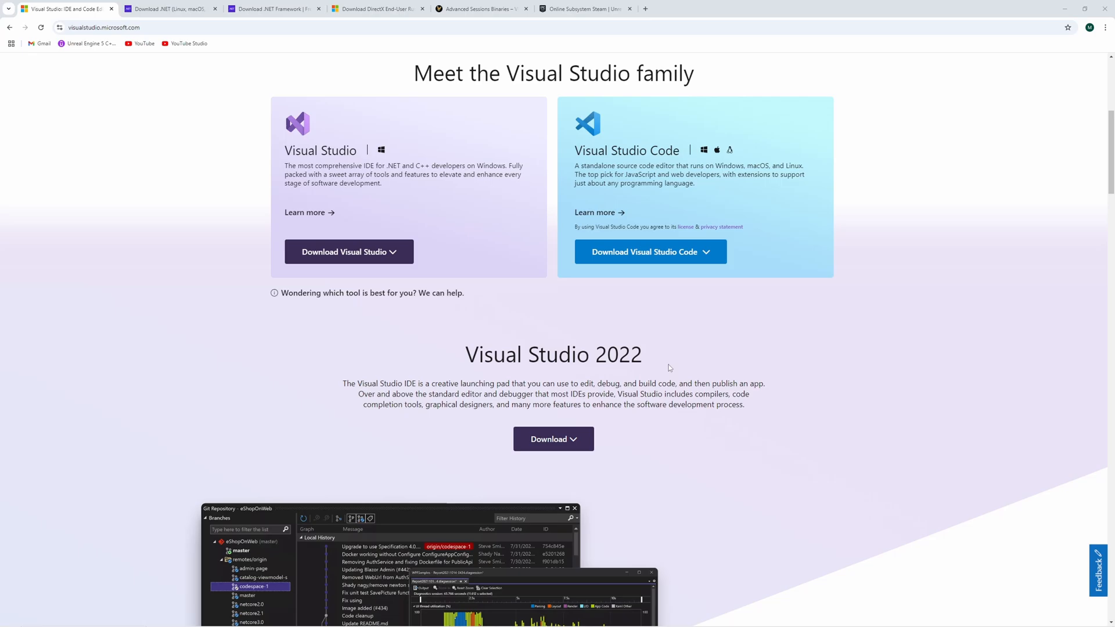
mouse_move(669, 367)
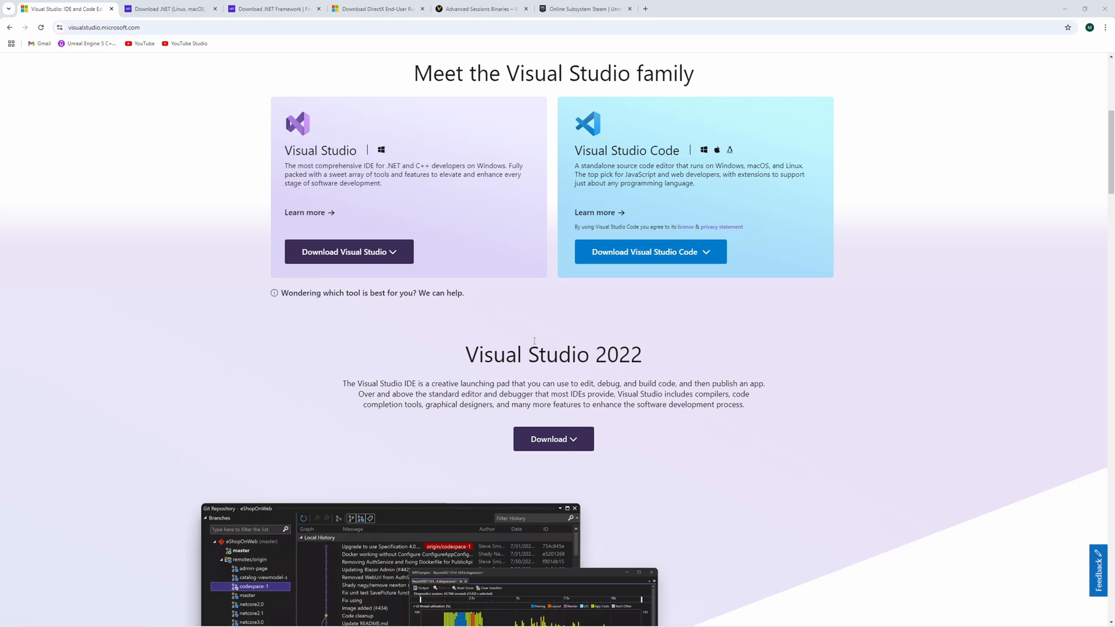
left_click(553, 439)
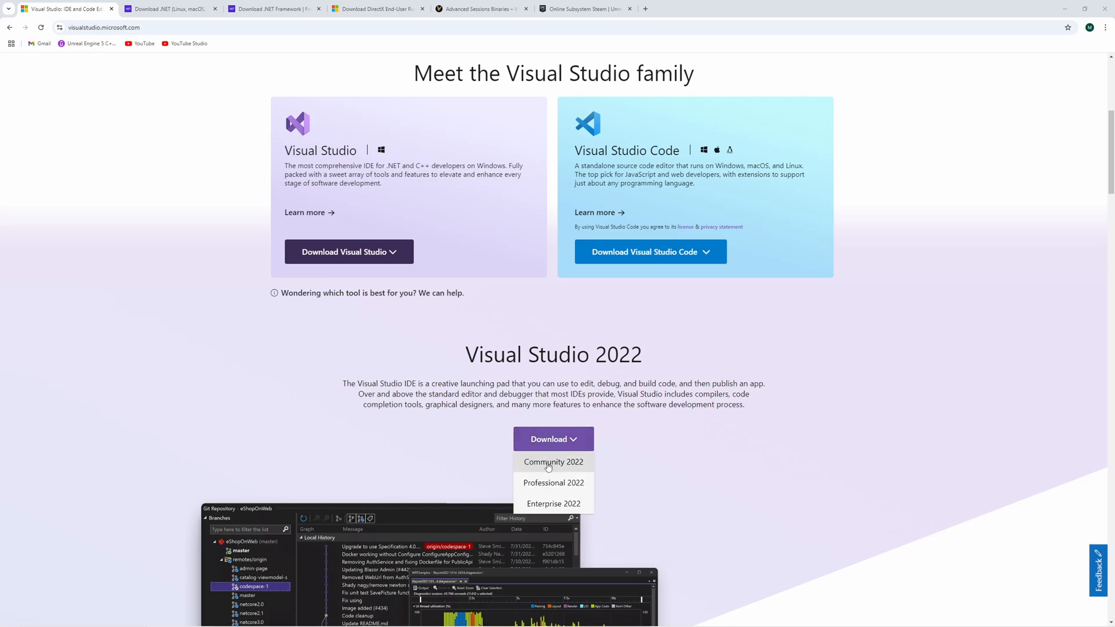
mouse_move(554, 462)
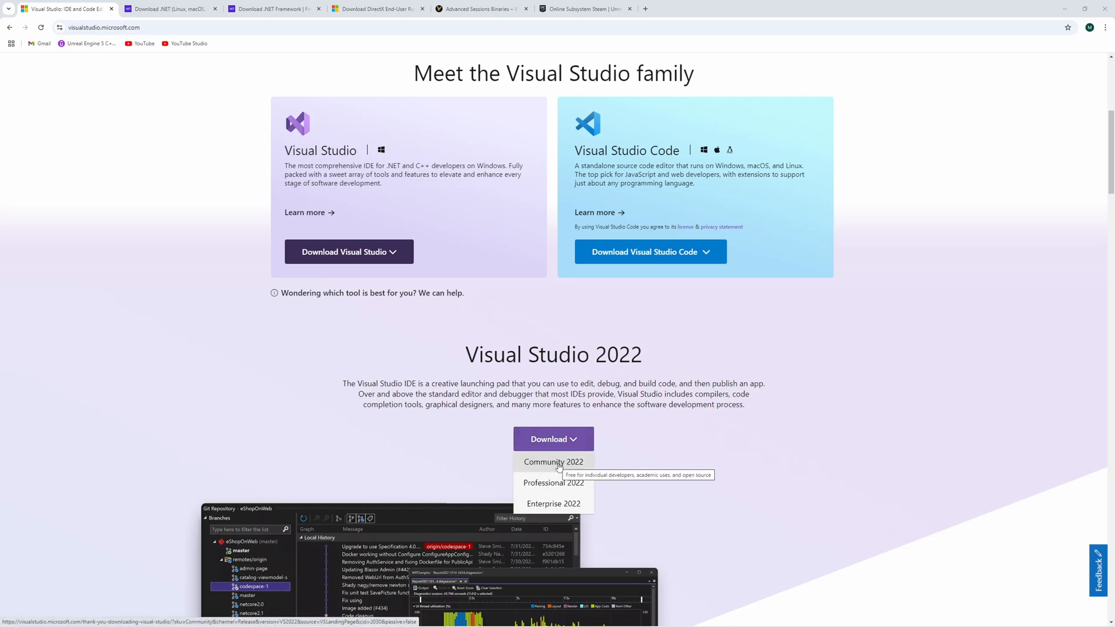
mouse_move(564, 470)
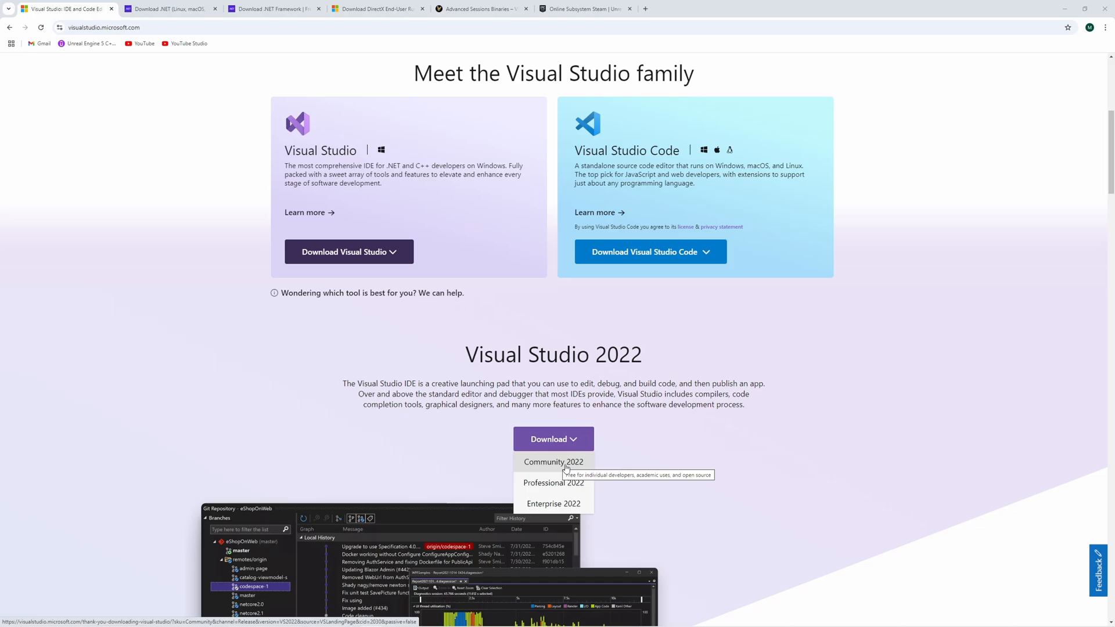
mouse_move(562, 466)
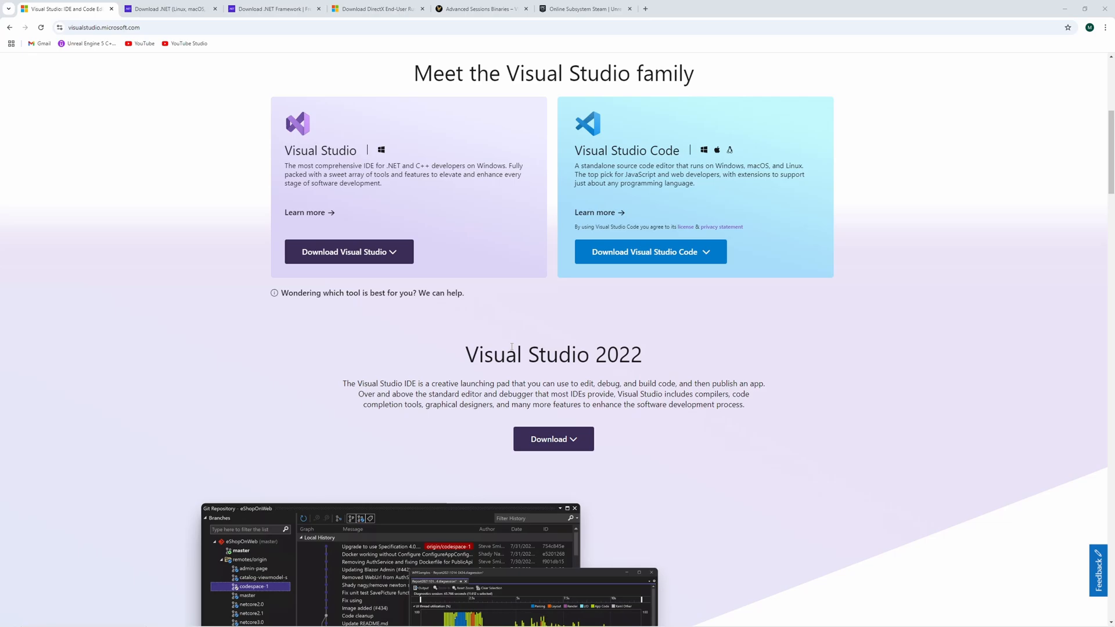
mouse_move(338, 327)
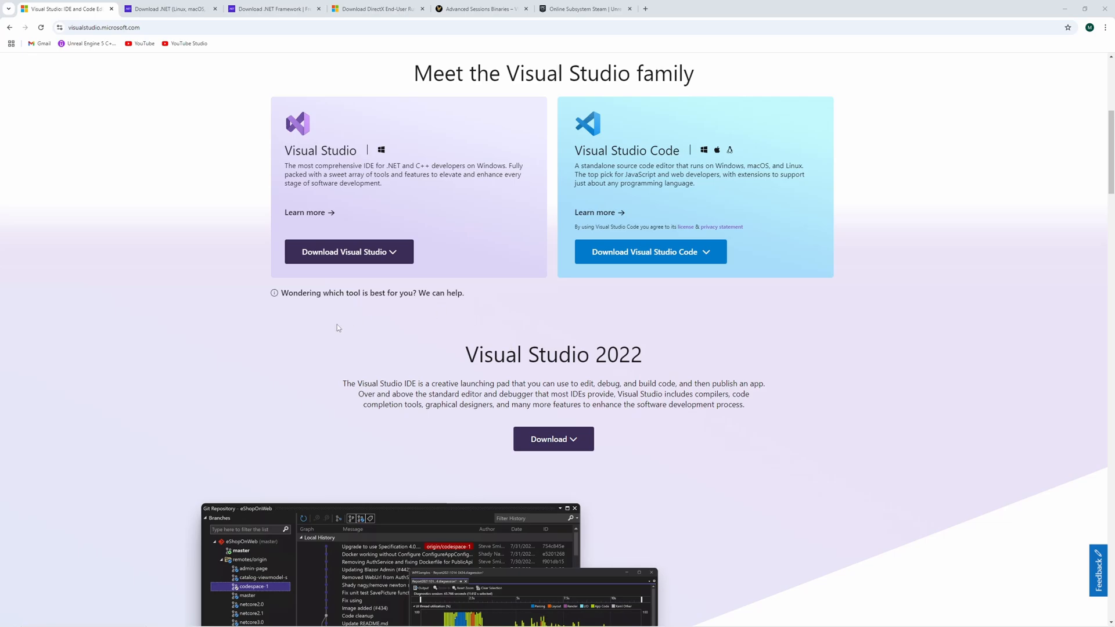
mouse_move(257, 360)
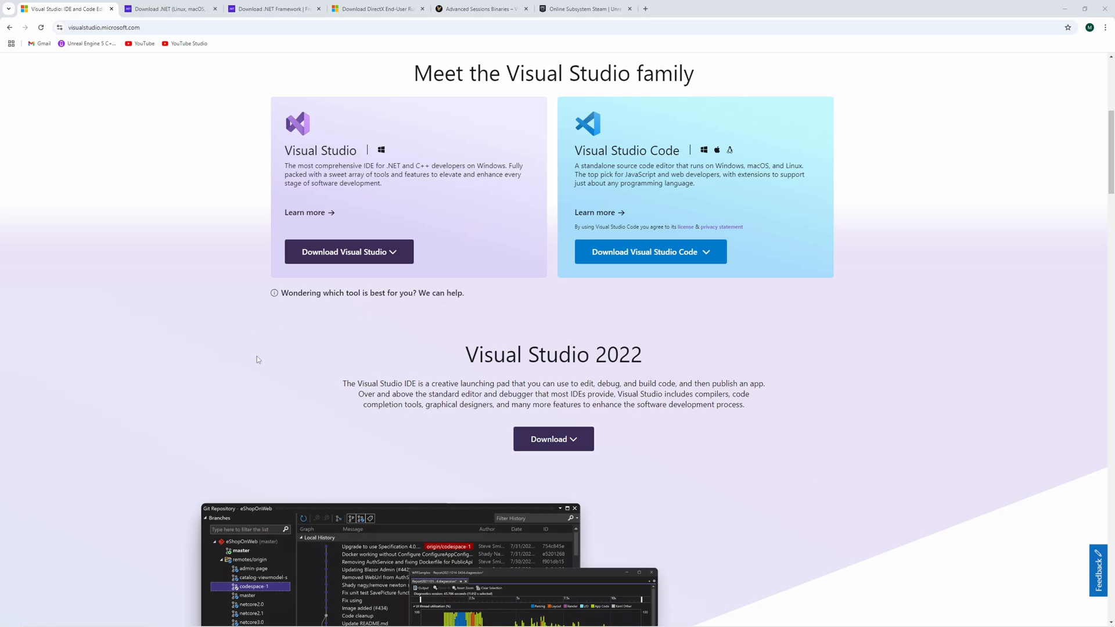
mouse_move(437, 341)
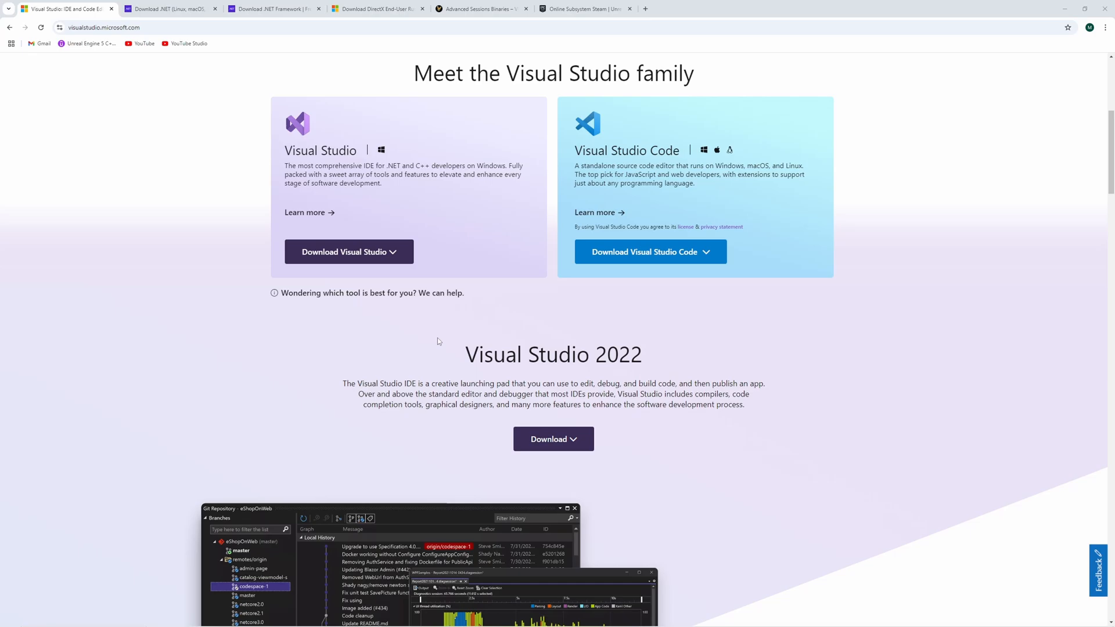
mouse_move(422, 342)
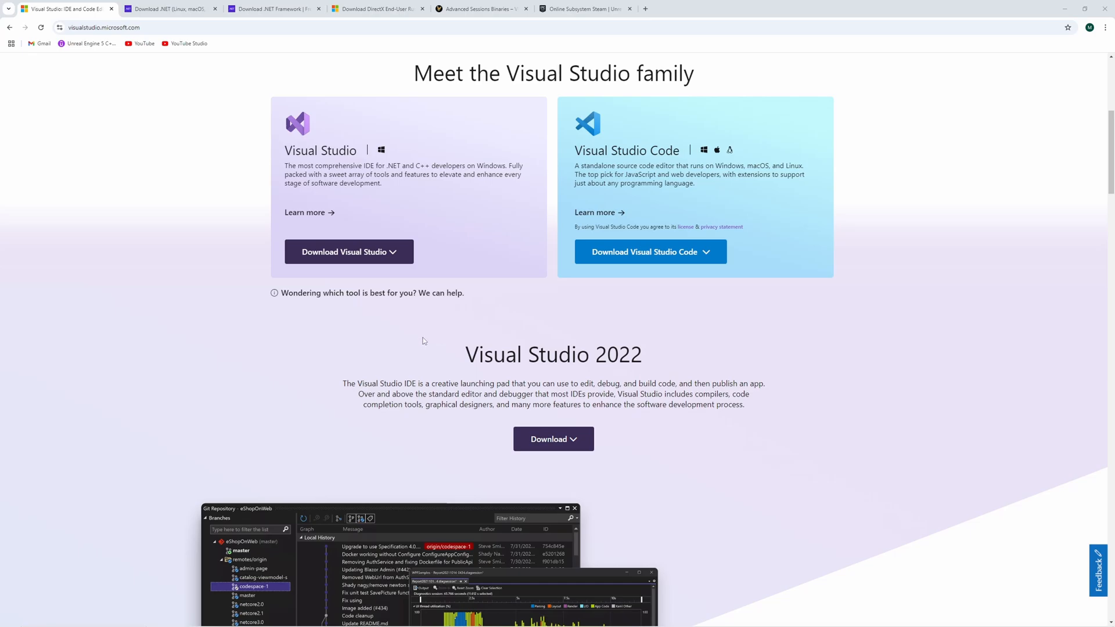
mouse_move(523, 339)
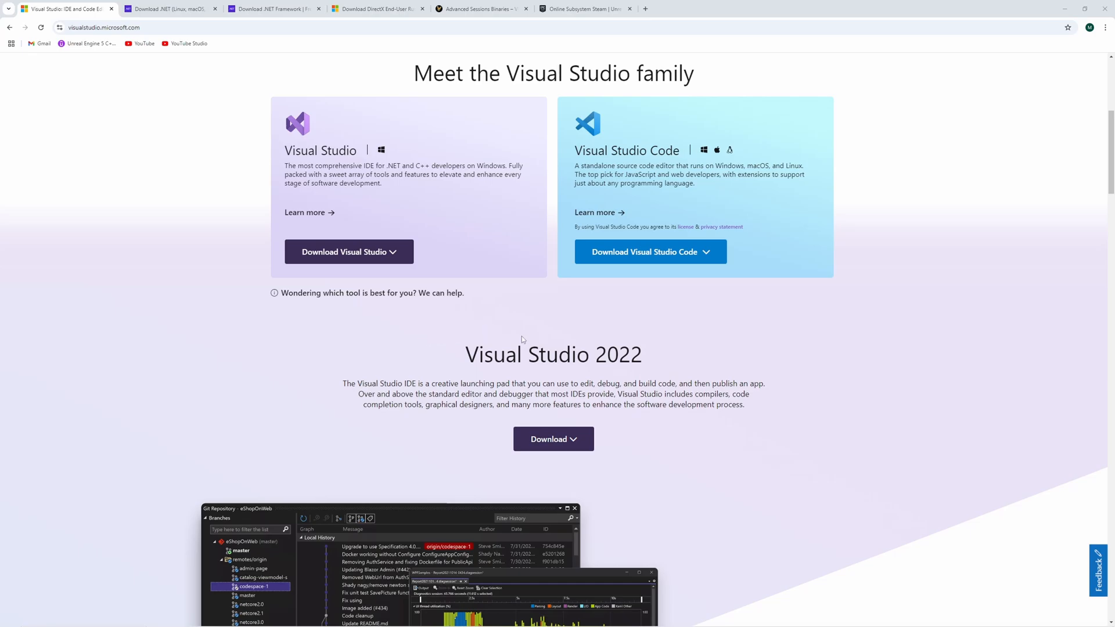
mouse_move(463, 361)
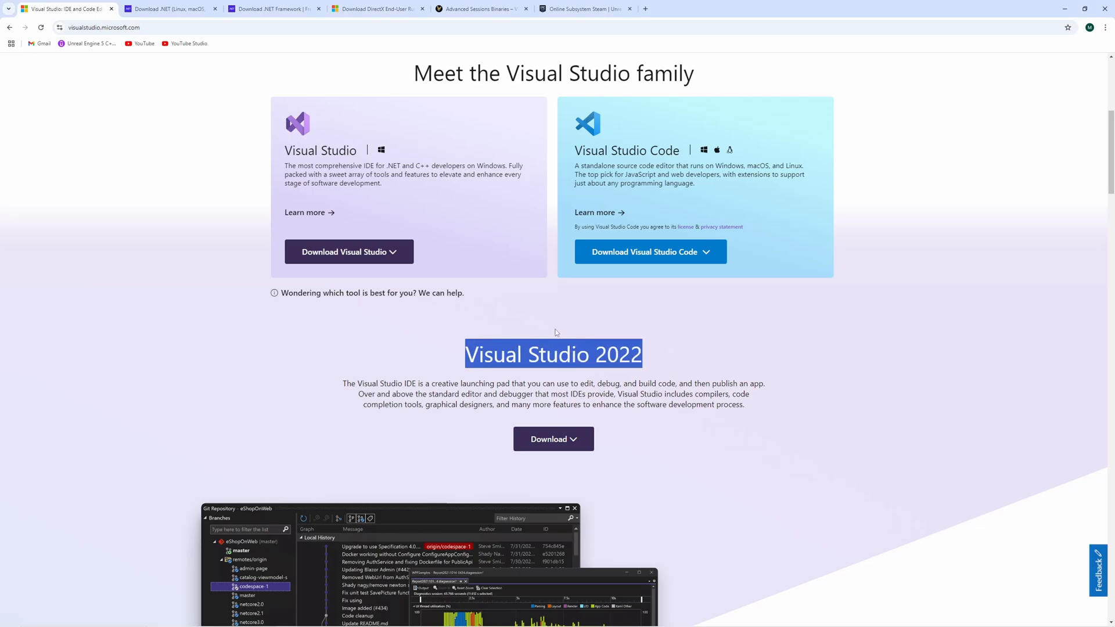
mouse_move(396, 355)
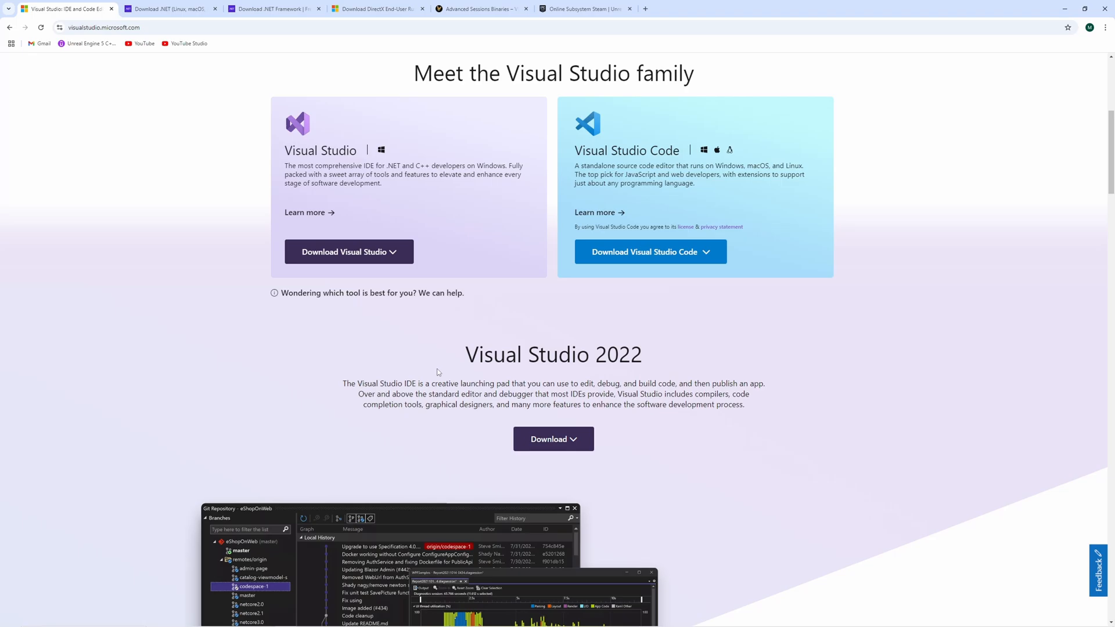
mouse_move(345, 342)
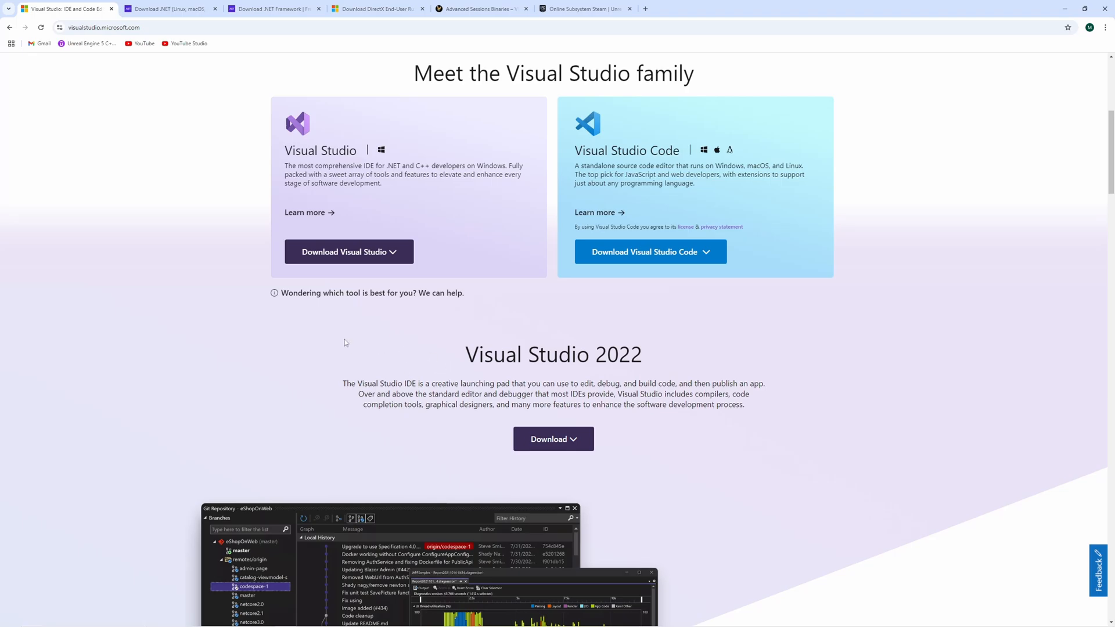
Review the .NET 8.0 and .NET Framework downloads, then the DirectX End-User Runtime page
left_click(171, 8)
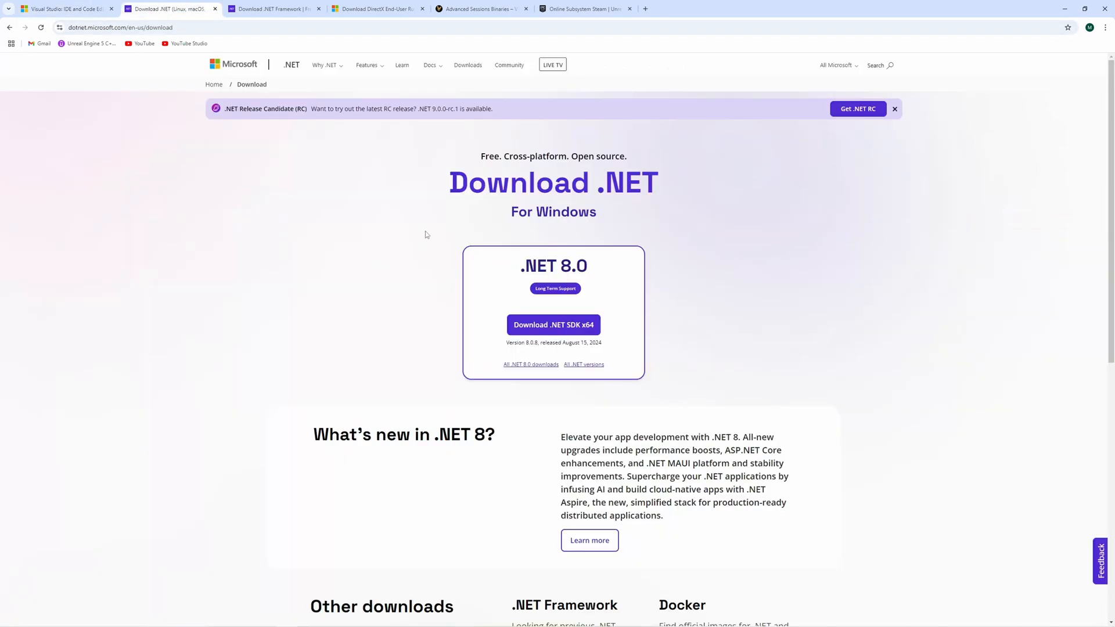
mouse_move(297, 190)
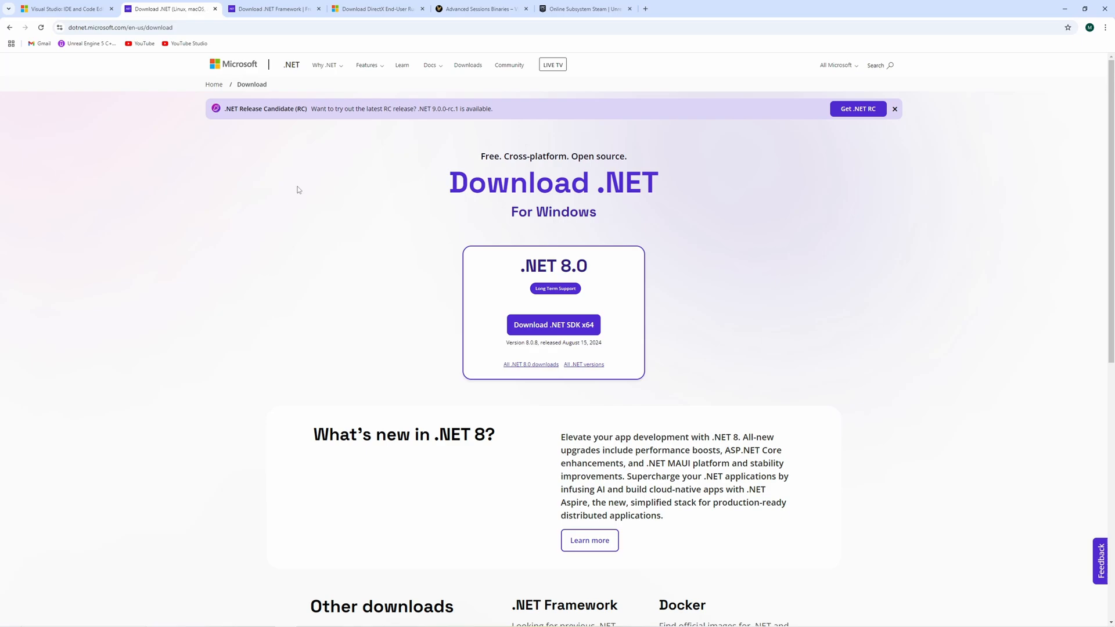
mouse_move(361, 250)
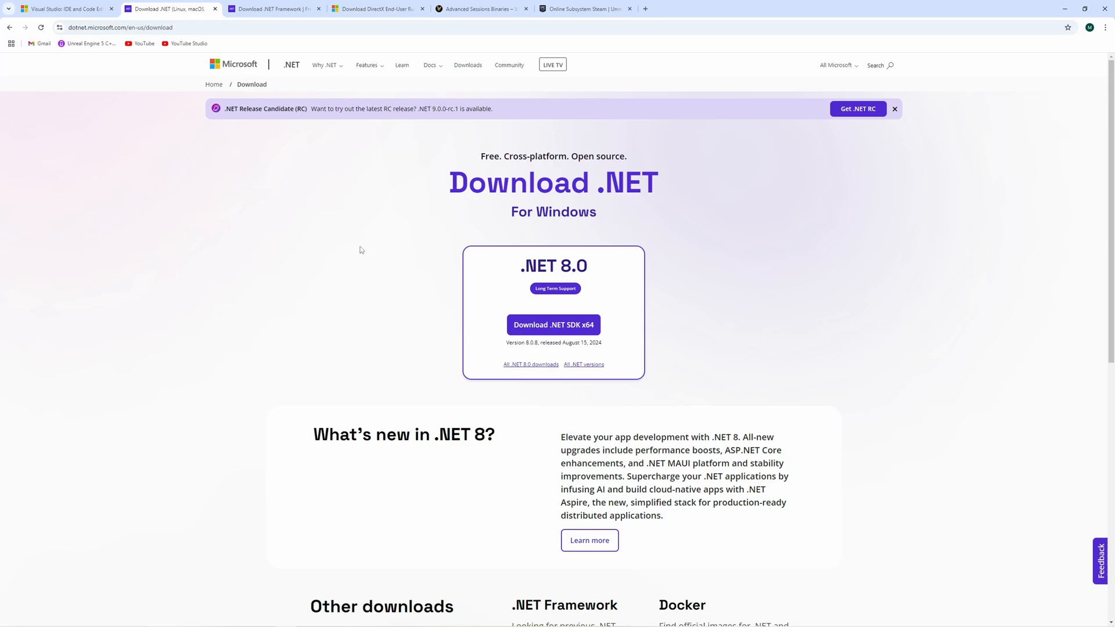
mouse_move(589, 313)
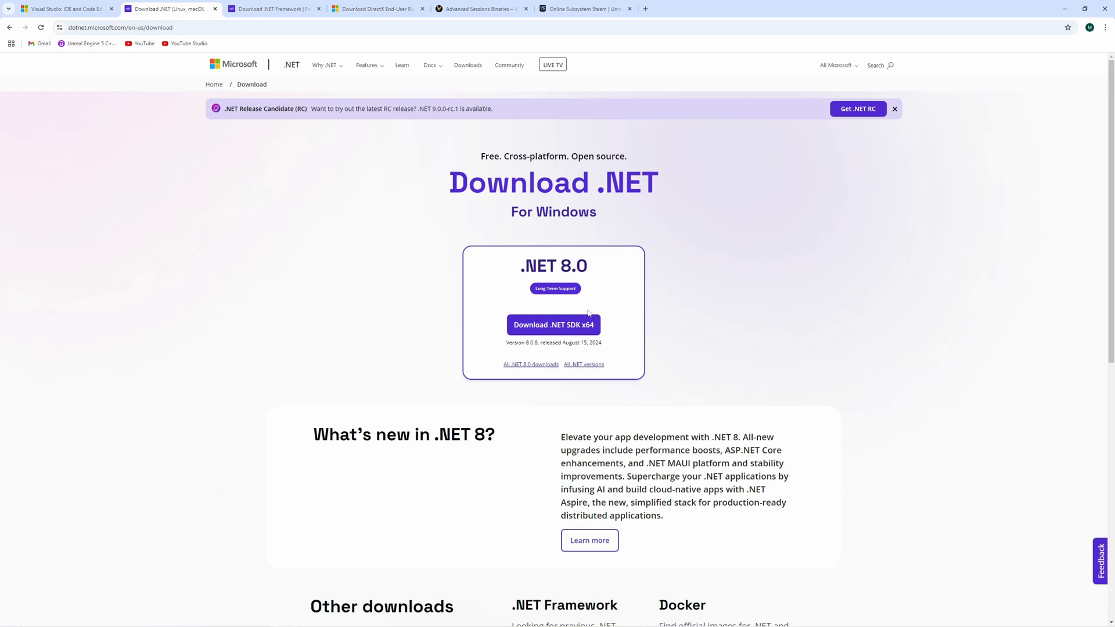
mouse_move(333, 202)
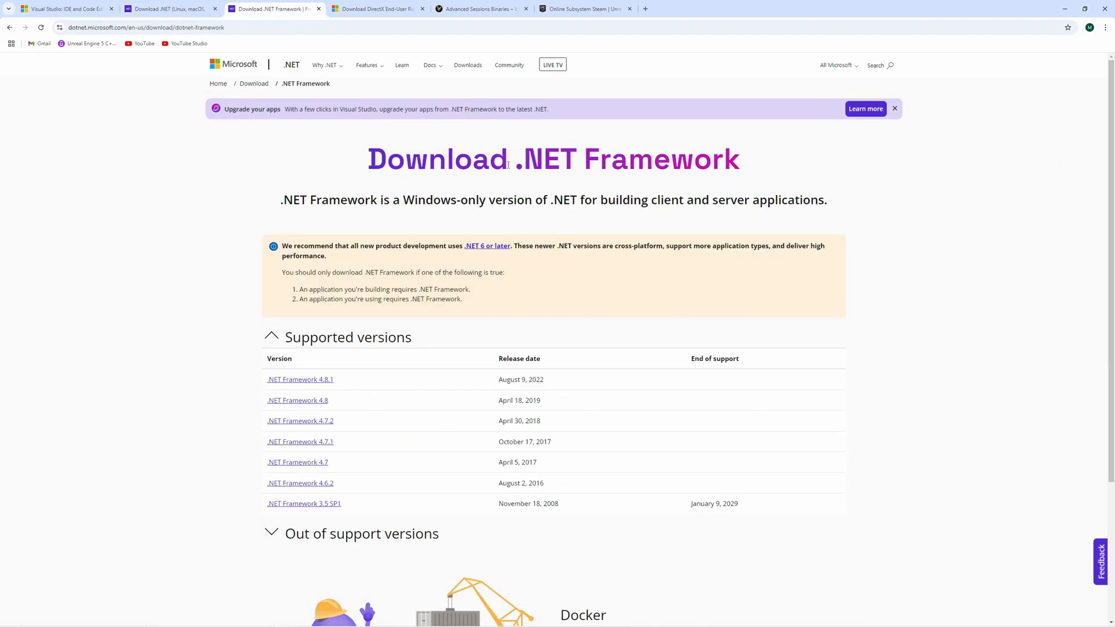
mouse_move(223, 249)
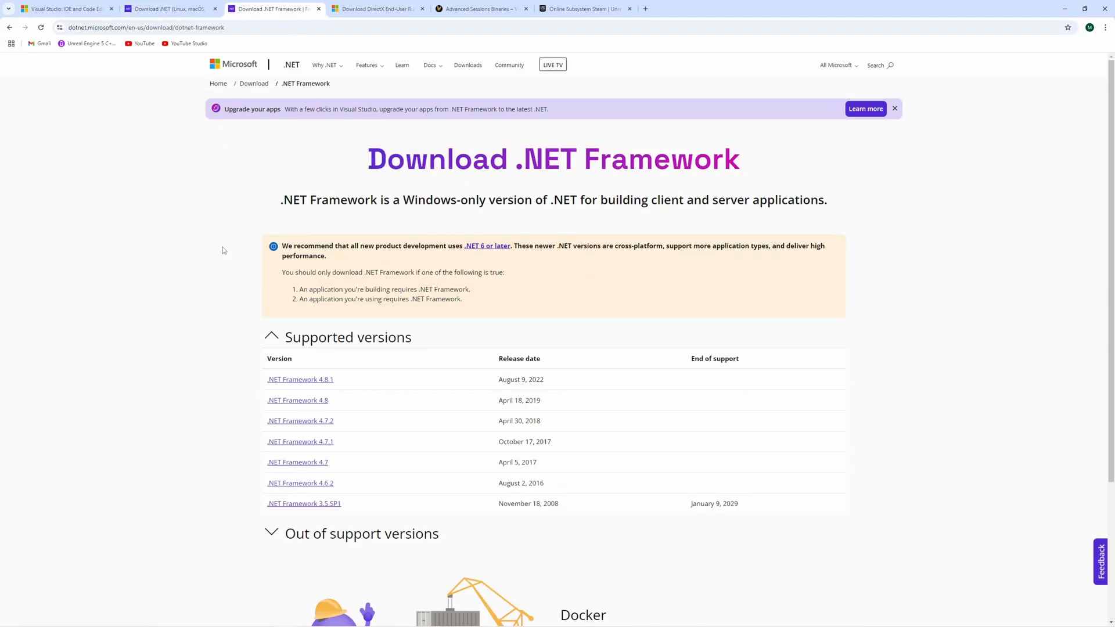
mouse_move(587, 378)
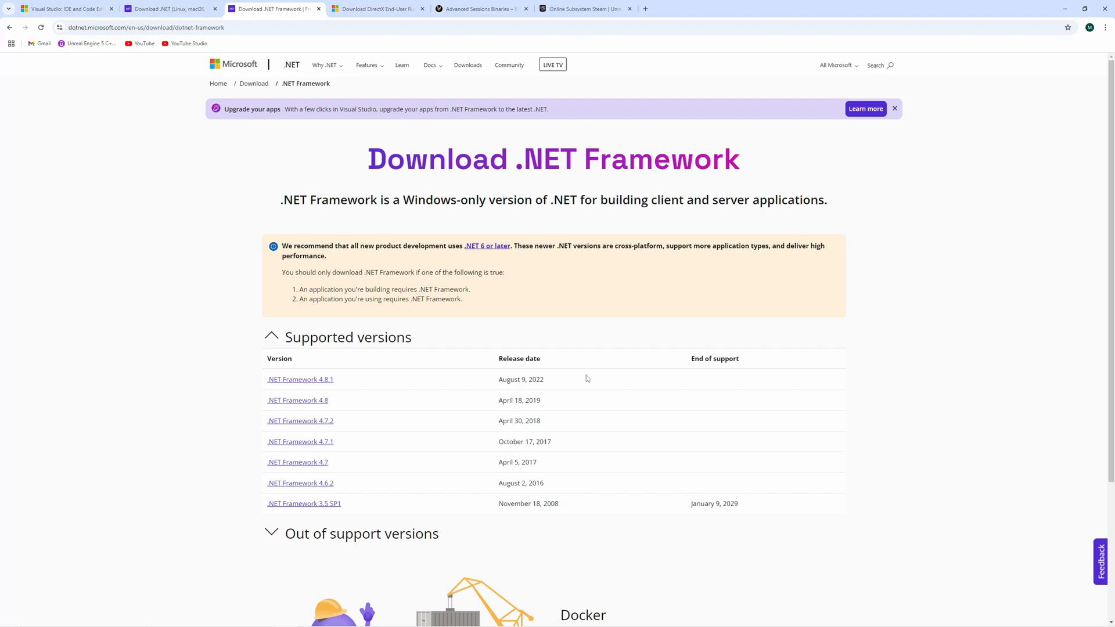
mouse_move(357, 24)
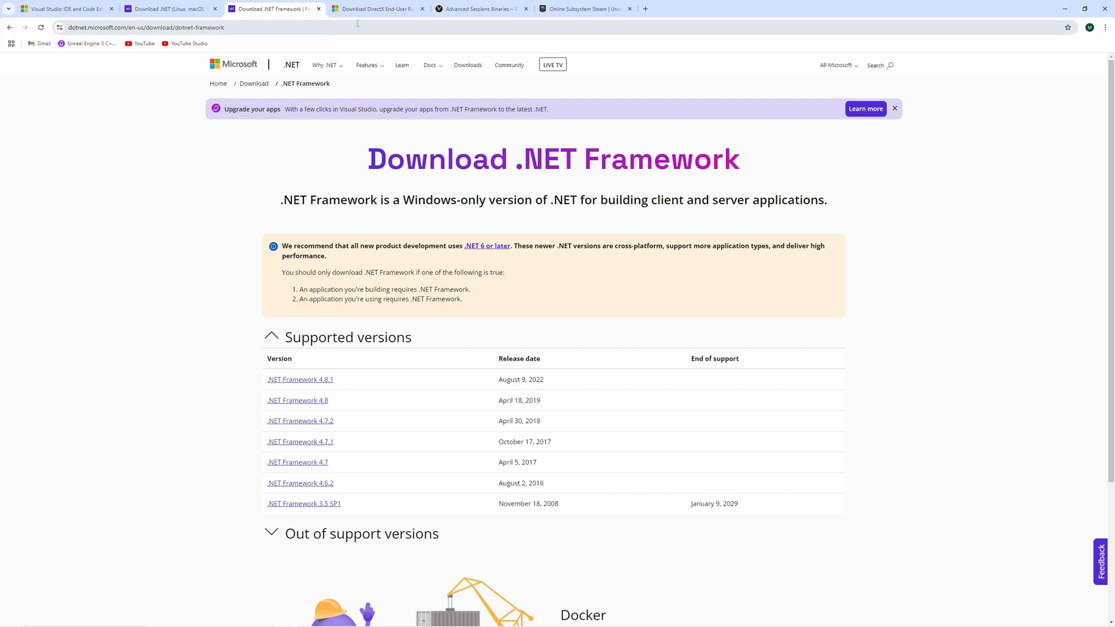
left_click(377, 9)
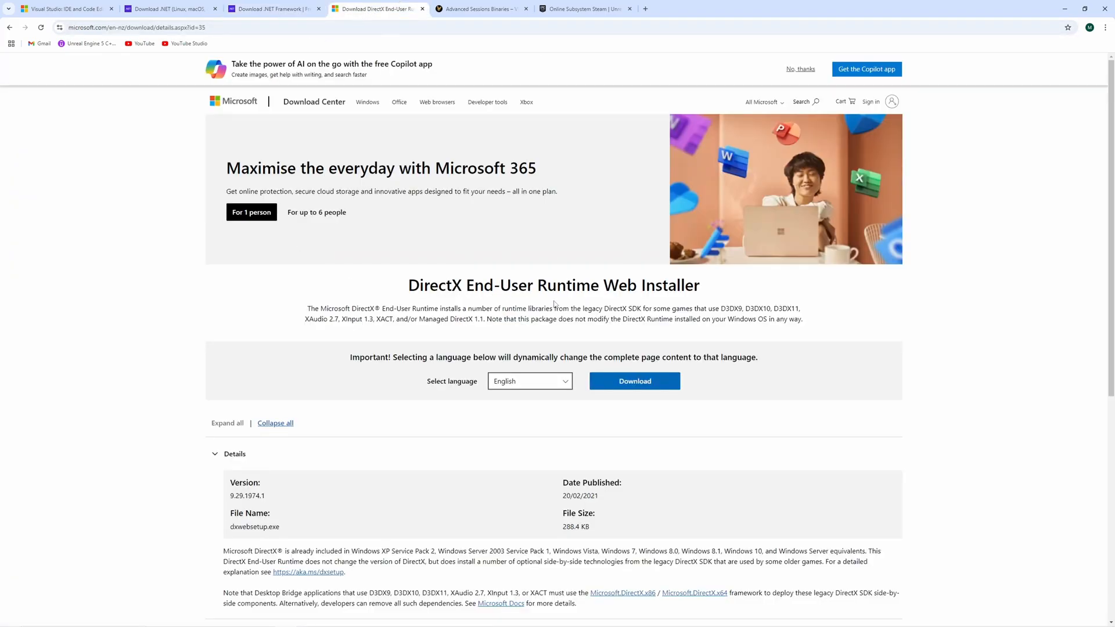
mouse_move(446, 335)
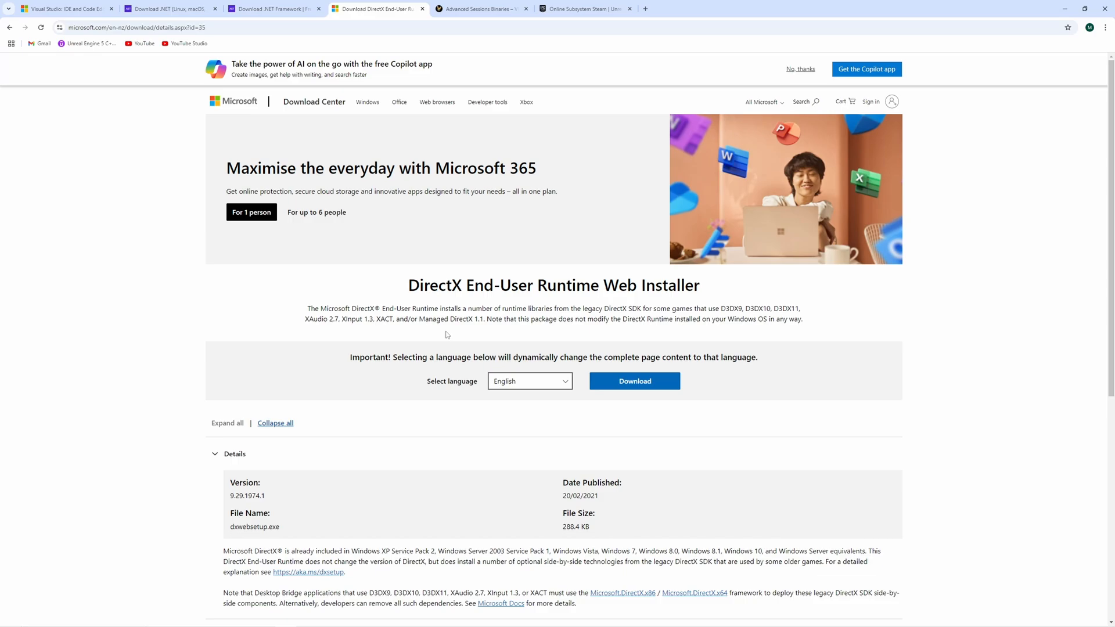
mouse_move(406, 182)
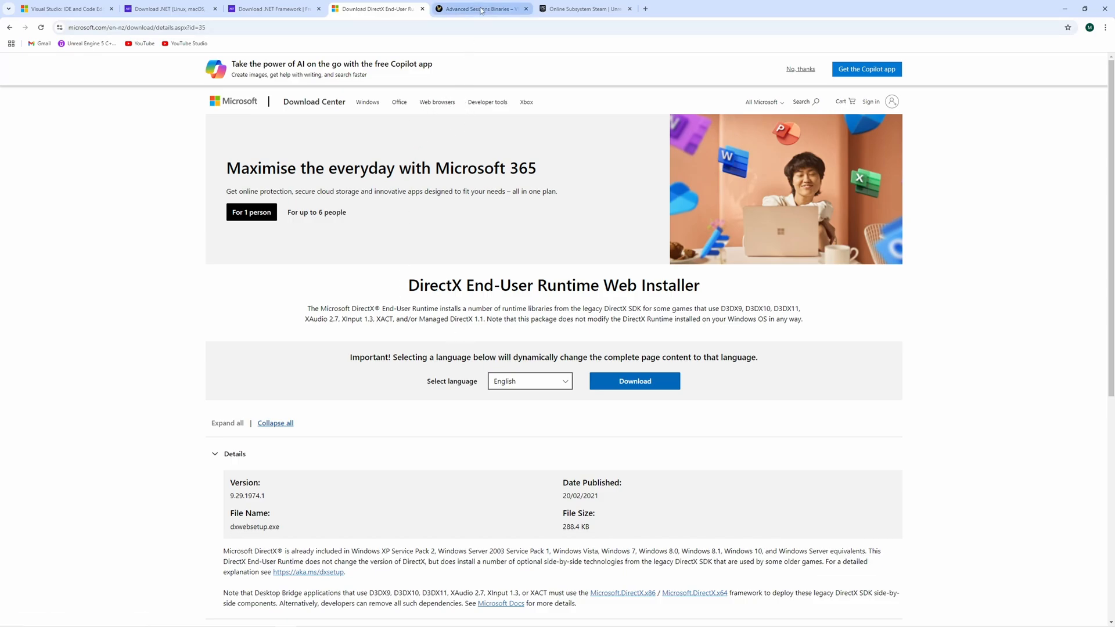
Download AdvancedSessions-5-4.zip from the AdvancedSessionsPlugin-5.4.4 Google Drive link
left_click(482, 8)
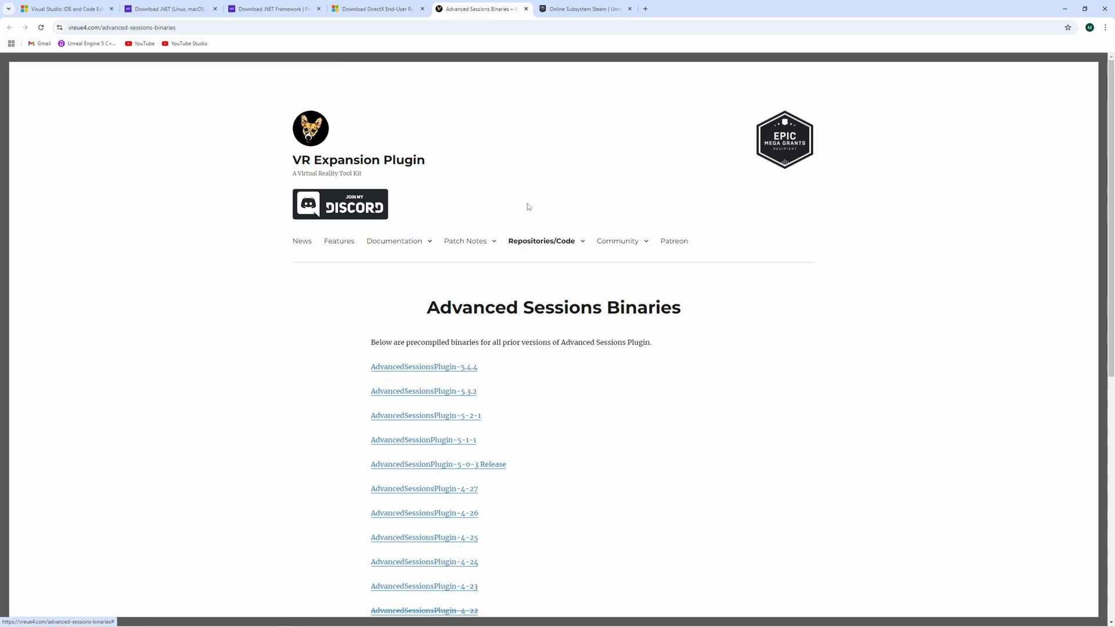
mouse_move(320, 313)
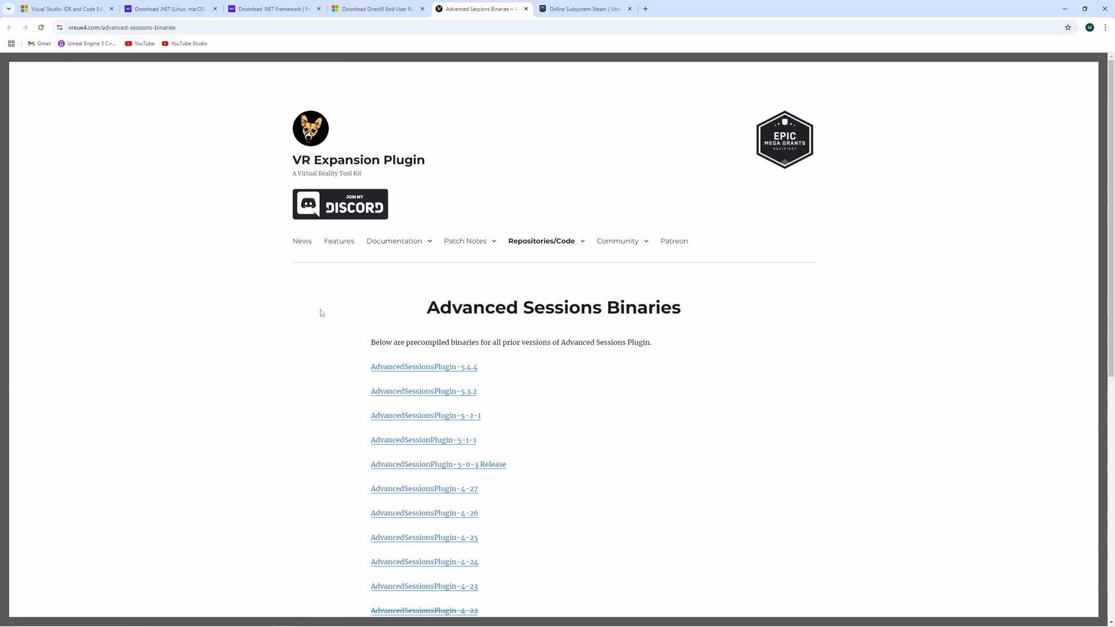
mouse_move(129, 117)
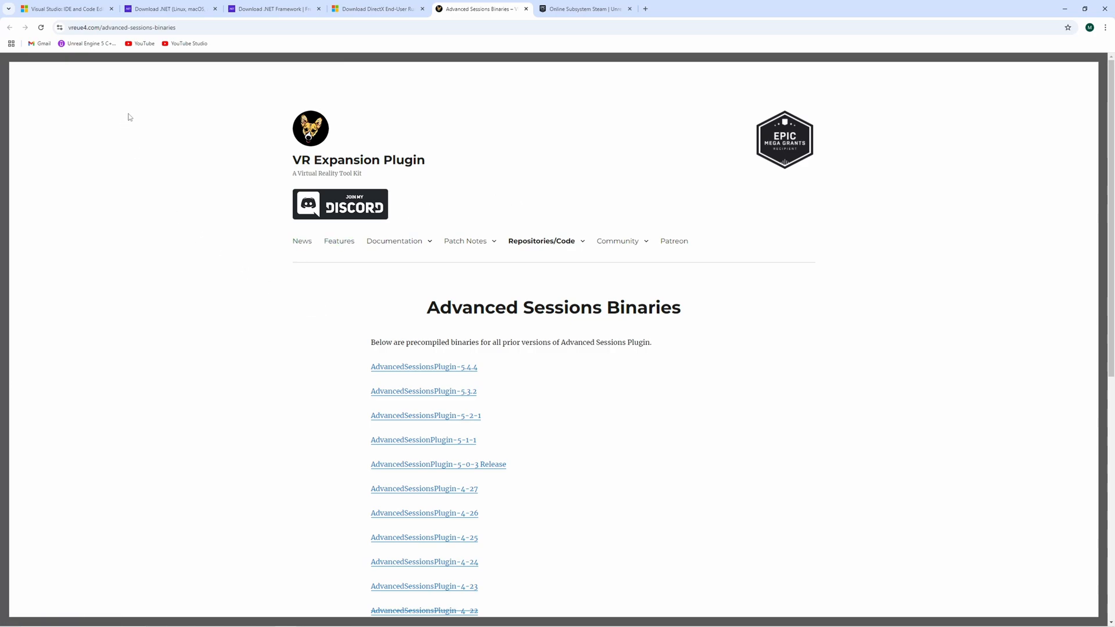
mouse_move(495, 381)
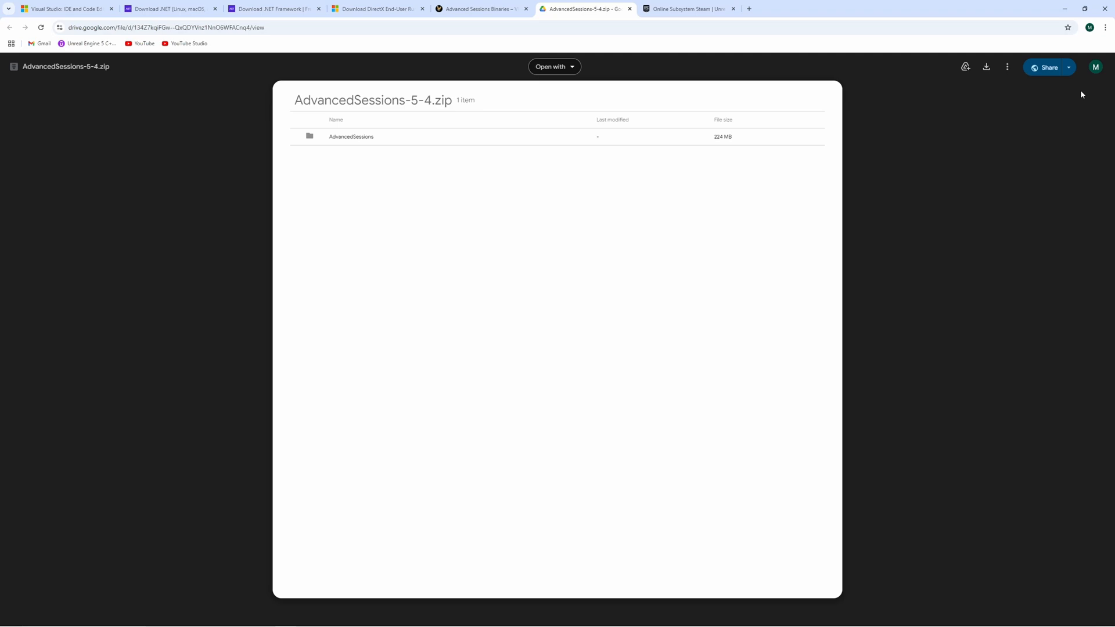
left_click(988, 67)
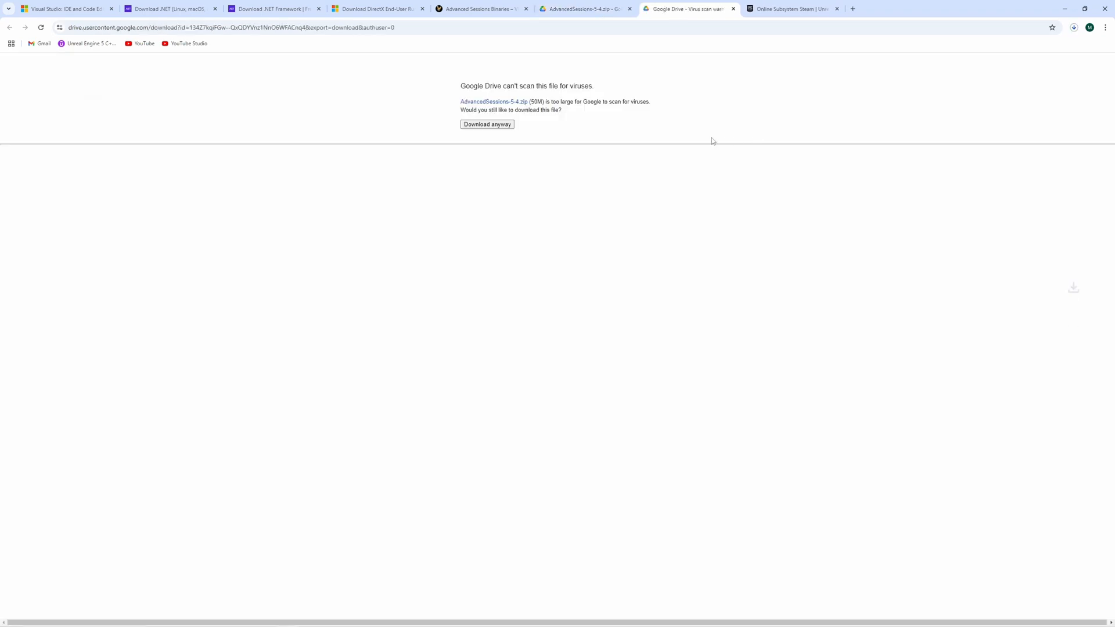
mouse_move(698, 139)
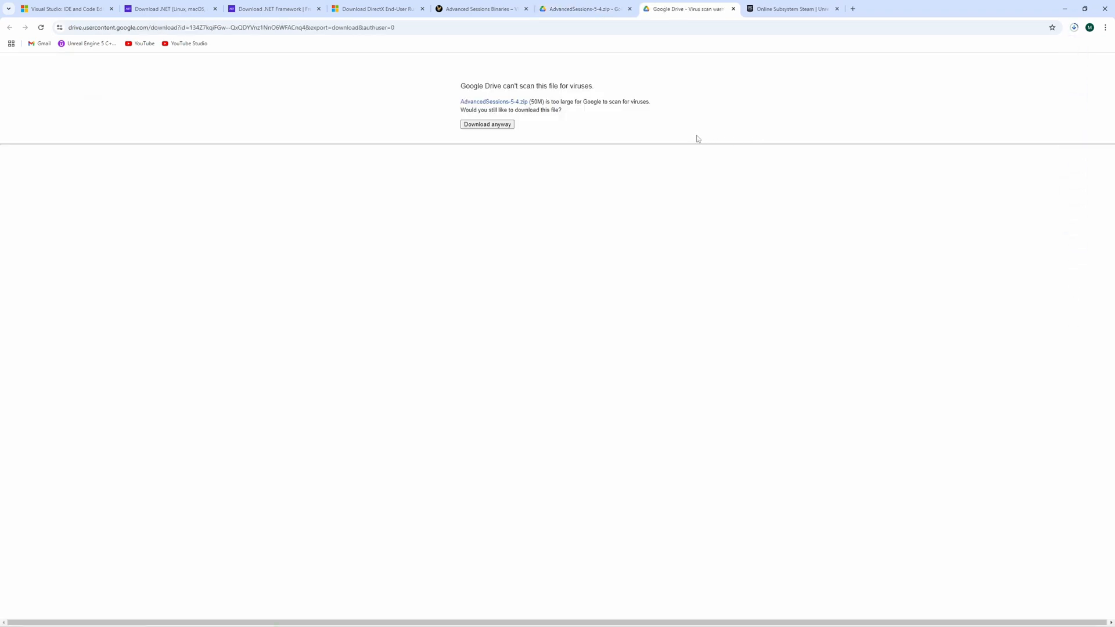
mouse_move(637, 146)
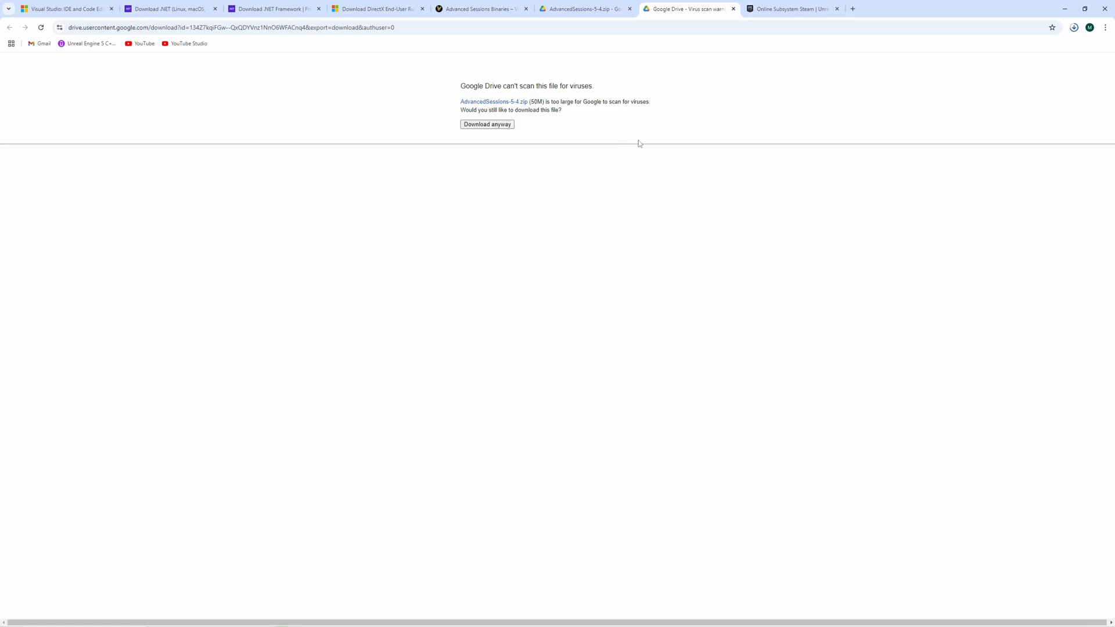
mouse_move(627, 138)
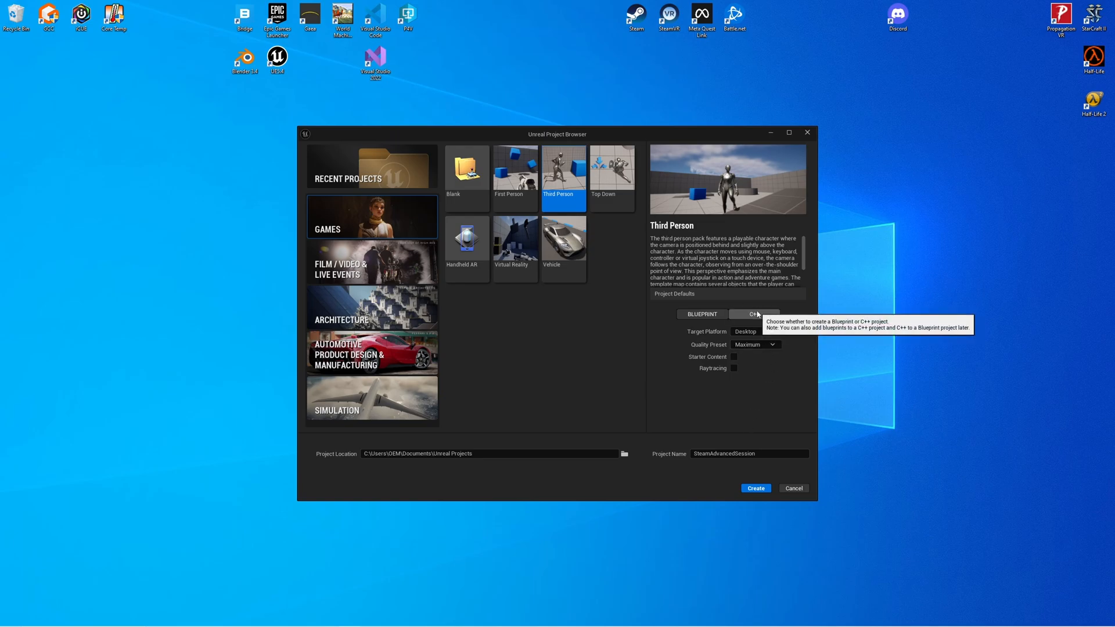
mouse_move(772, 433)
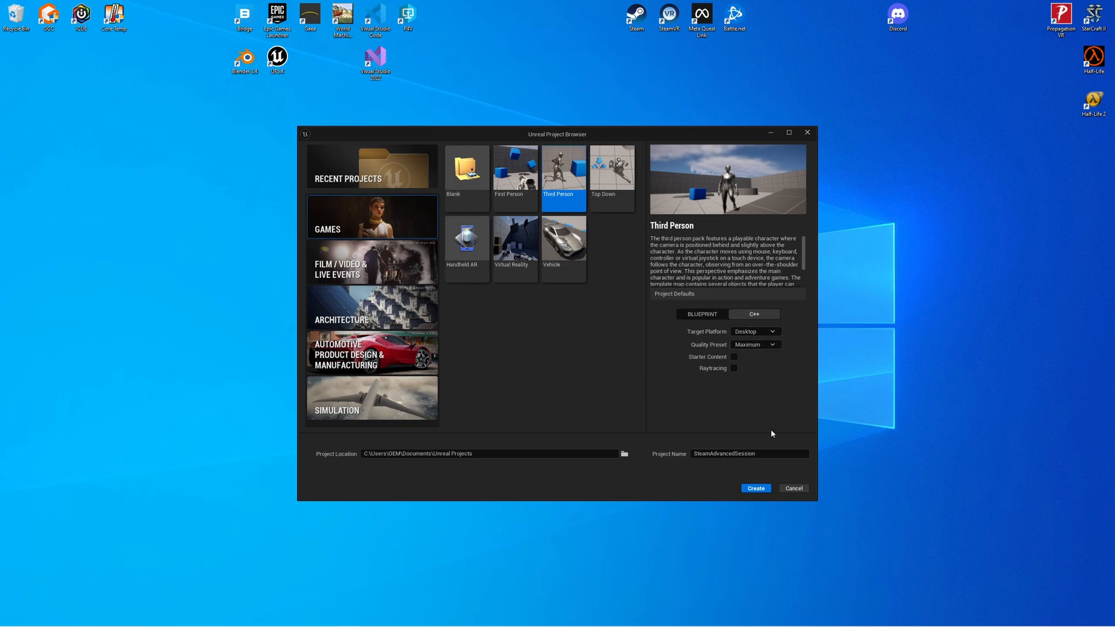
mouse_move(622, 352)
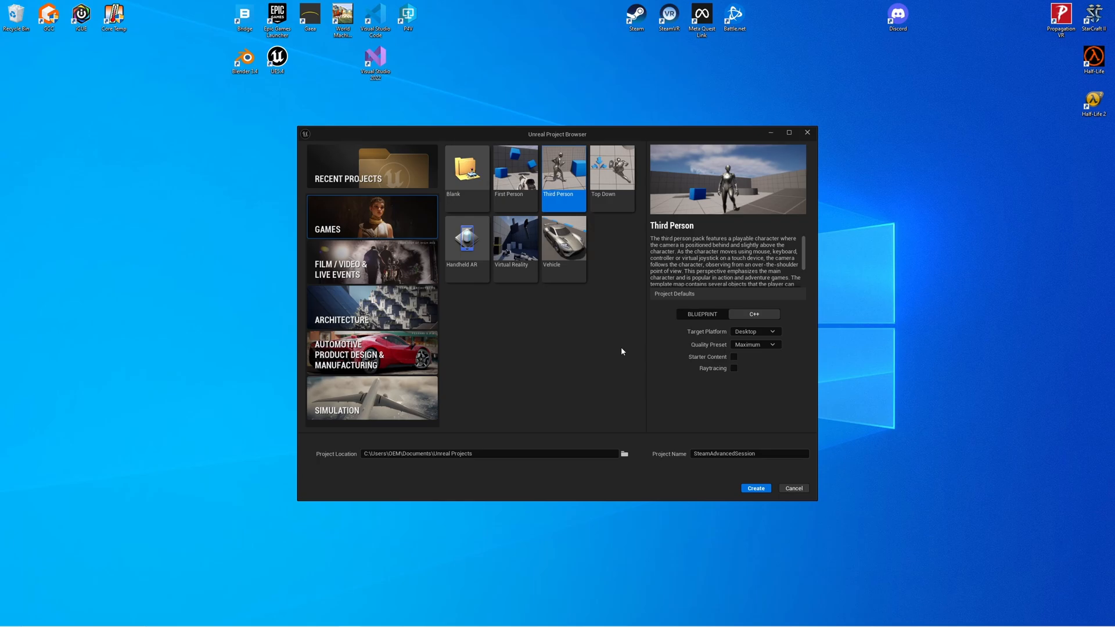
mouse_move(656, 333)
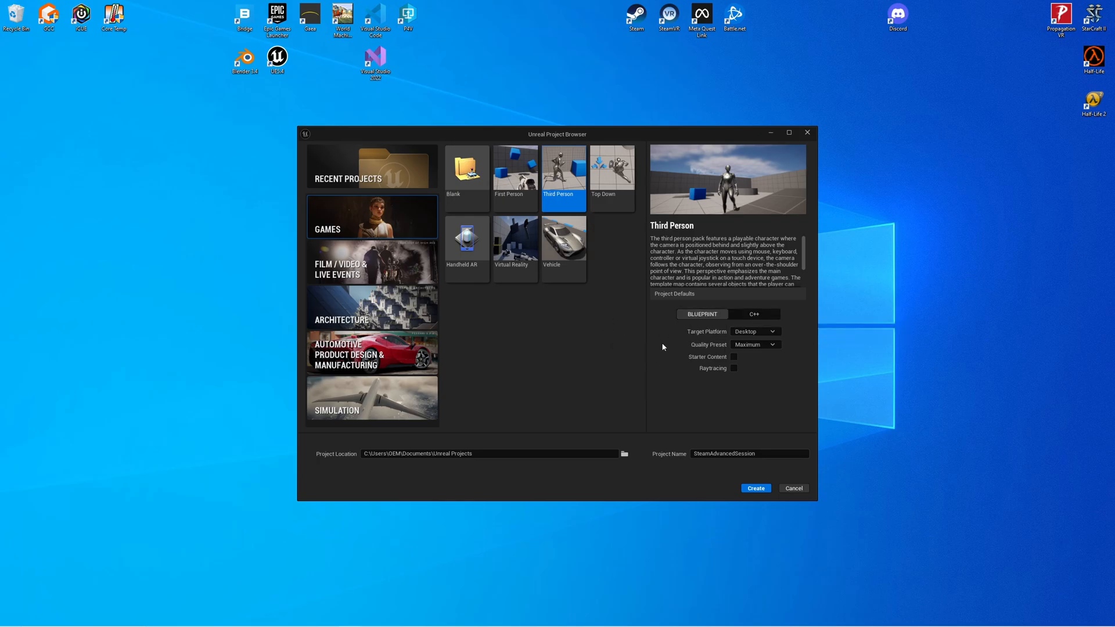
mouse_move(689, 330)
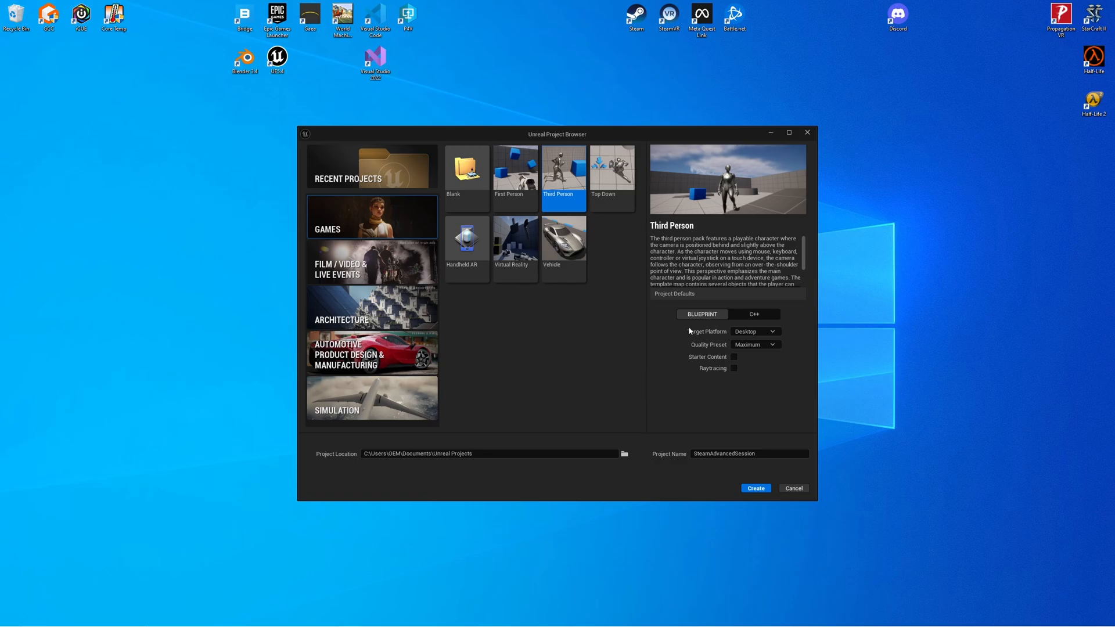
mouse_move(682, 324)
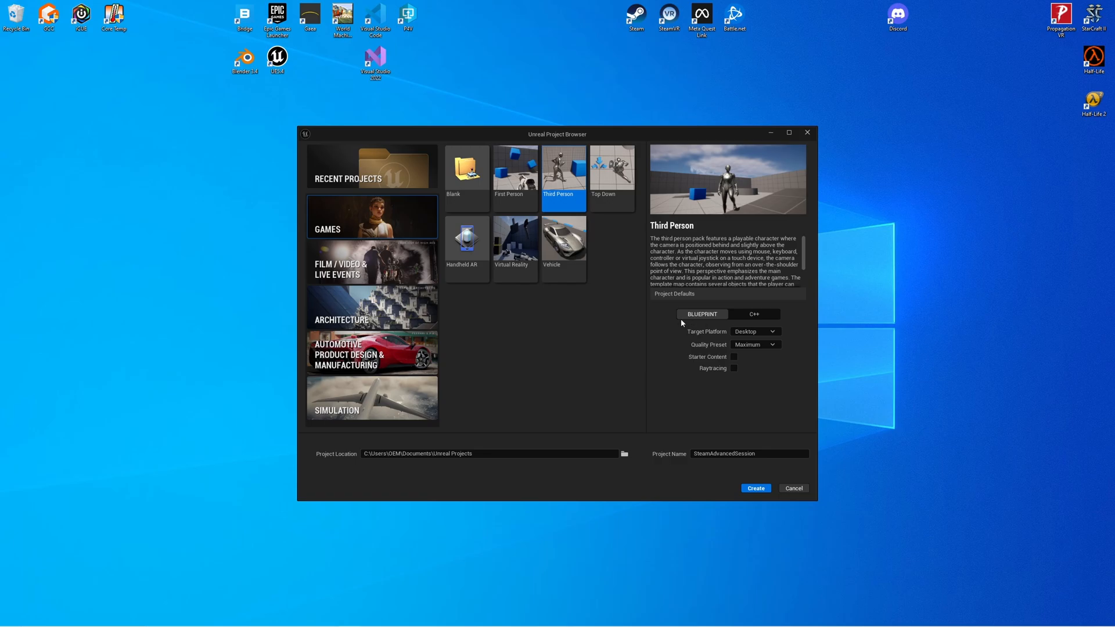
mouse_move(697, 321)
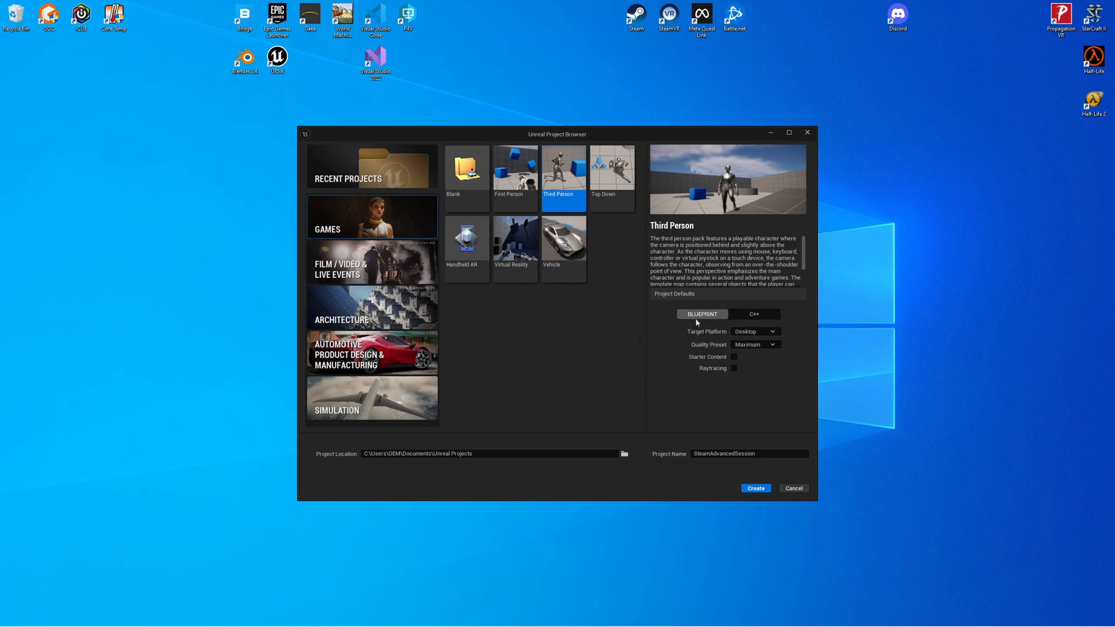
mouse_move(702, 320)
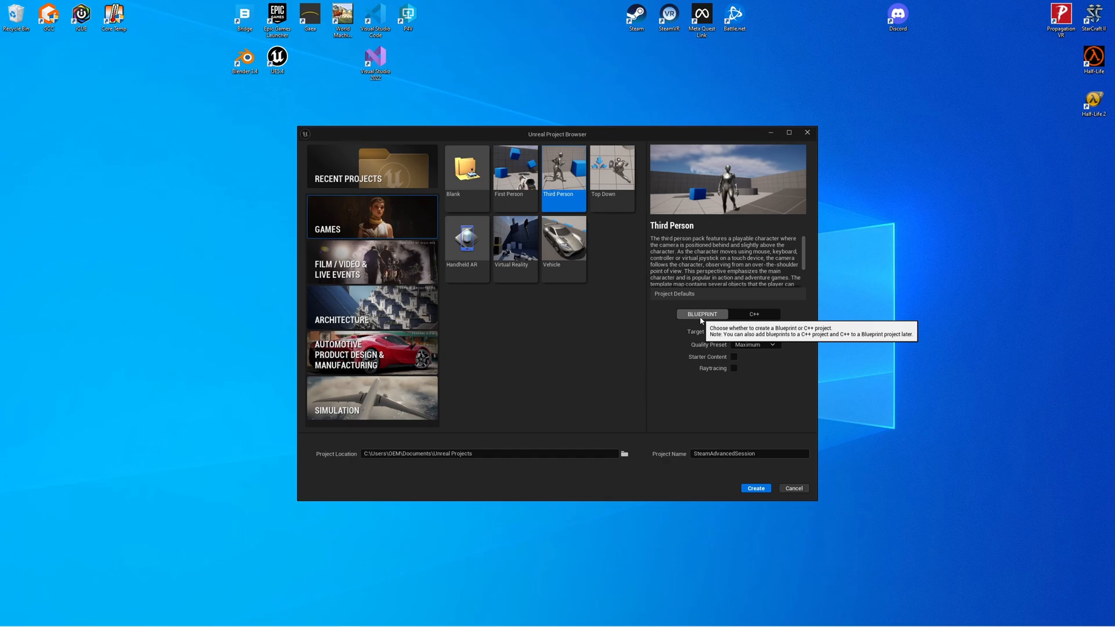
mouse_move(601, 311)
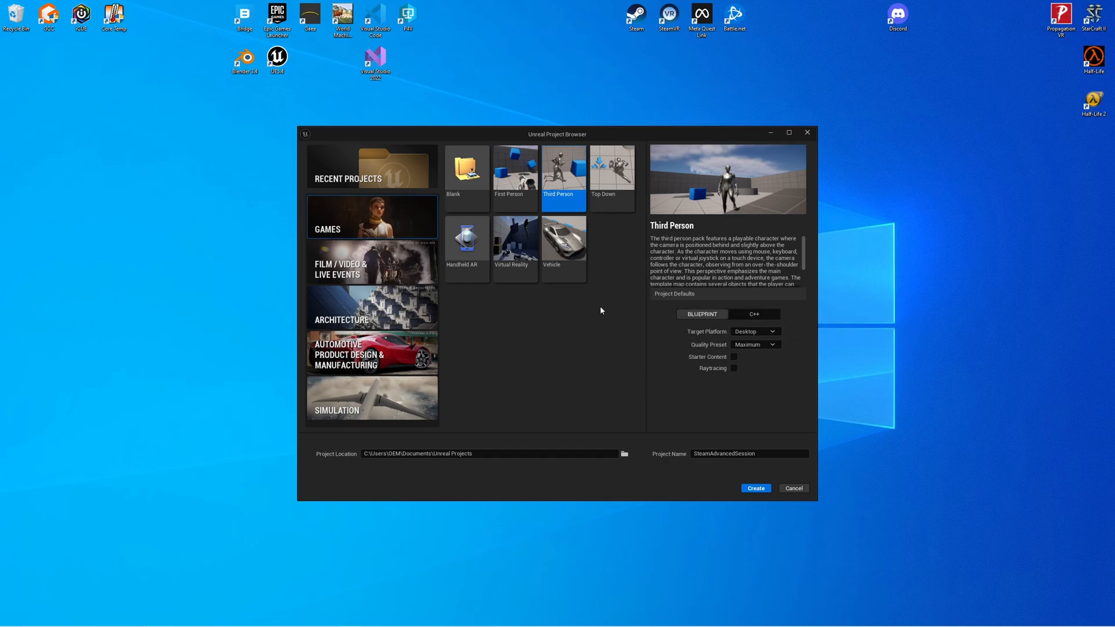
Create SteamAdvancedSession from the Games > Third Person template with C++ selected
left_click(755, 487)
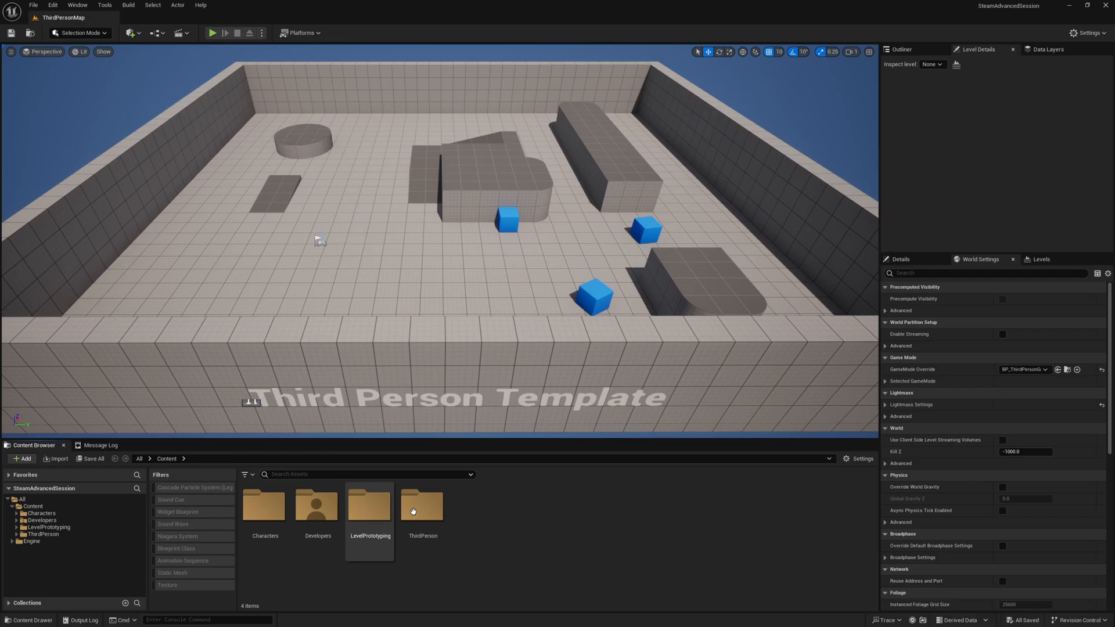
Add MyClass with parent class None from Tools, and confirm the rebuild and edit-code prompts
left_click(104, 5)
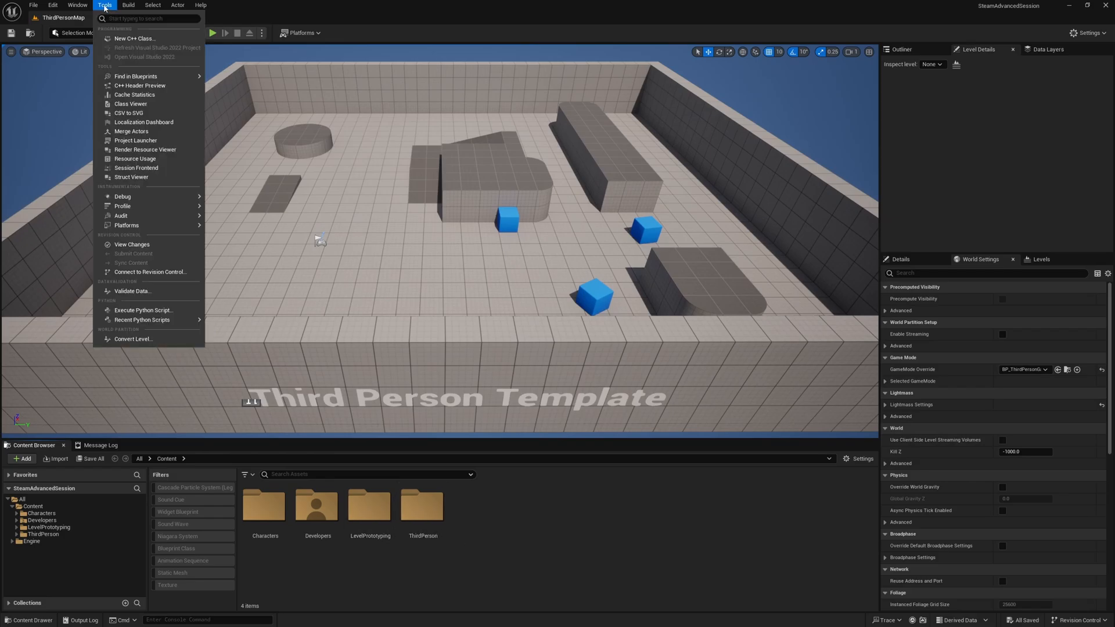
left_click(134, 38)
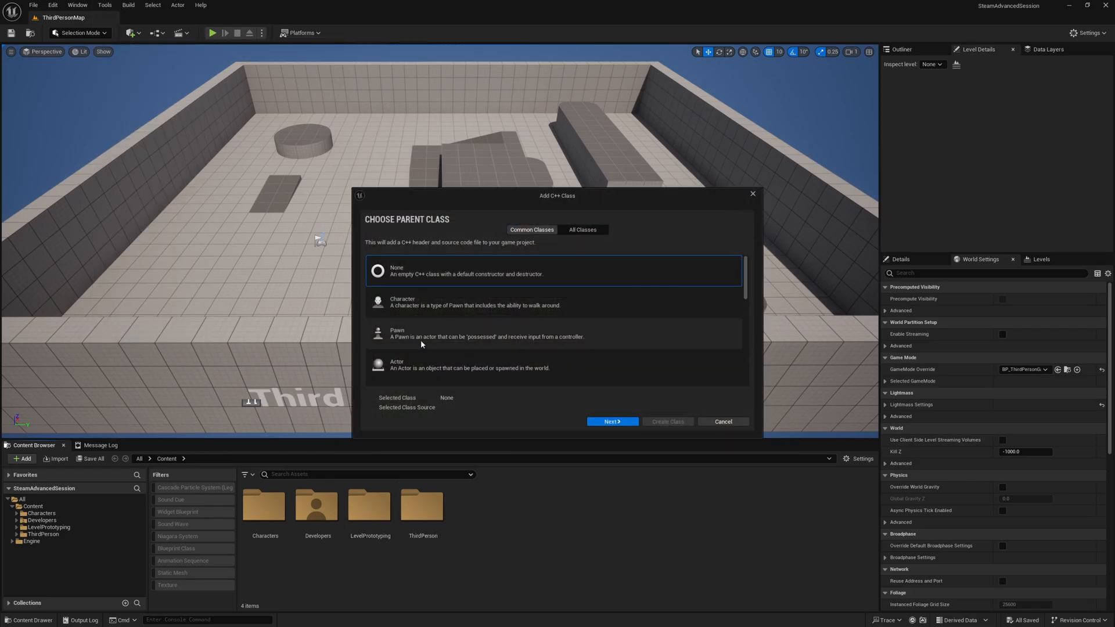
mouse_move(450, 276)
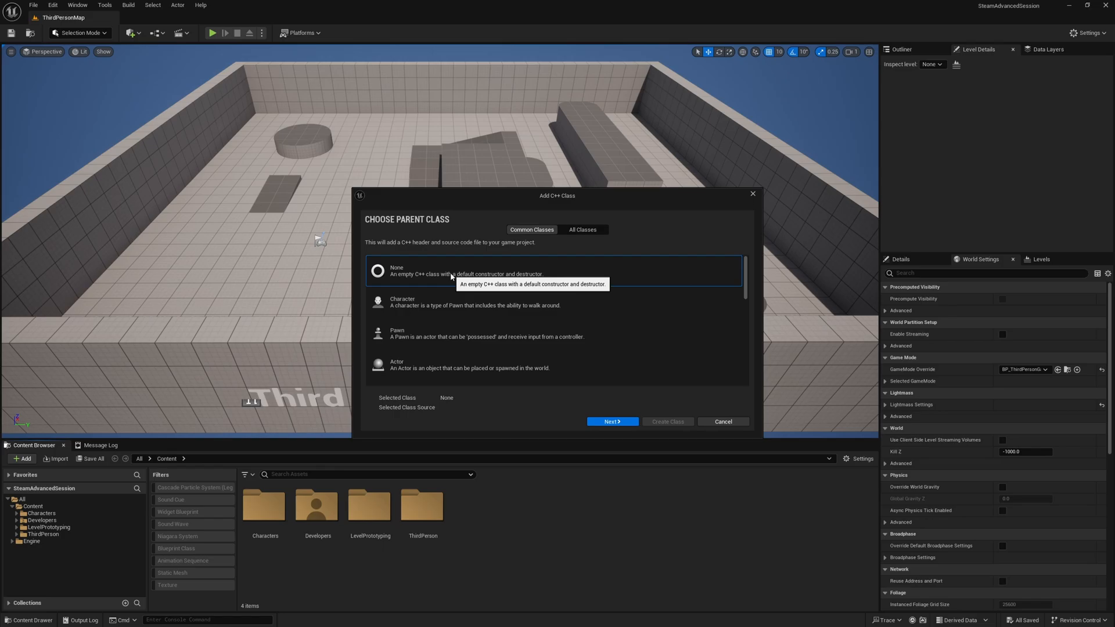
mouse_move(707, 234)
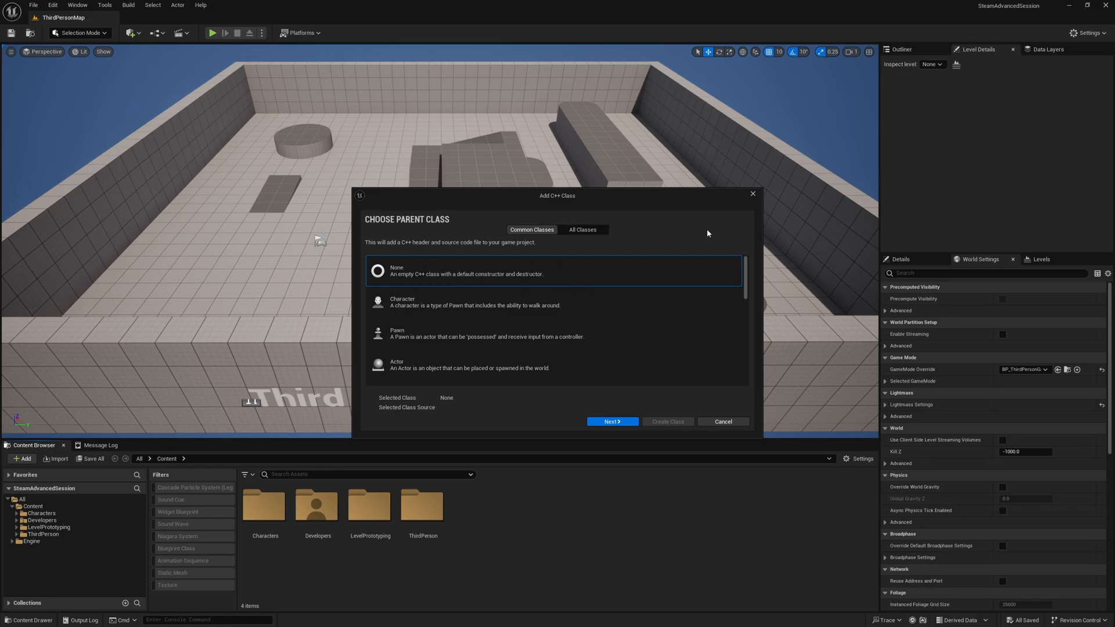
mouse_move(611, 421)
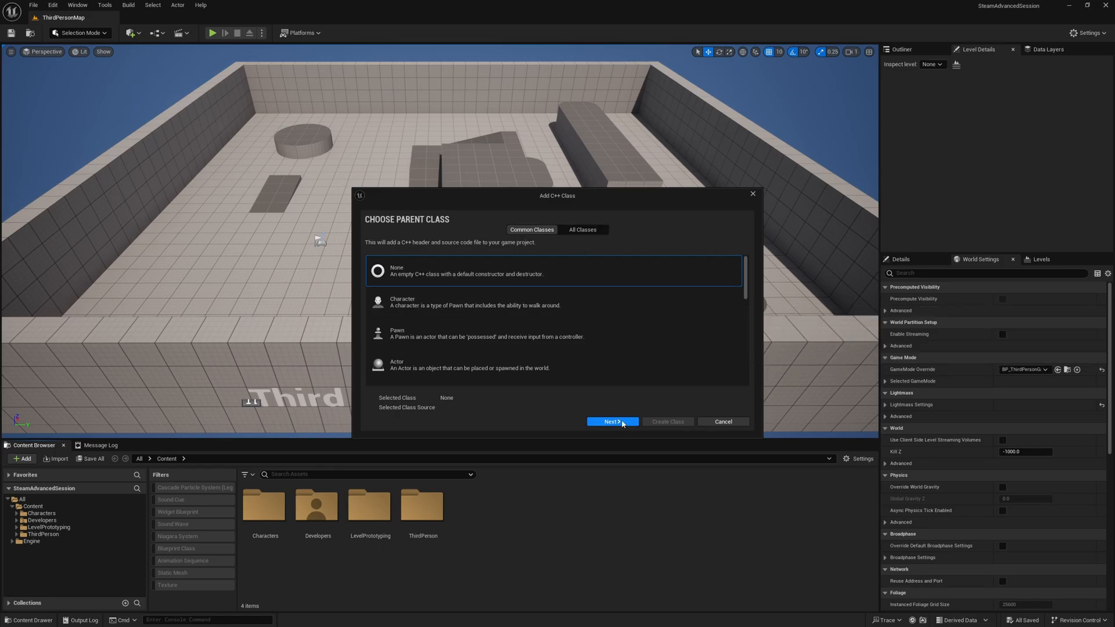
left_click(610, 421)
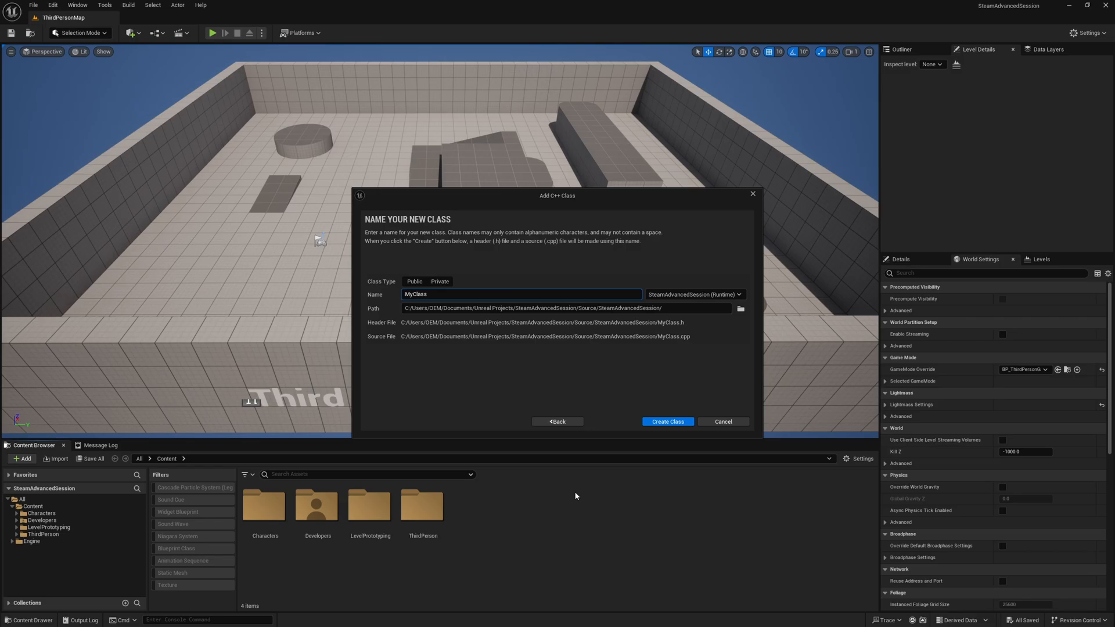
left_click(666, 421)
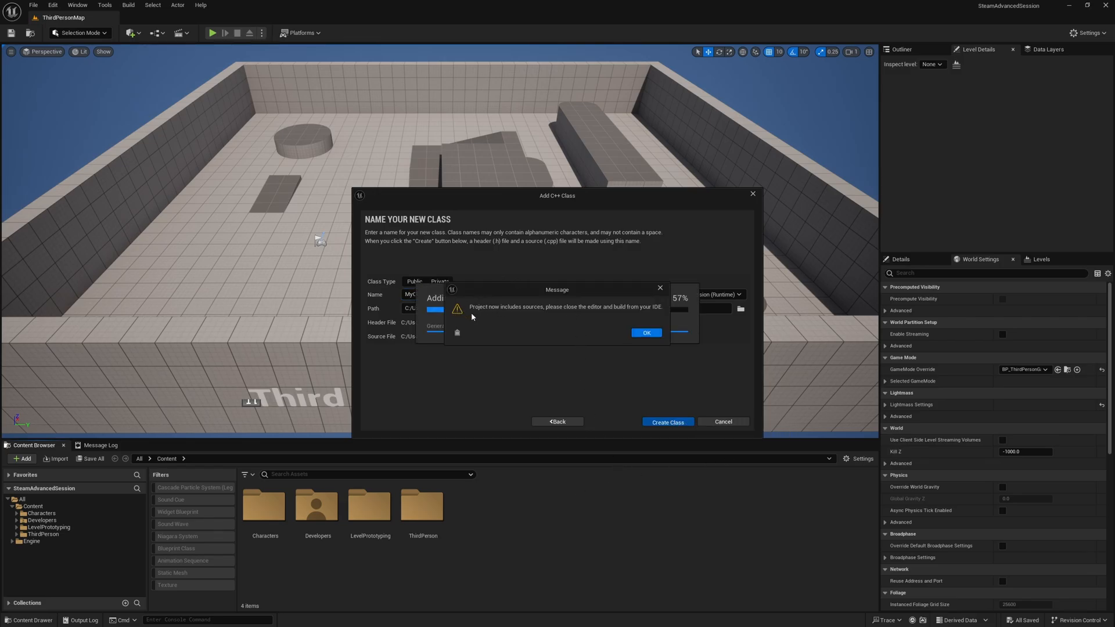
mouse_move(674, 313)
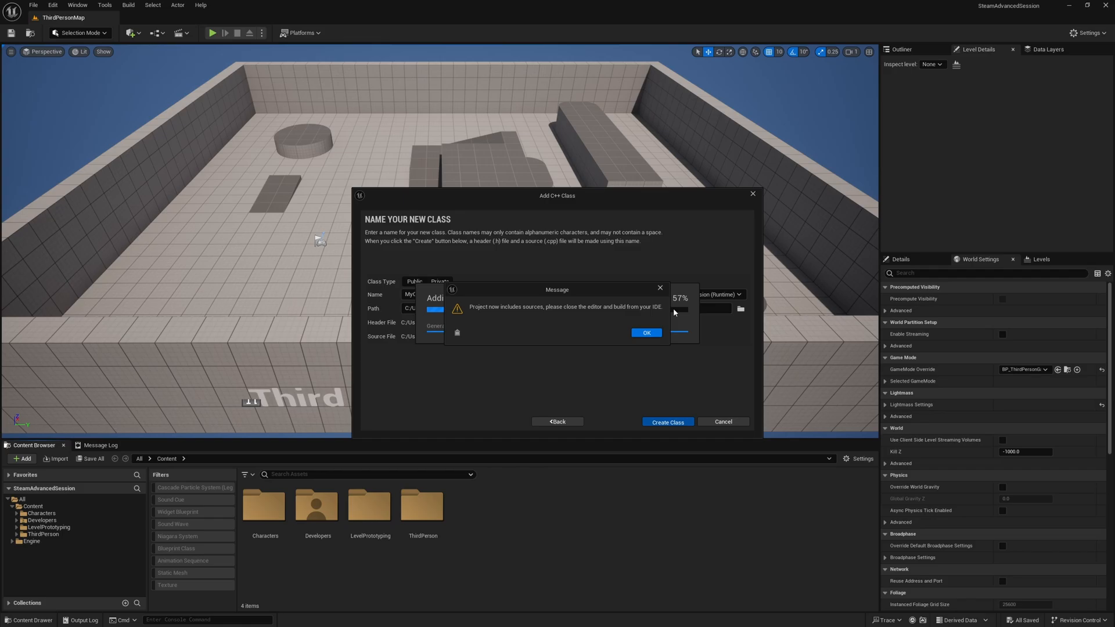
mouse_move(681, 326)
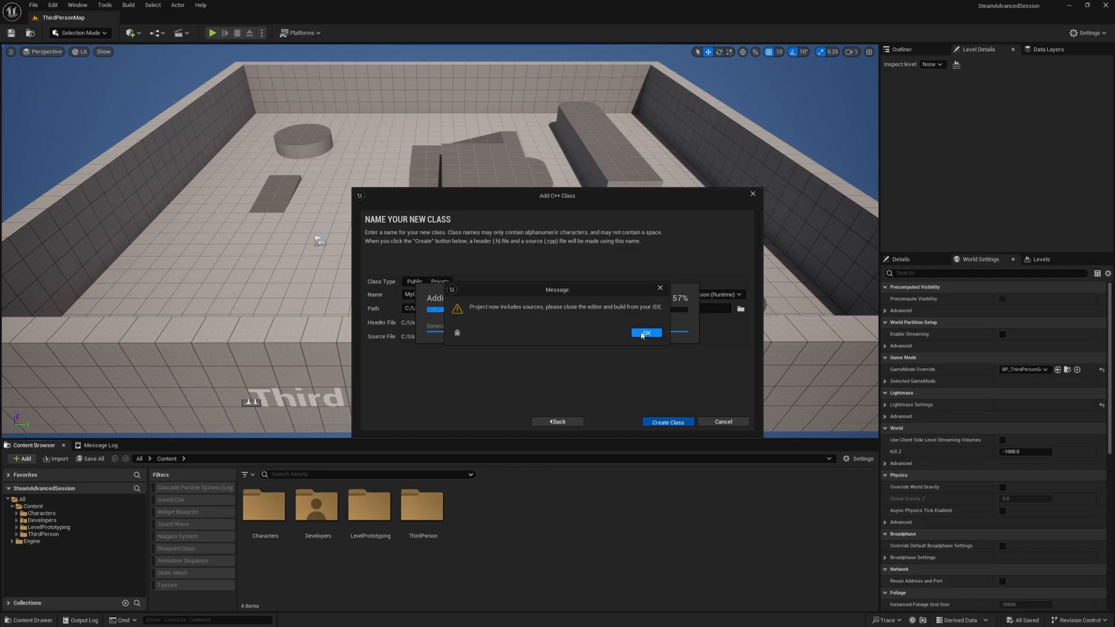
left_click(645, 333)
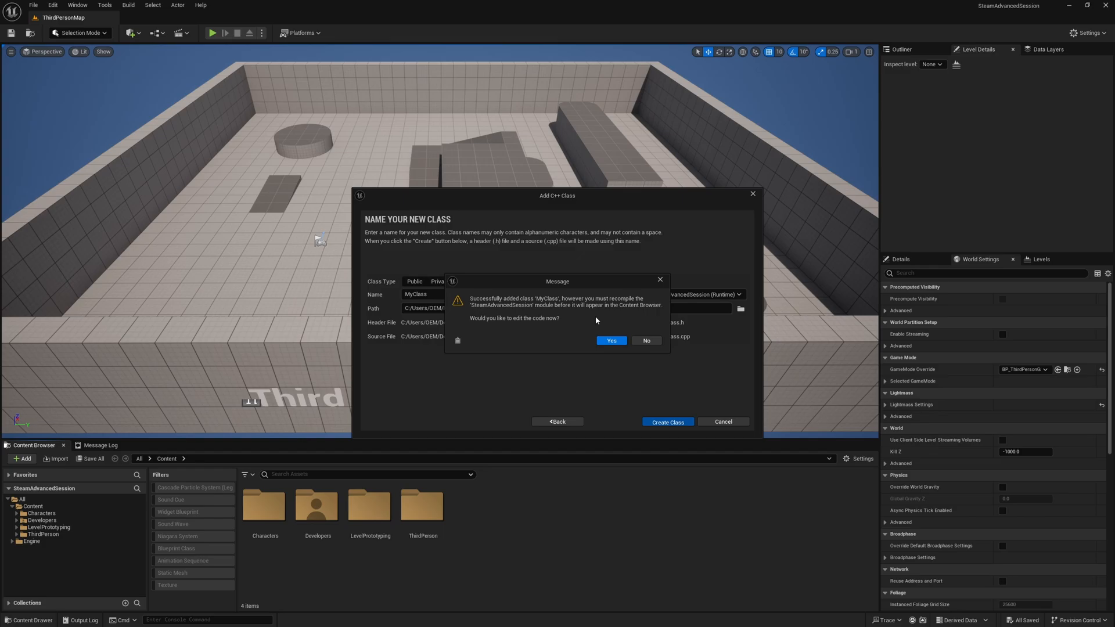
left_click(645, 341)
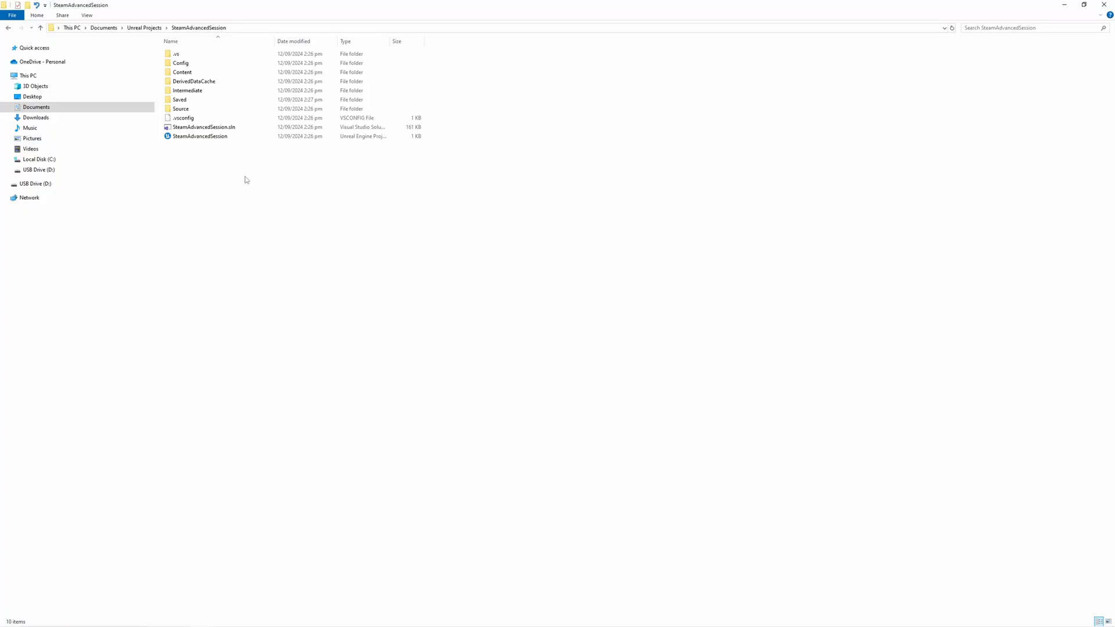
left_click(184, 118)
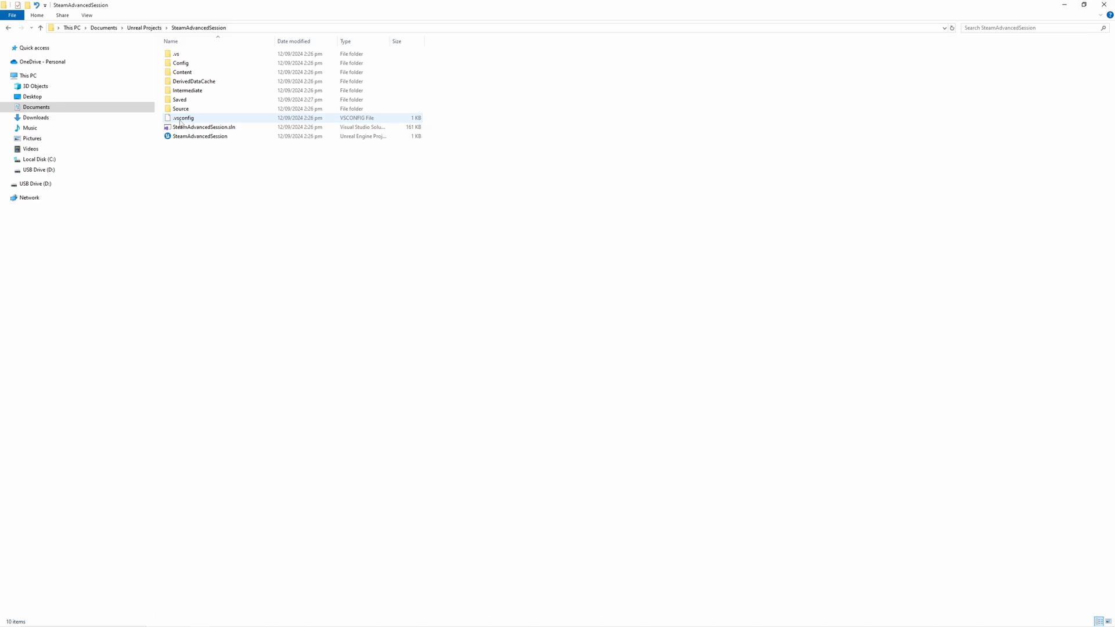
mouse_move(204, 127)
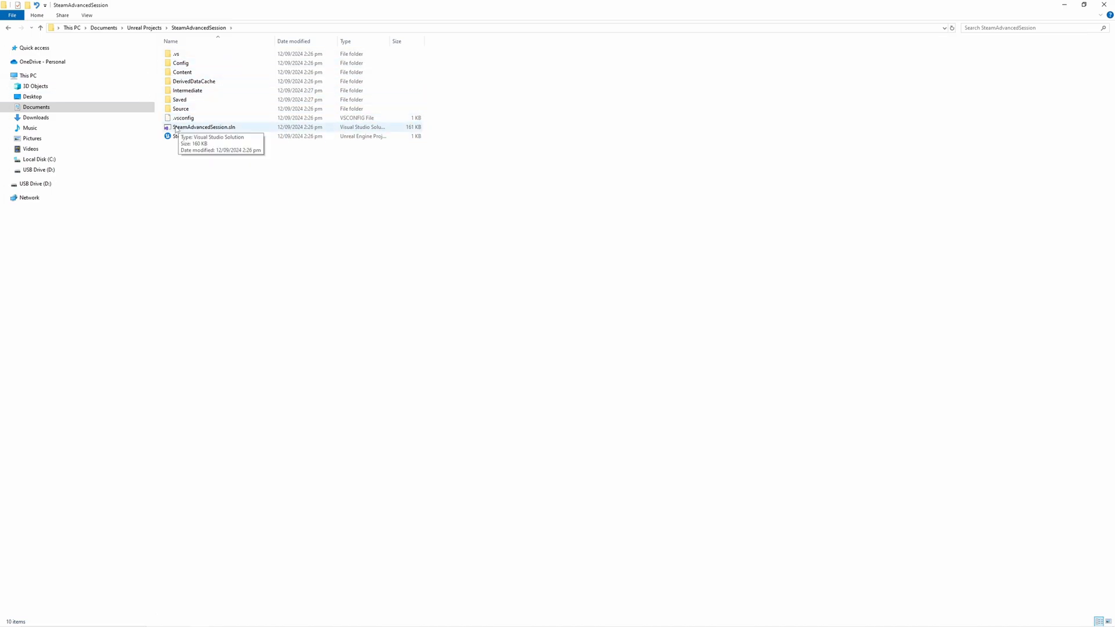
mouse_move(199, 136)
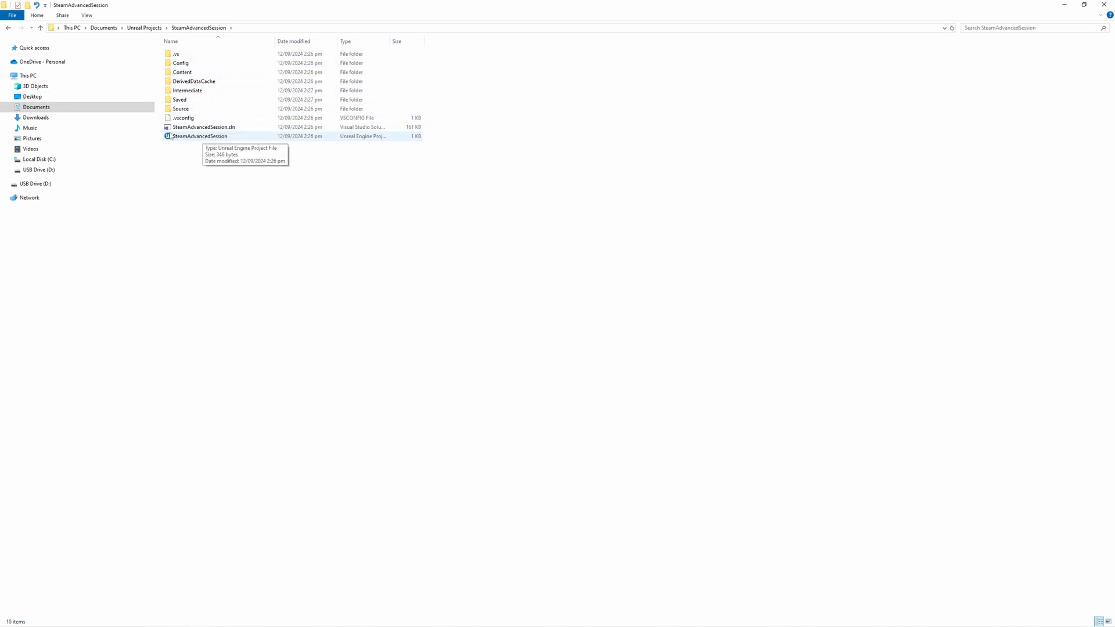
double_click(199, 136)
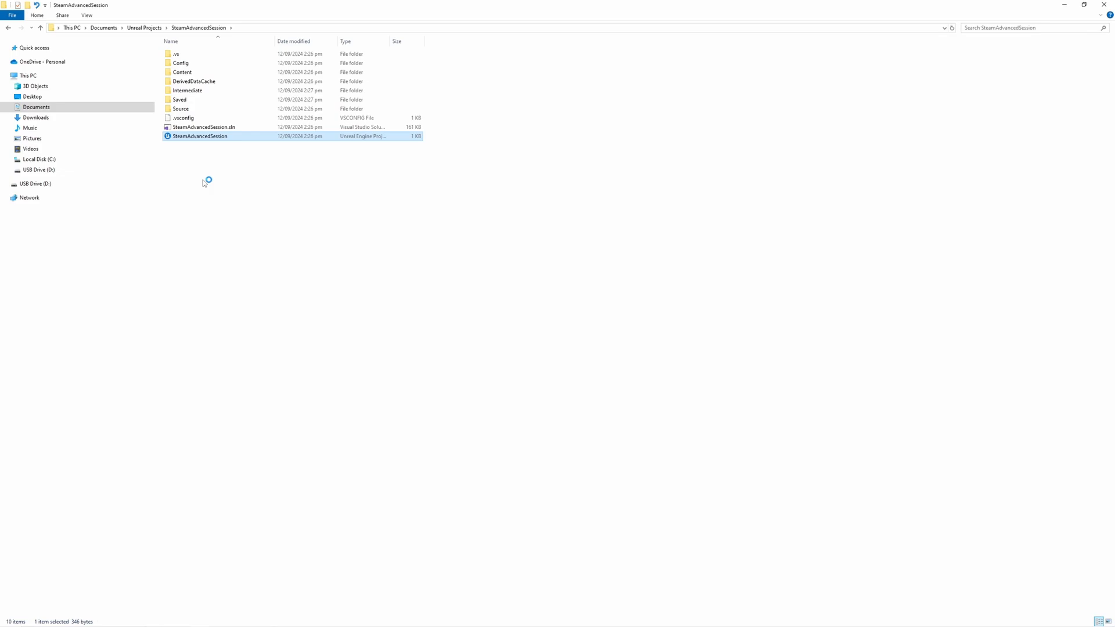
double_click(200, 136)
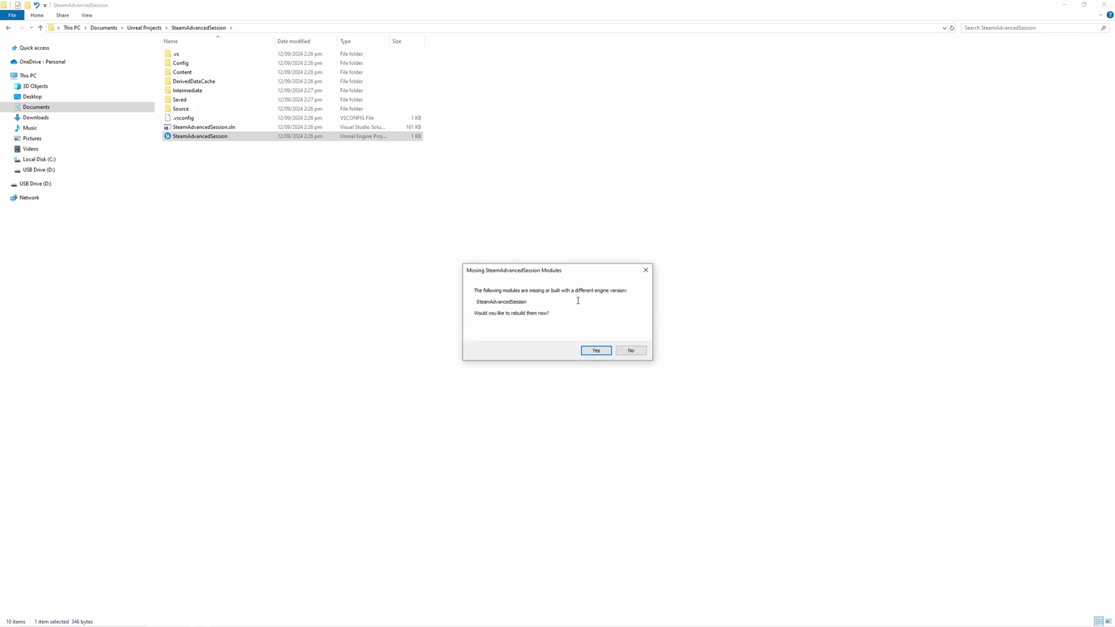
mouse_move(473, 307)
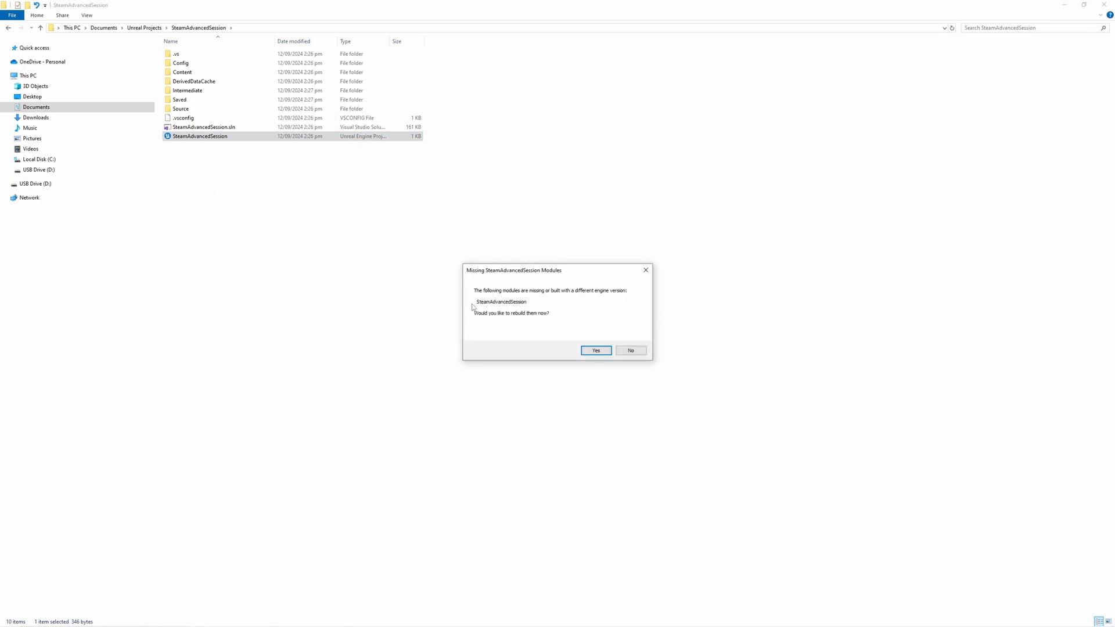
mouse_move(674, 365)
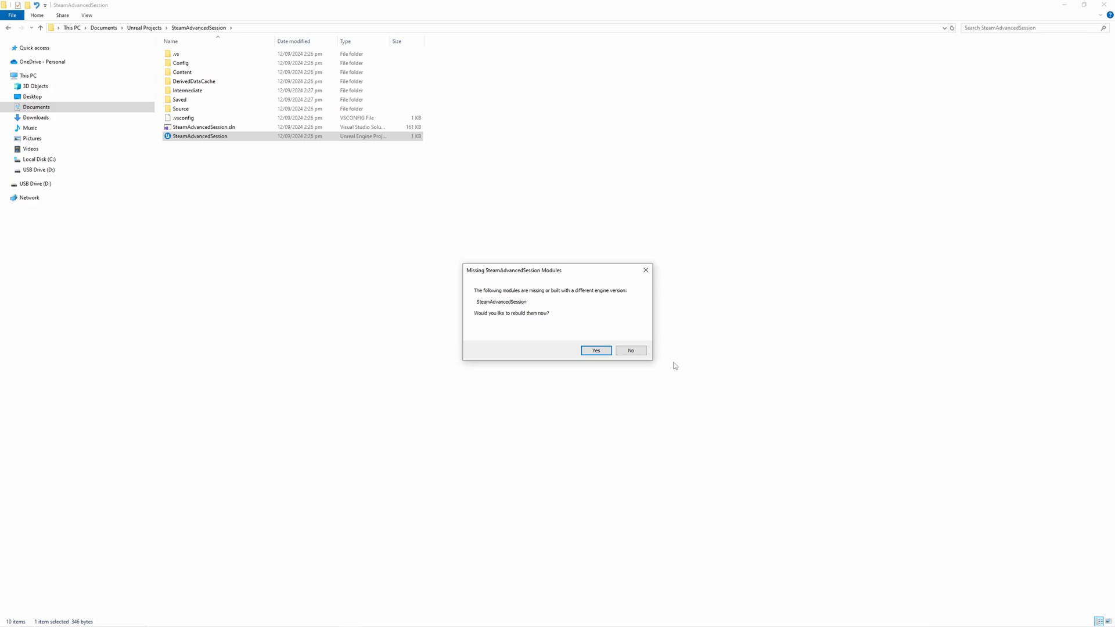
left_click(629, 350)
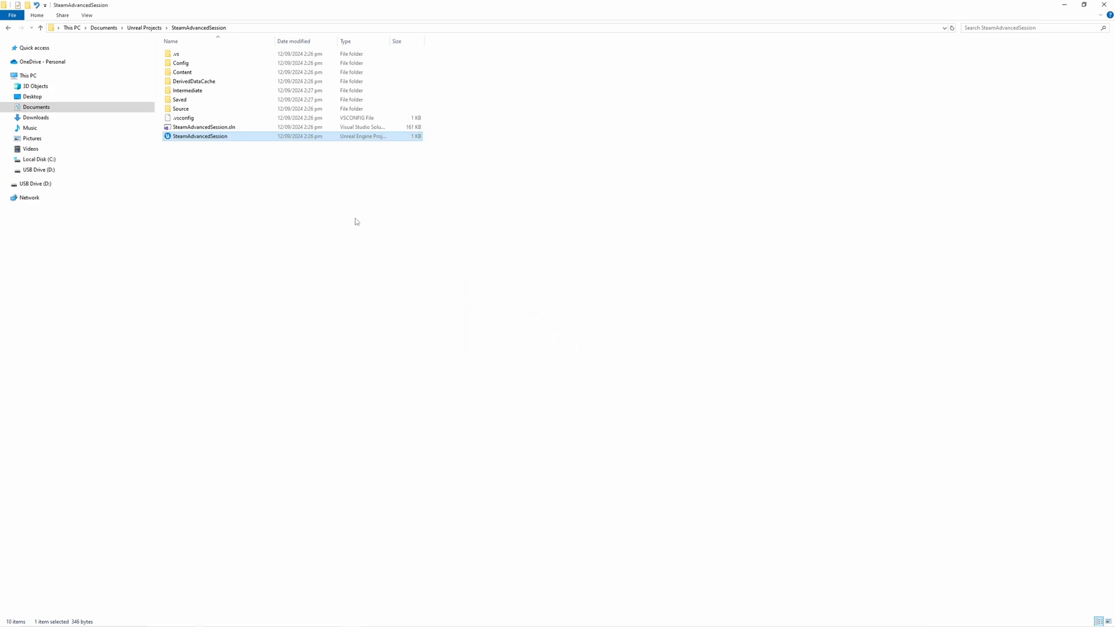
mouse_move(251, 88)
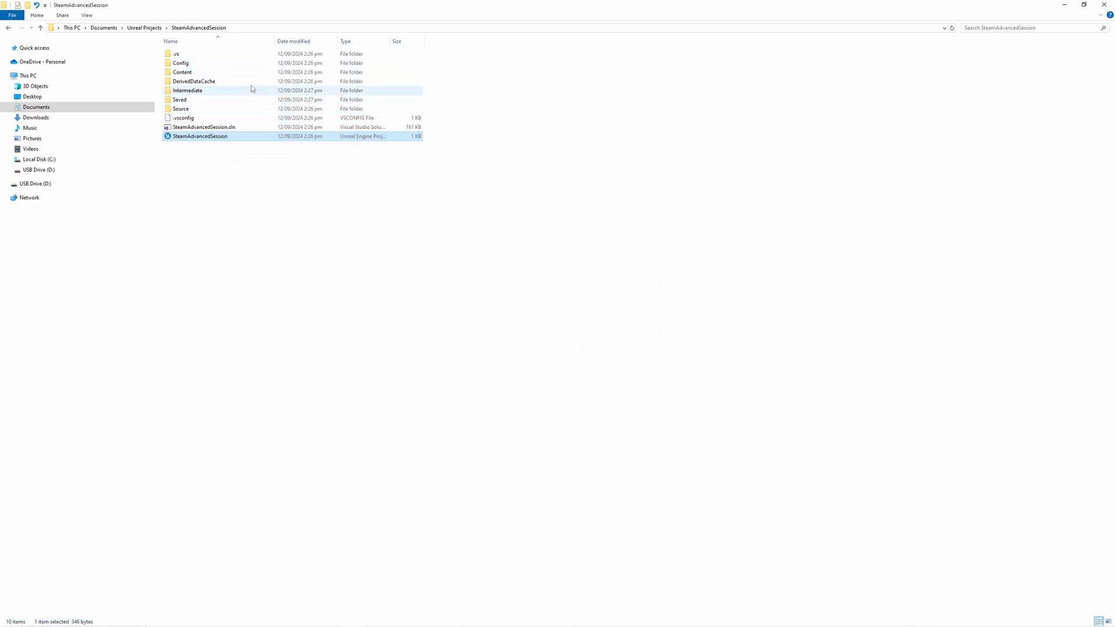
mouse_move(204, 118)
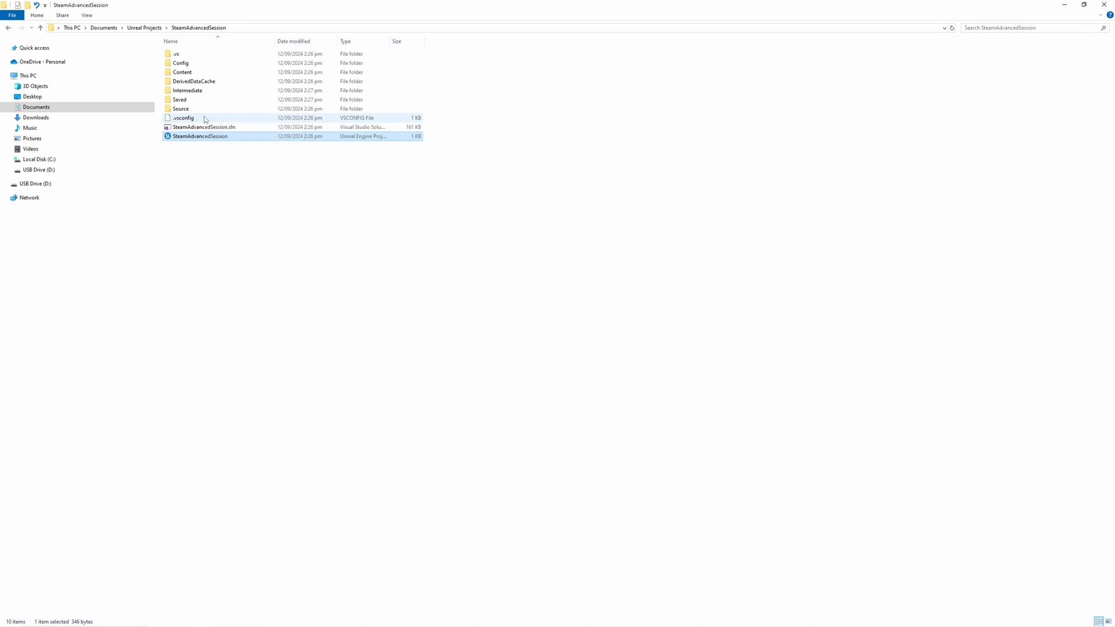
mouse_move(187, 91)
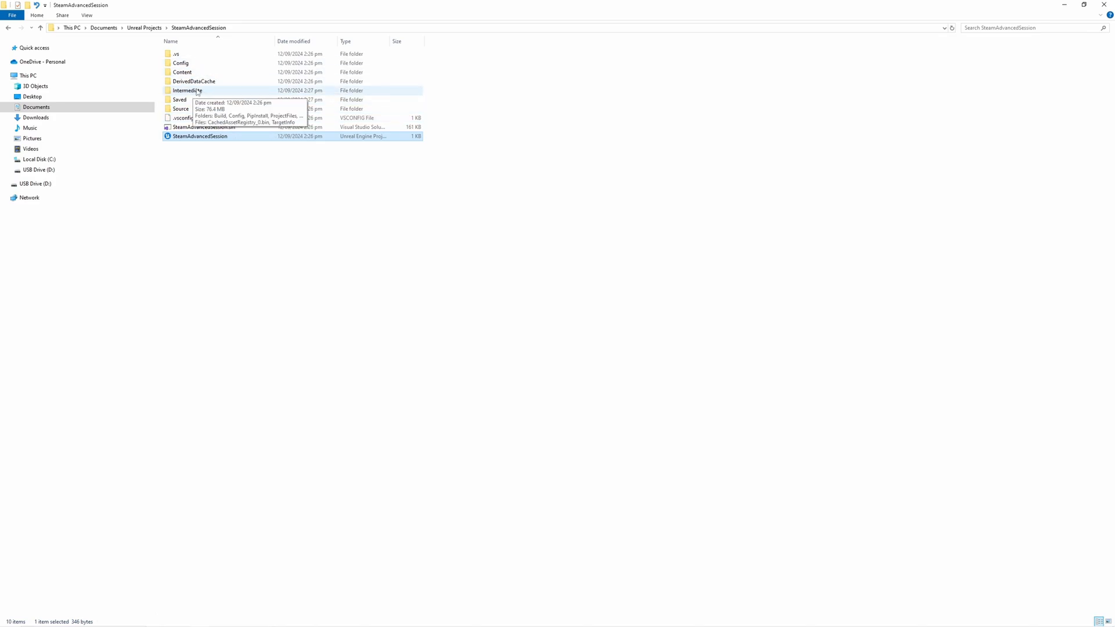
mouse_move(227, 187)
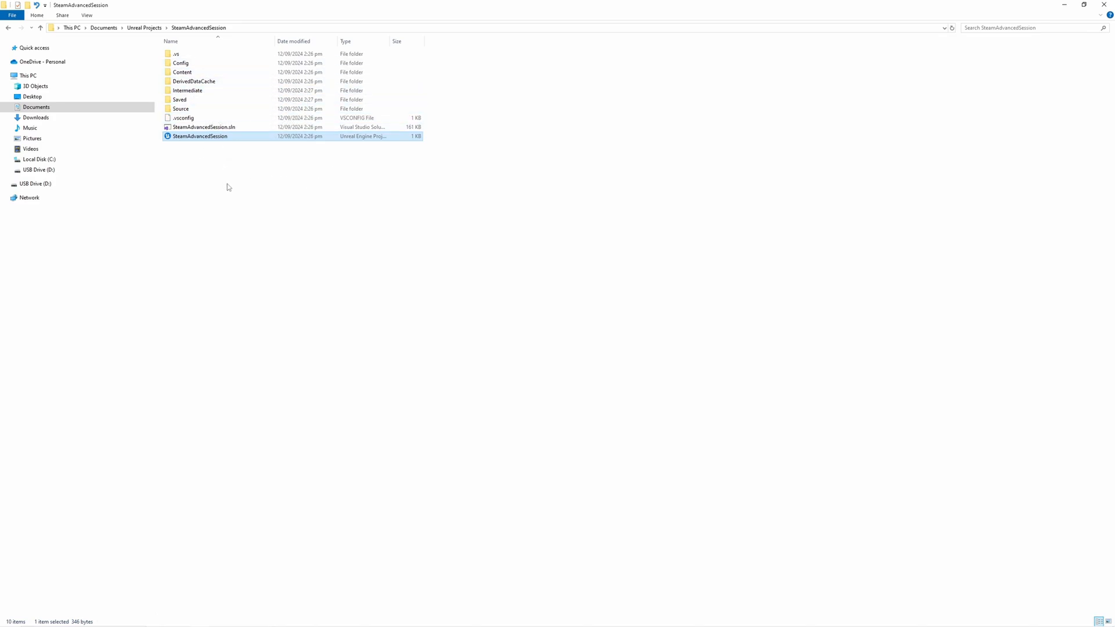
mouse_move(221, 180)
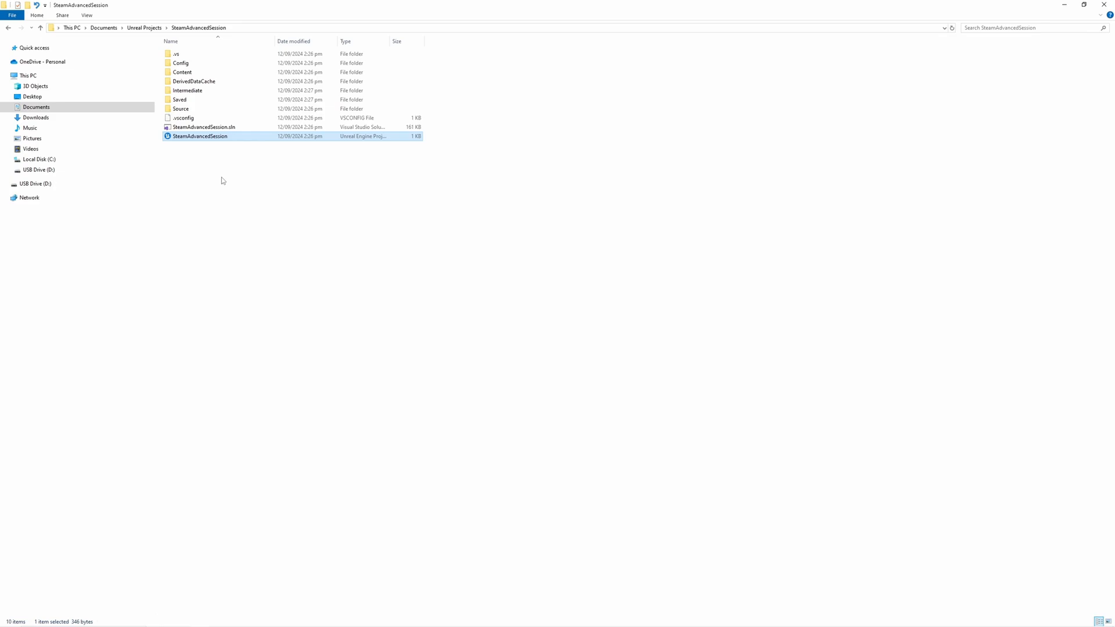
Reopen the SteamAdvancedSession .uproject file to start the module rebuild
double_click(199, 136)
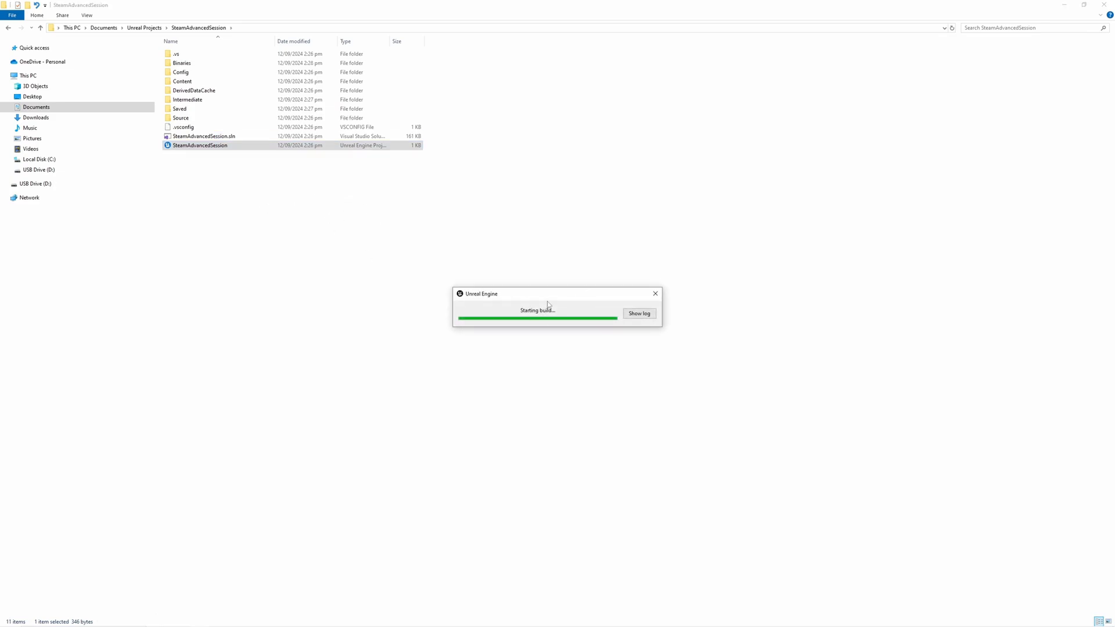
mouse_move(516, 443)
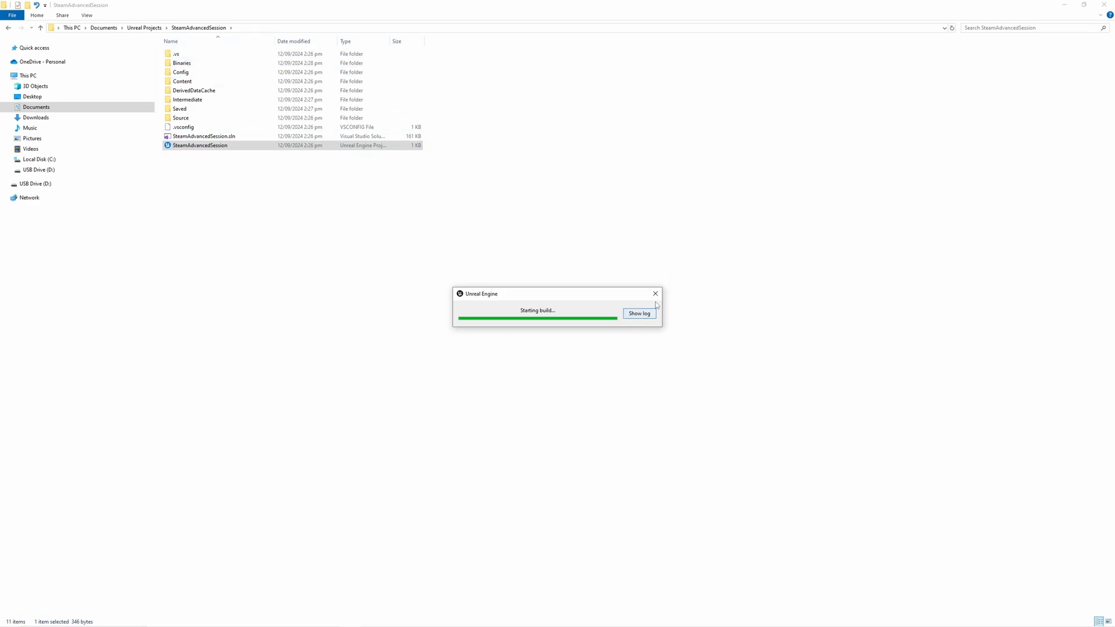
mouse_move(314, 190)
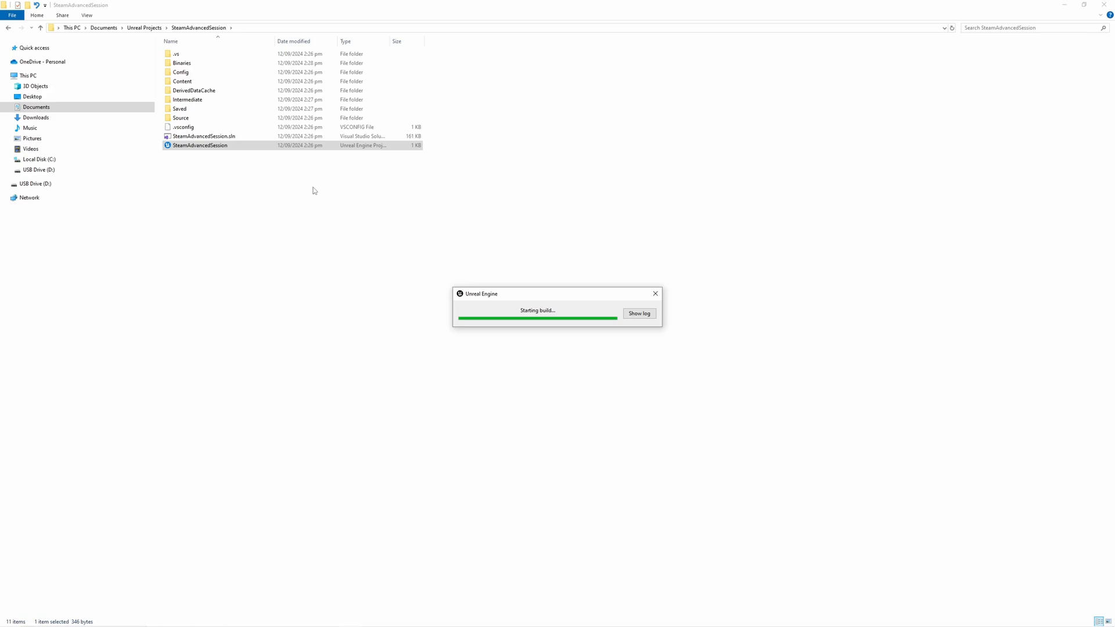
mouse_move(246, 191)
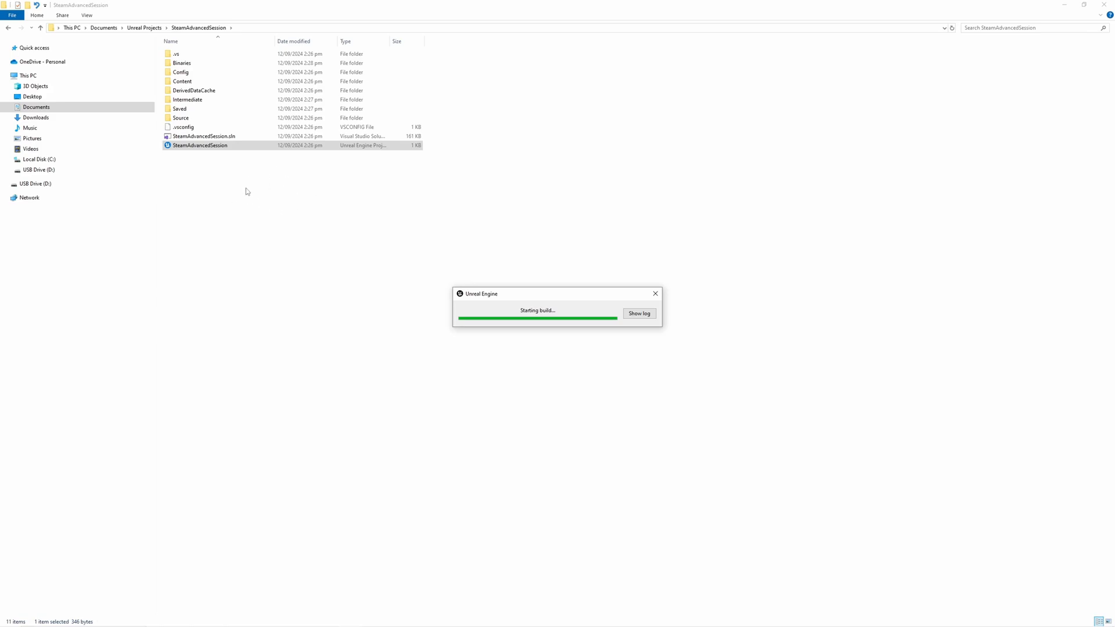
mouse_move(242, 189)
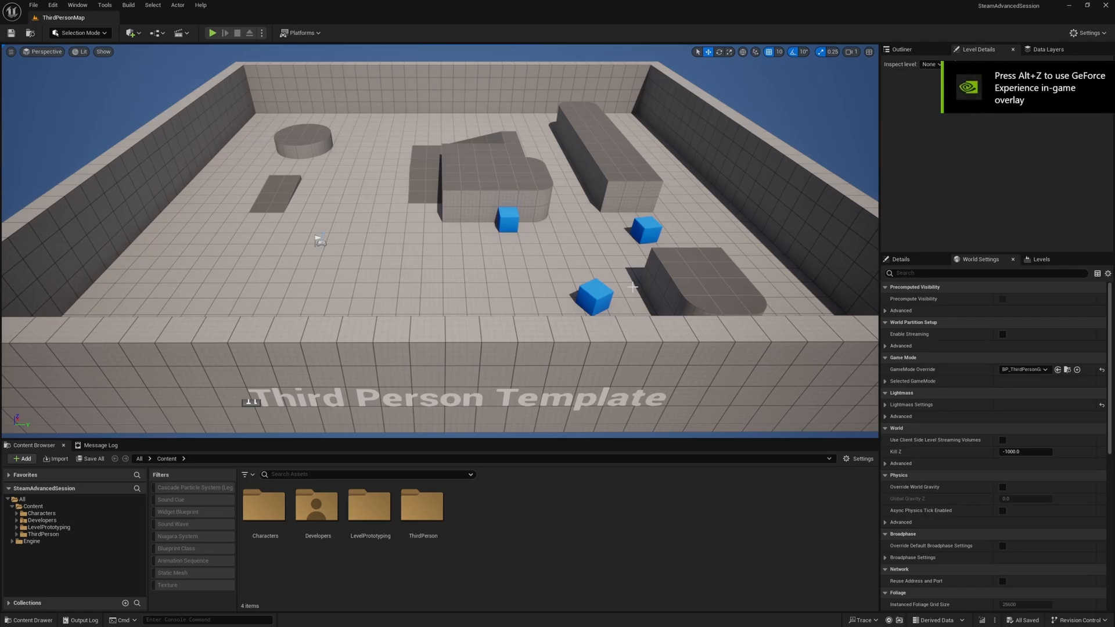
mouse_move(654, 153)
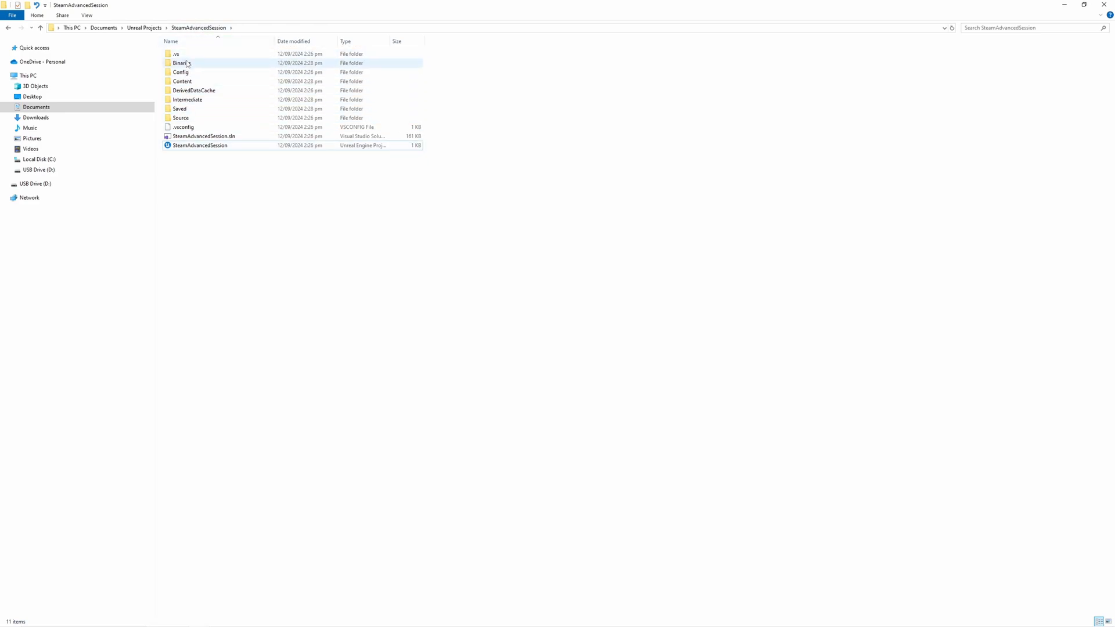
Add a folder named Plugins inside the SteamAdvancedSession project folder
right_click(199, 183)
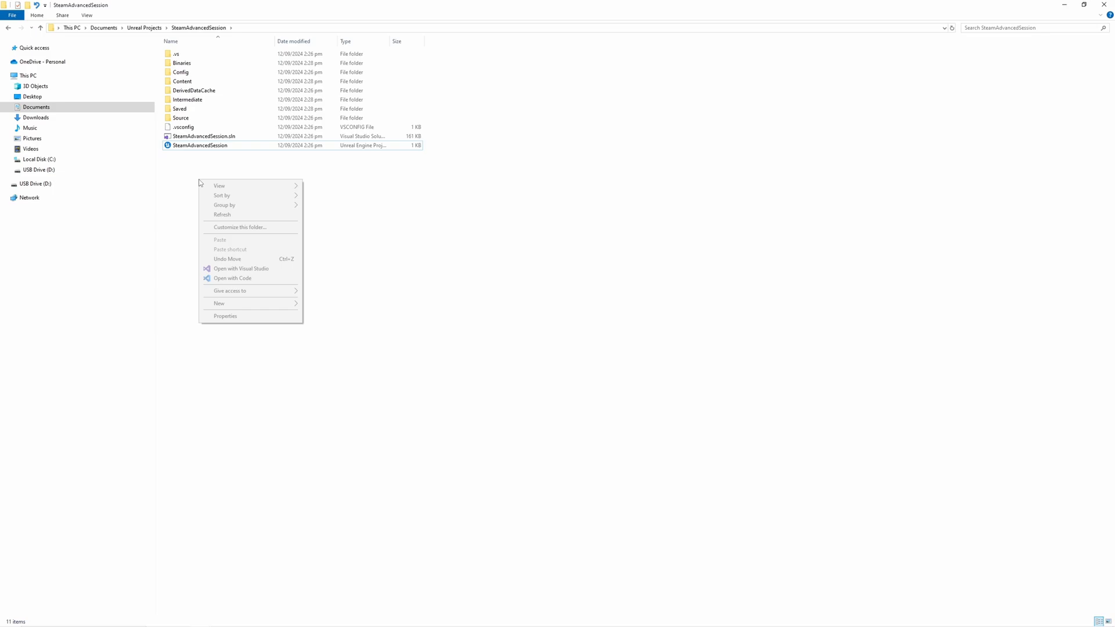
left_click(219, 303)
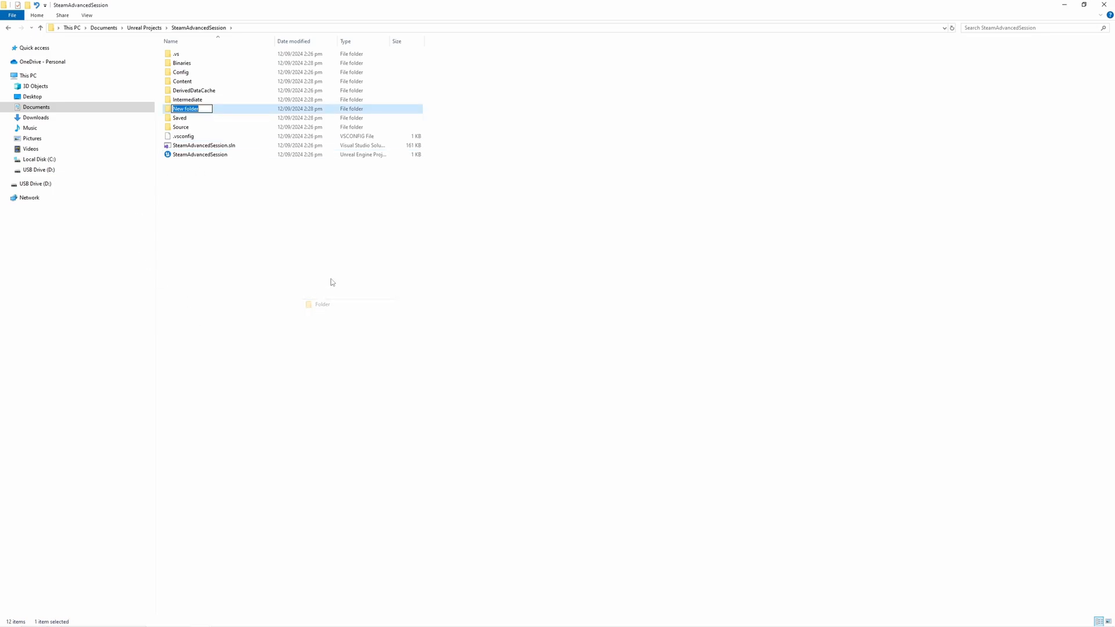
type("Plugins")
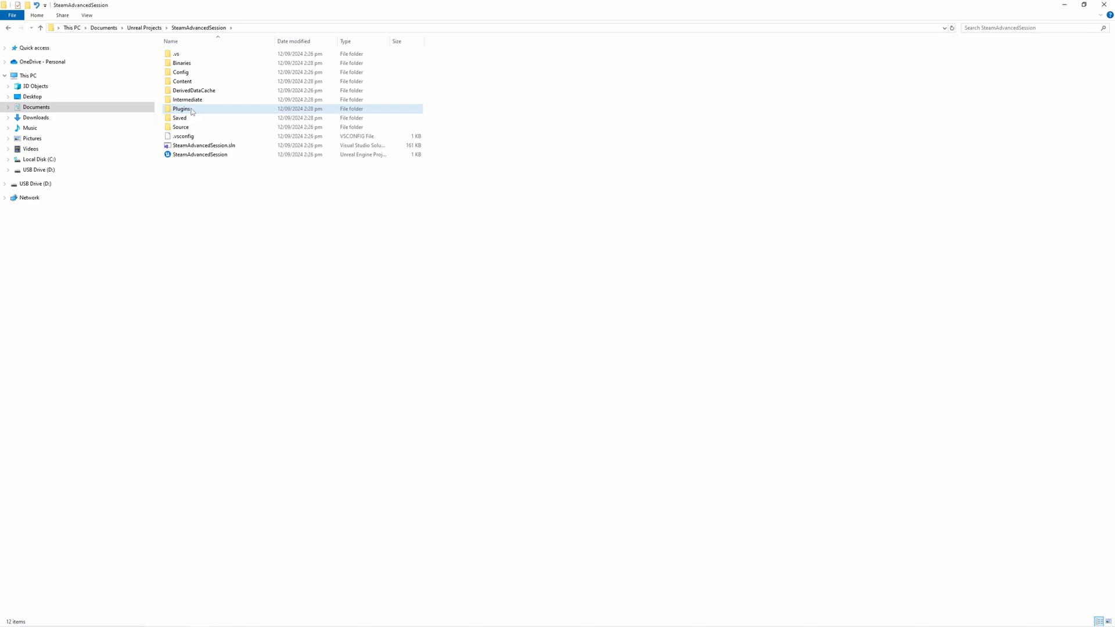
mouse_move(174, 114)
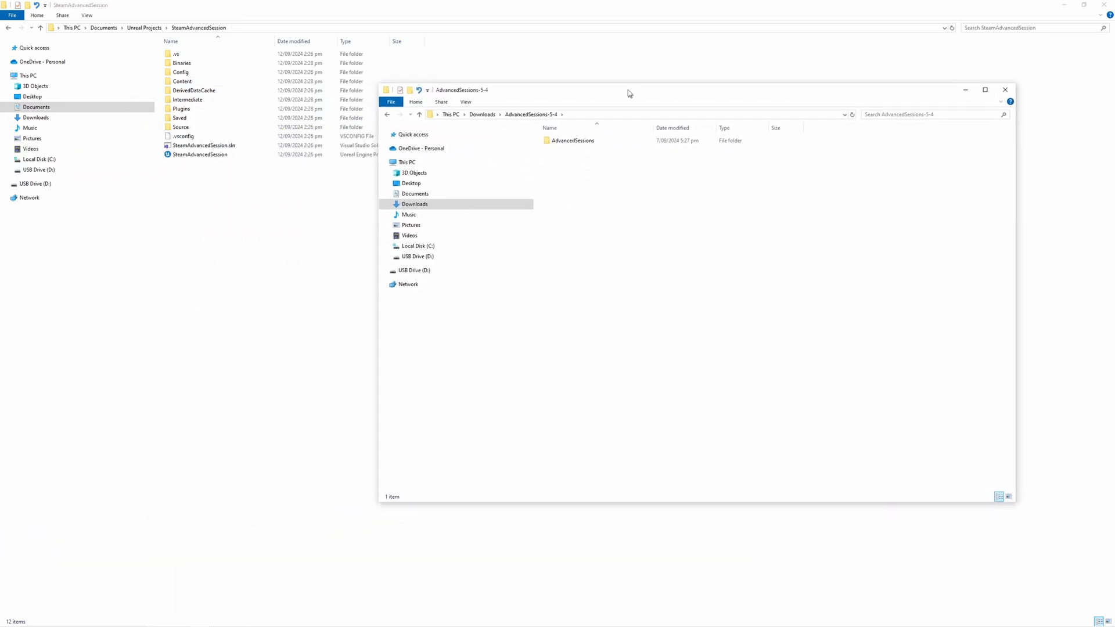
Paste the AdvancedSessions and AdvancedSteamSessions folders from Downloads into the project's Plugins folder
left_click(572, 140)
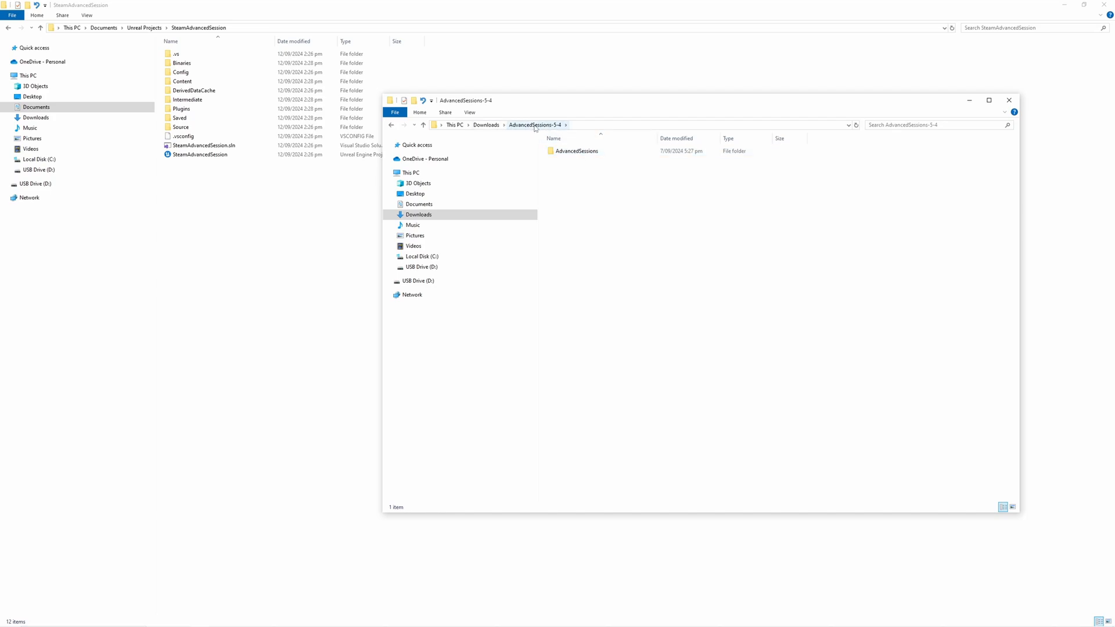
mouse_move(576, 128)
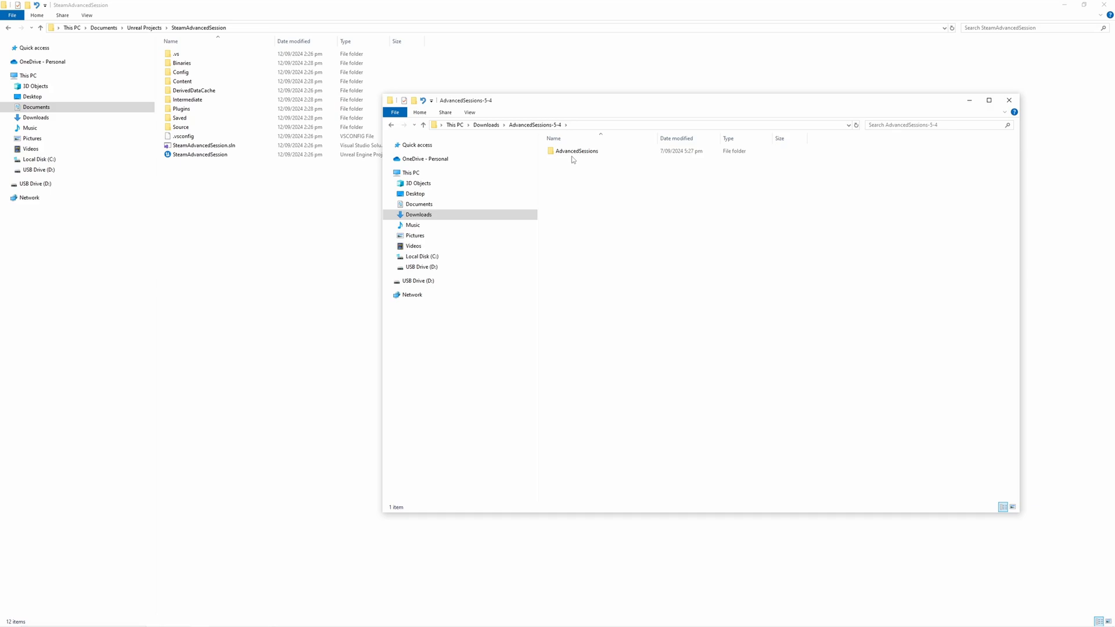
double_click(576, 151)
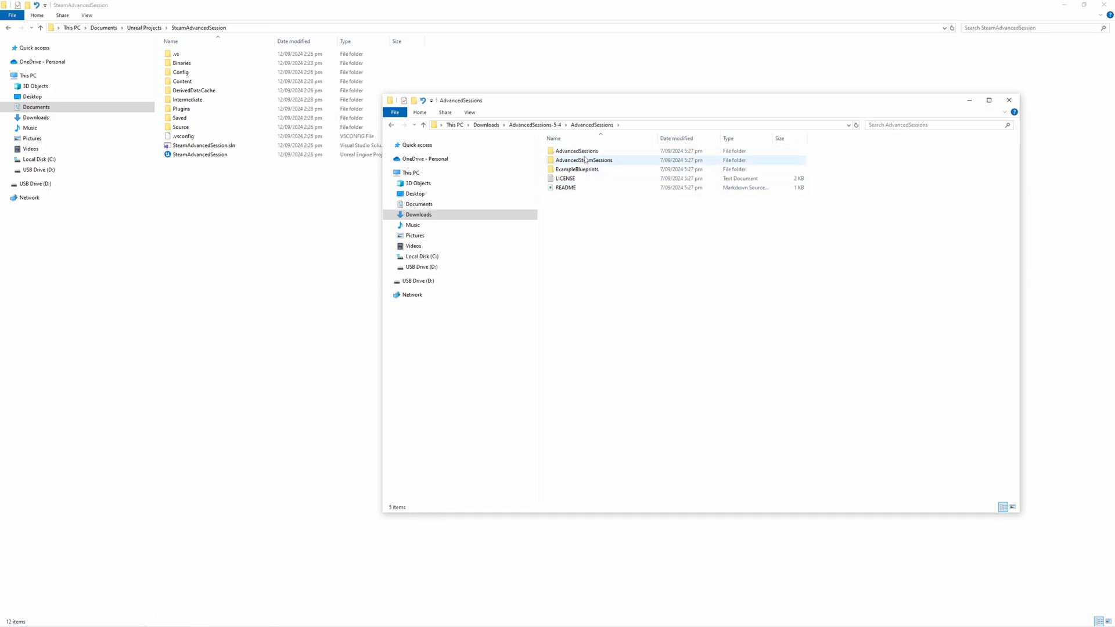
mouse_move(583, 160)
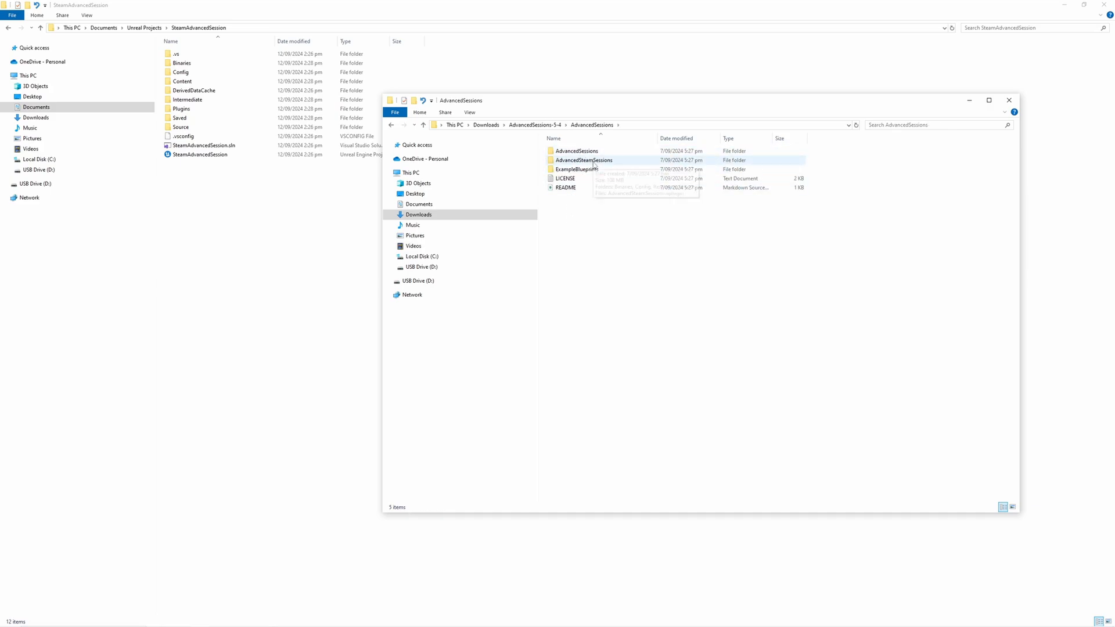
mouse_move(583, 160)
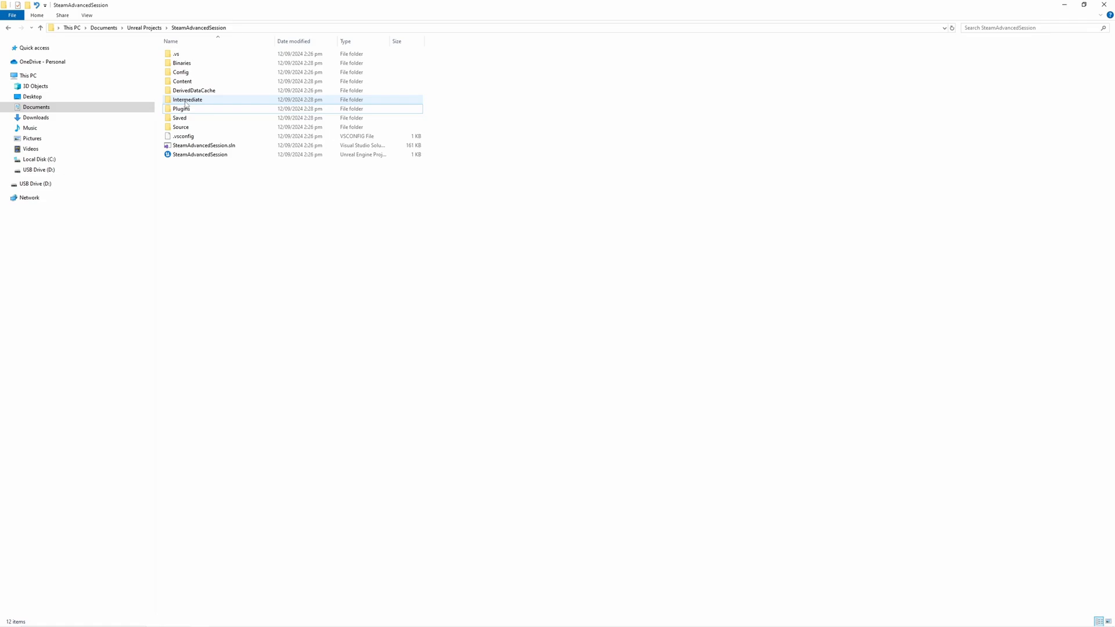
double_click(181, 109)
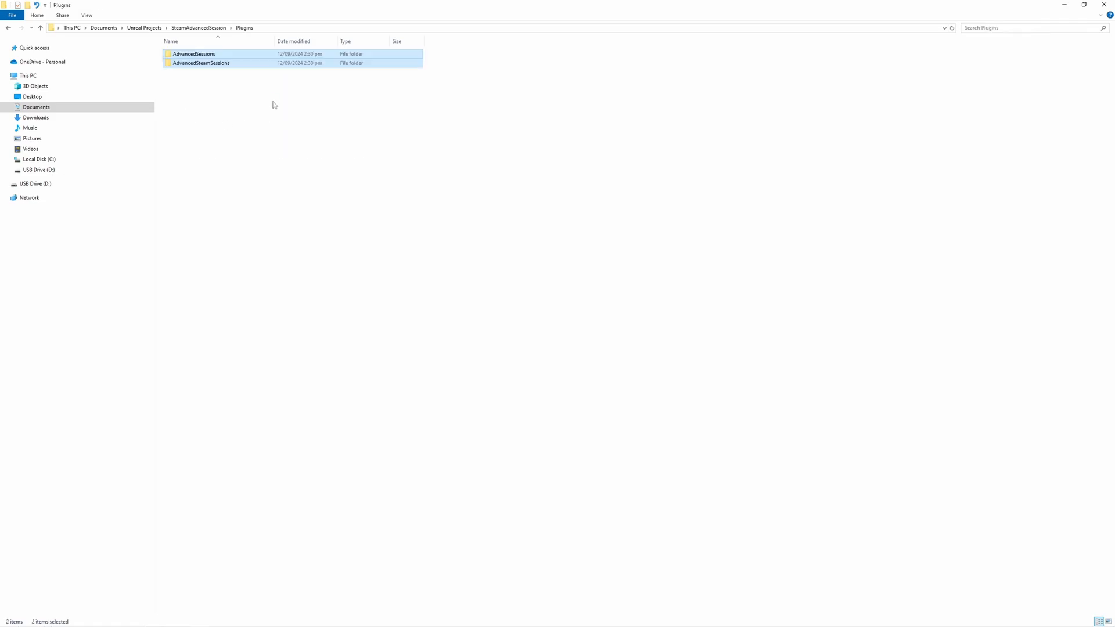
left_click(290, 154)
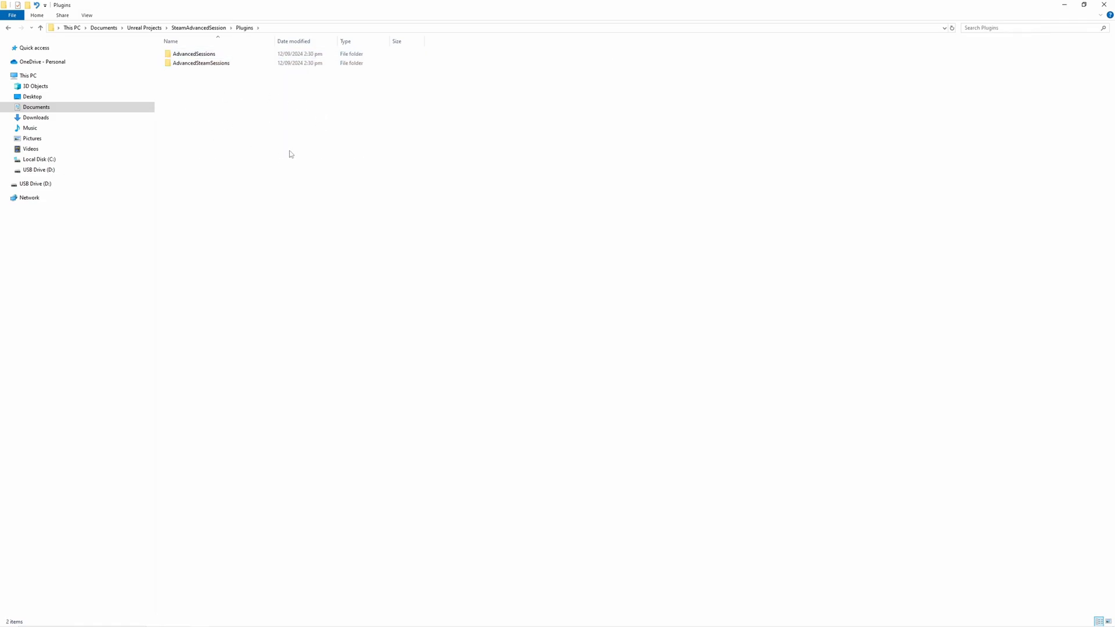
mouse_move(306, 122)
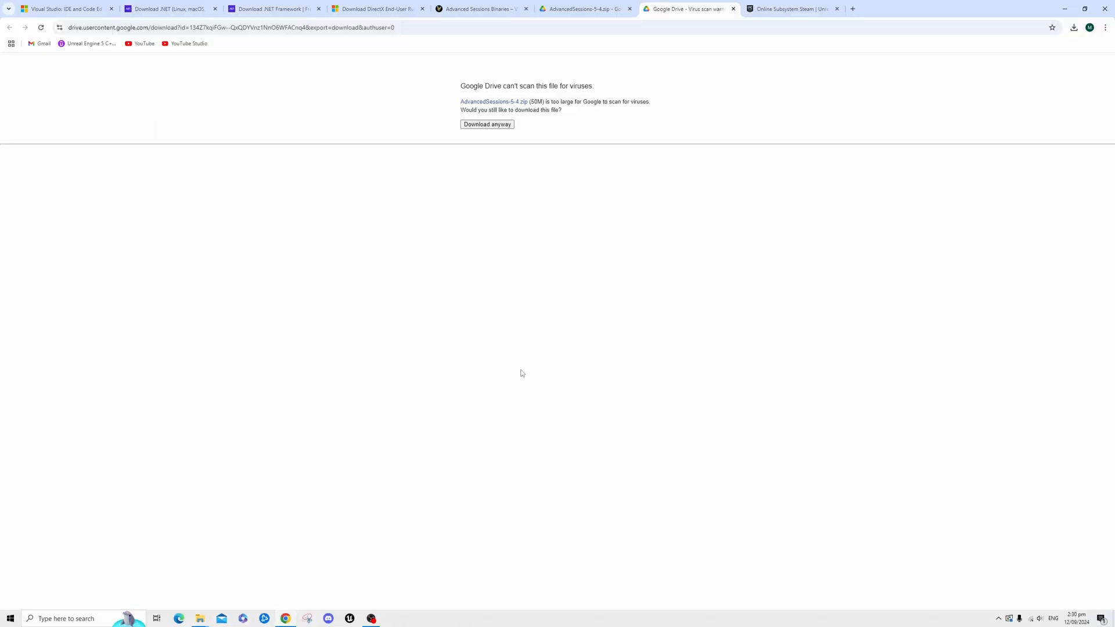
Scroll the Online Subsystem Steam page down to the Finished Settings DefaultEngine.ini block
left_click(792, 9)
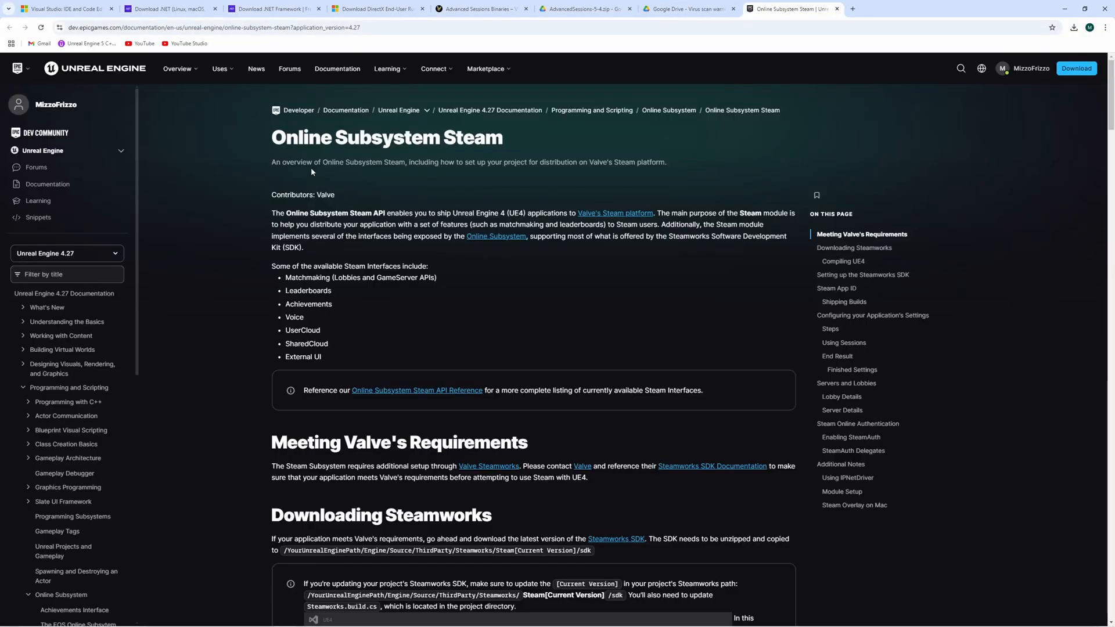
mouse_move(457, 191)
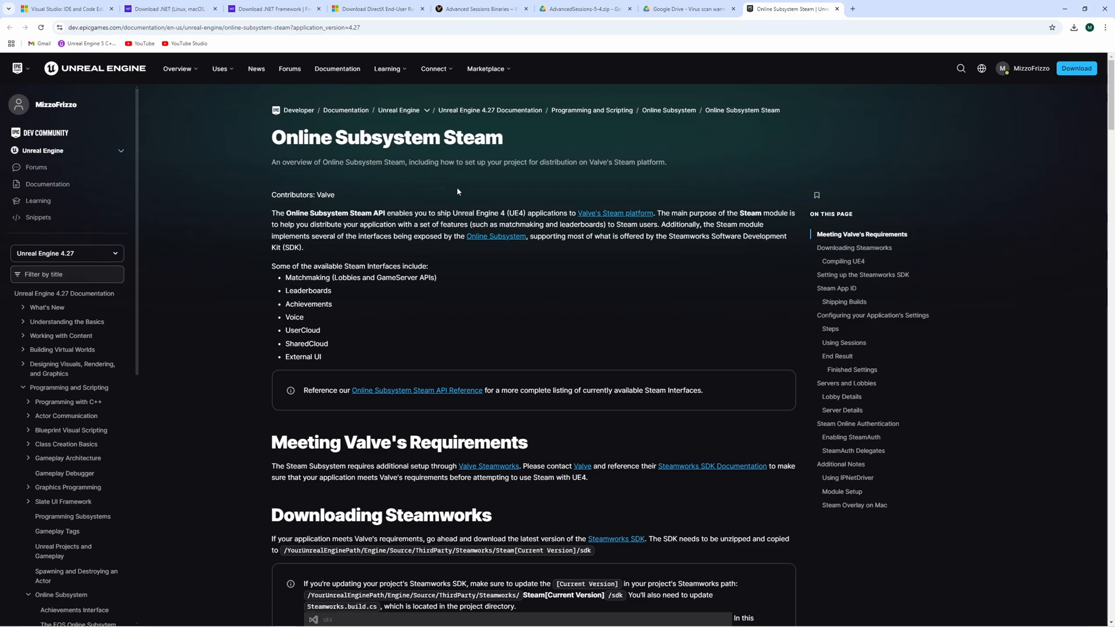
double_click(285, 137)
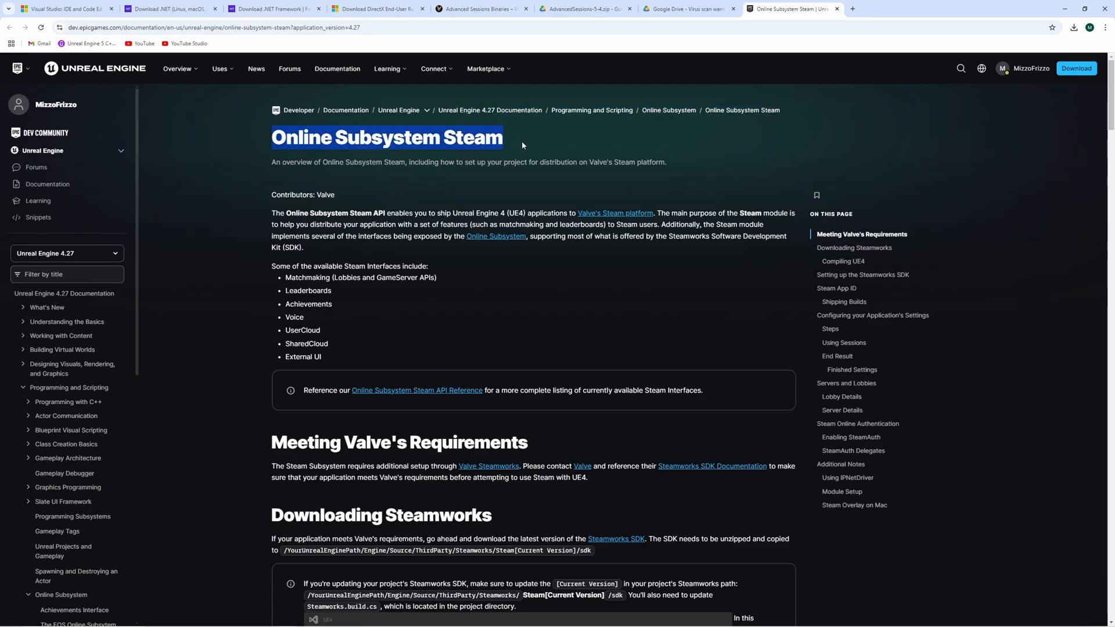
left_click(435, 69)
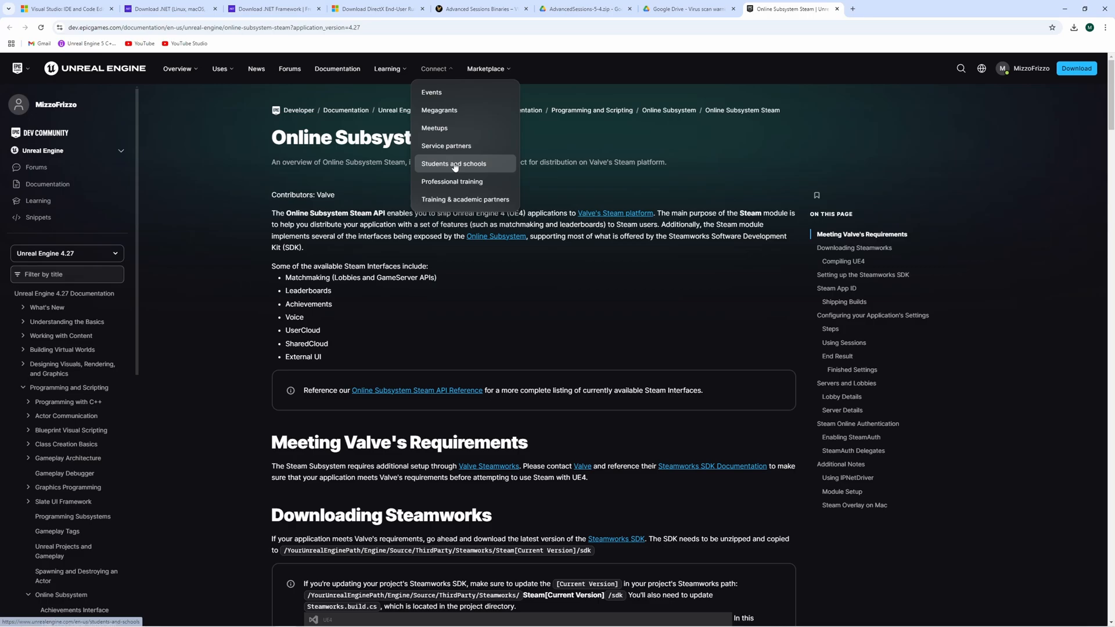
scroll("down", 3)
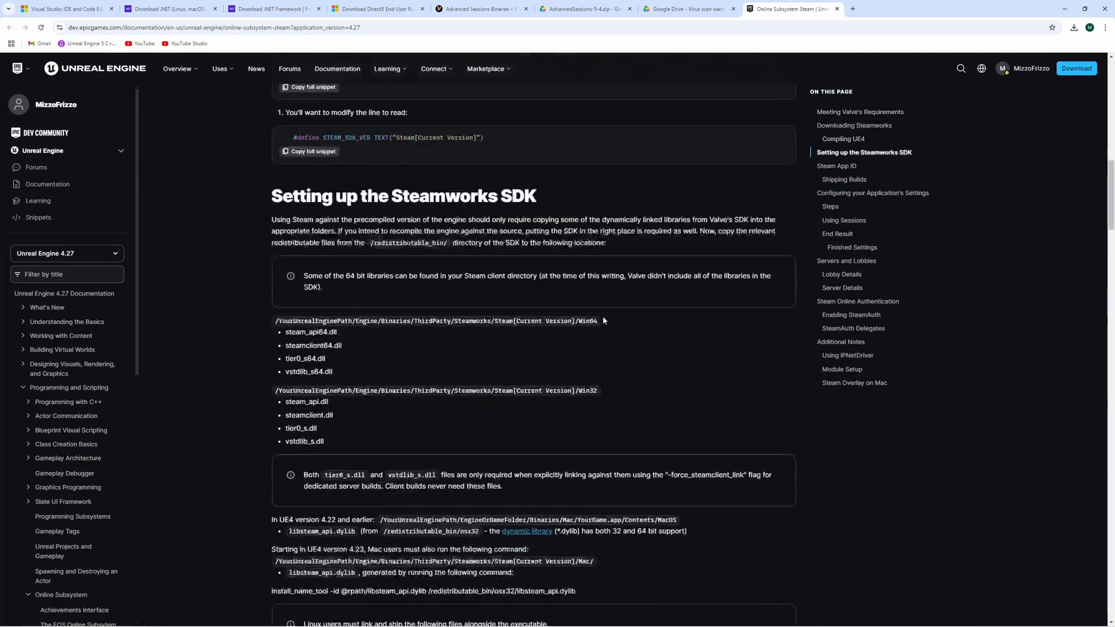
scroll("down", 3)
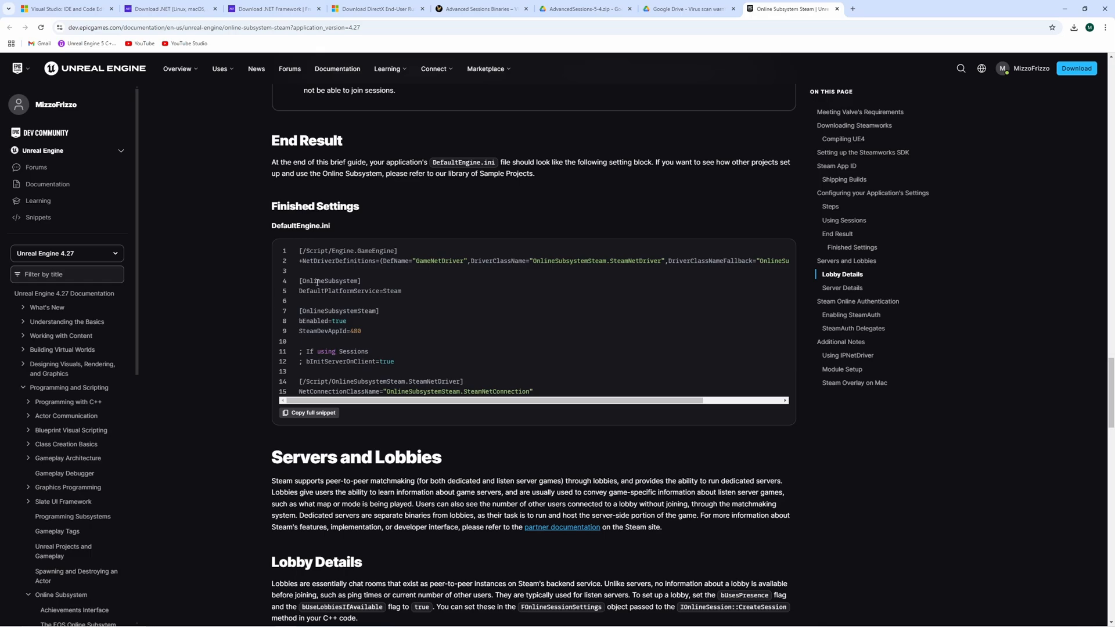
double_click(301, 225)
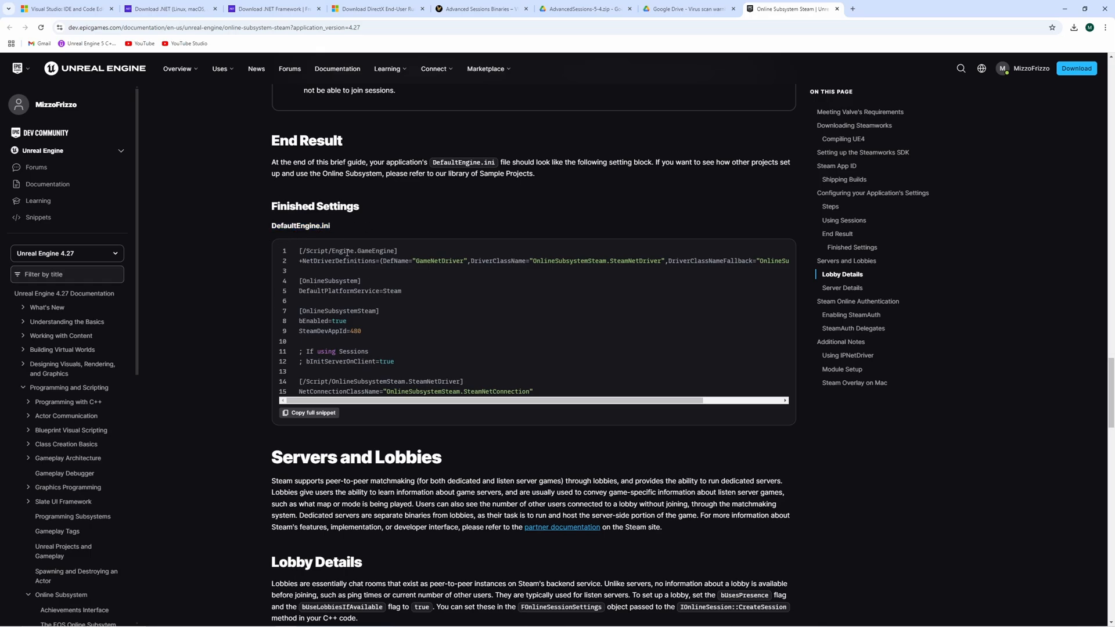
mouse_move(548, 395)
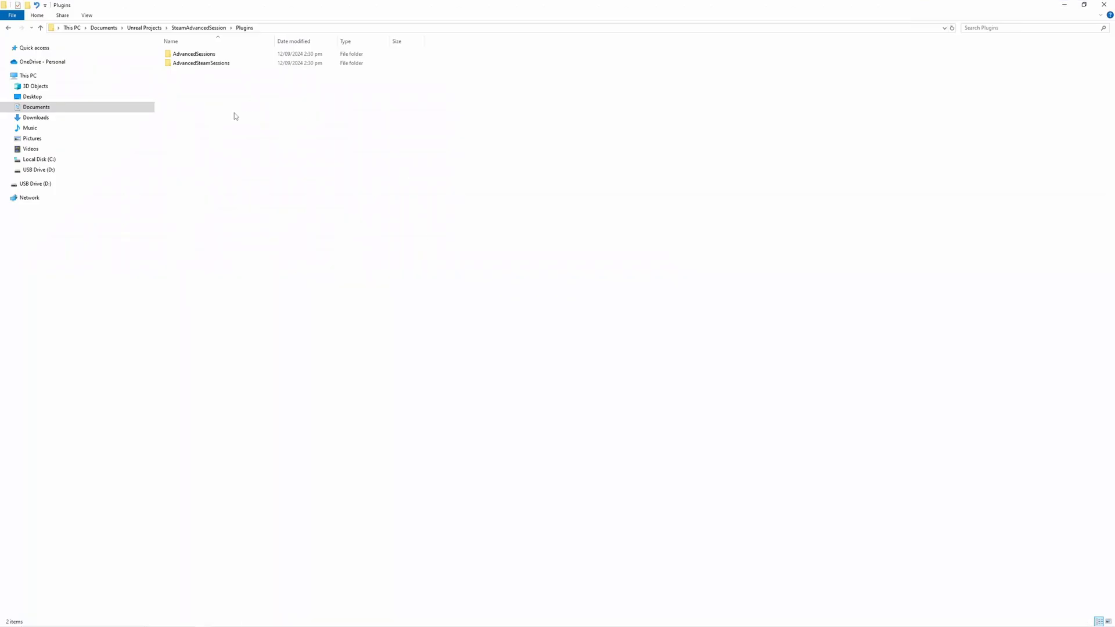
Open DefaultEngine.ini from the SteamAdvancedSession project's Config folder in Notepad
left_click(40, 28)
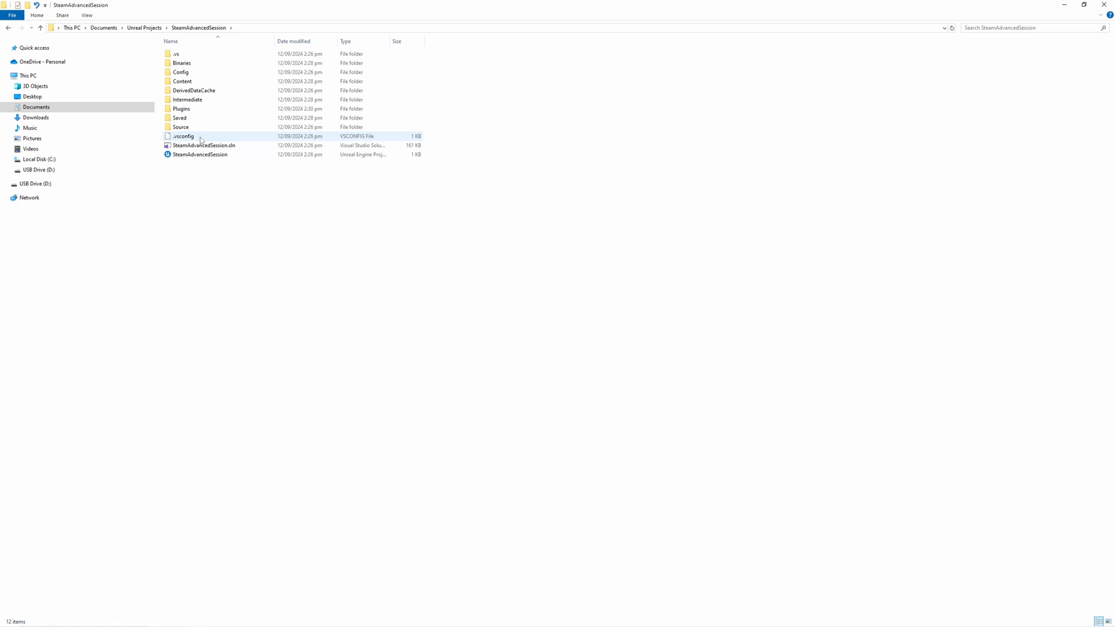
double_click(180, 72)
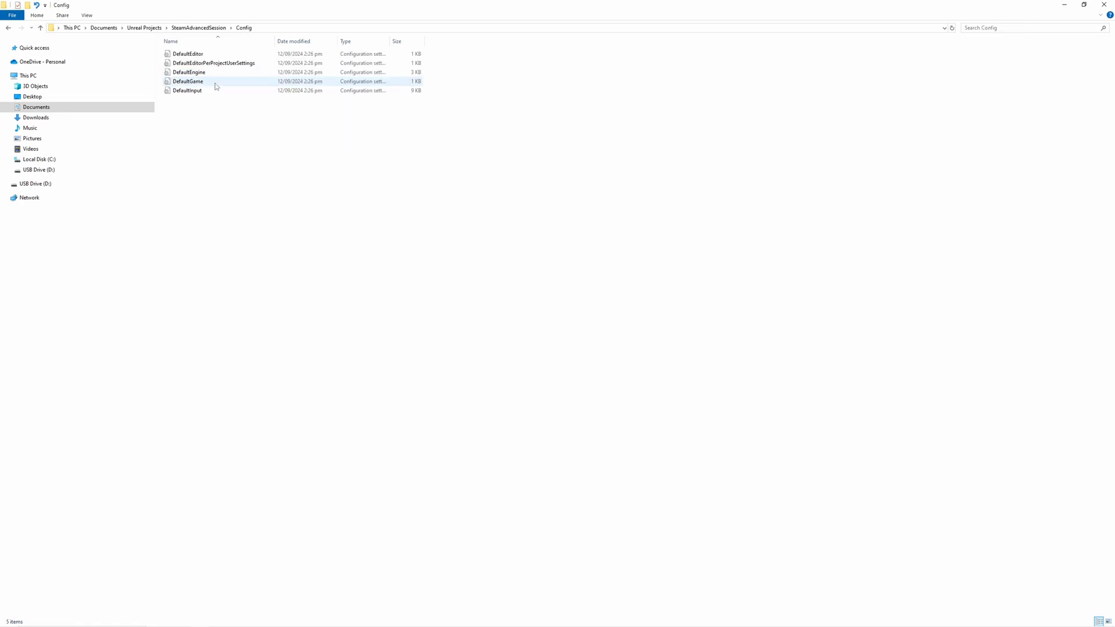
mouse_move(188, 72)
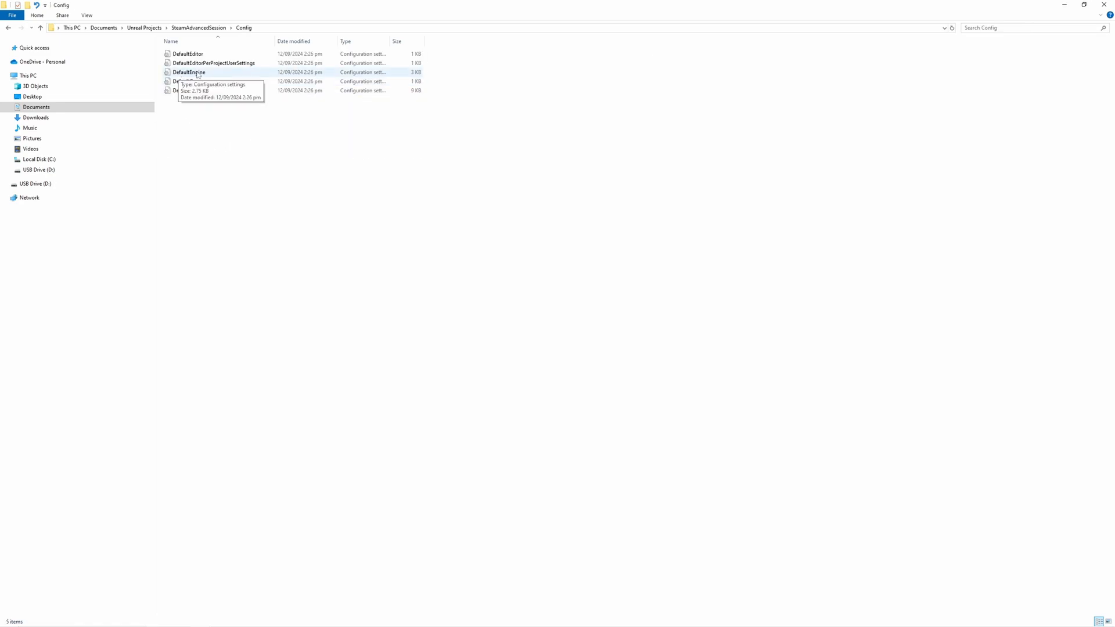
mouse_move(210, 73)
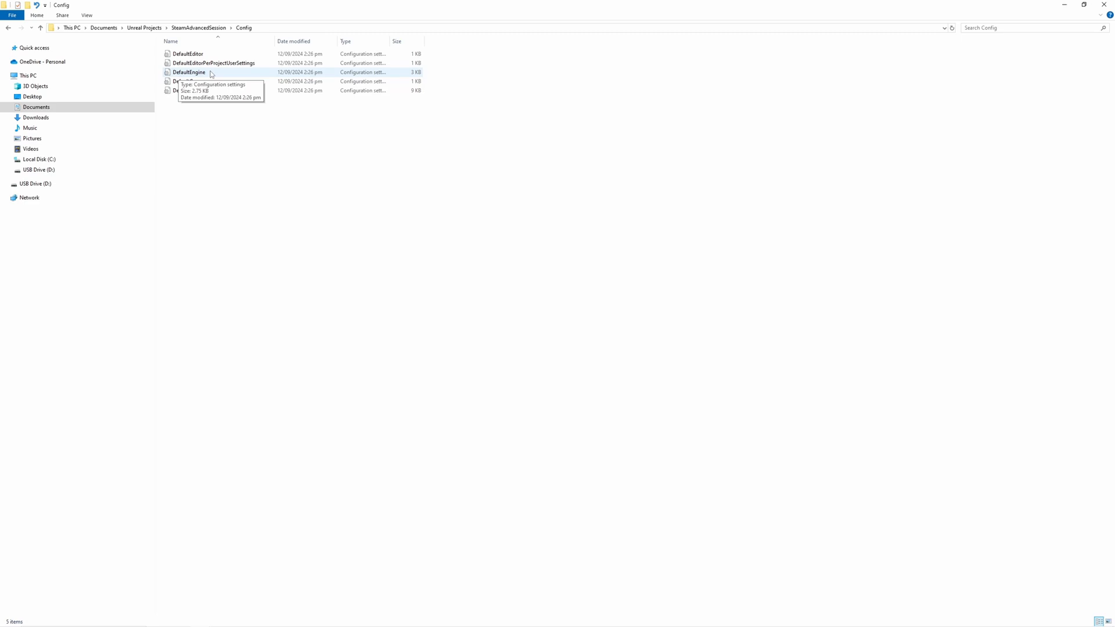
double_click(190, 72)
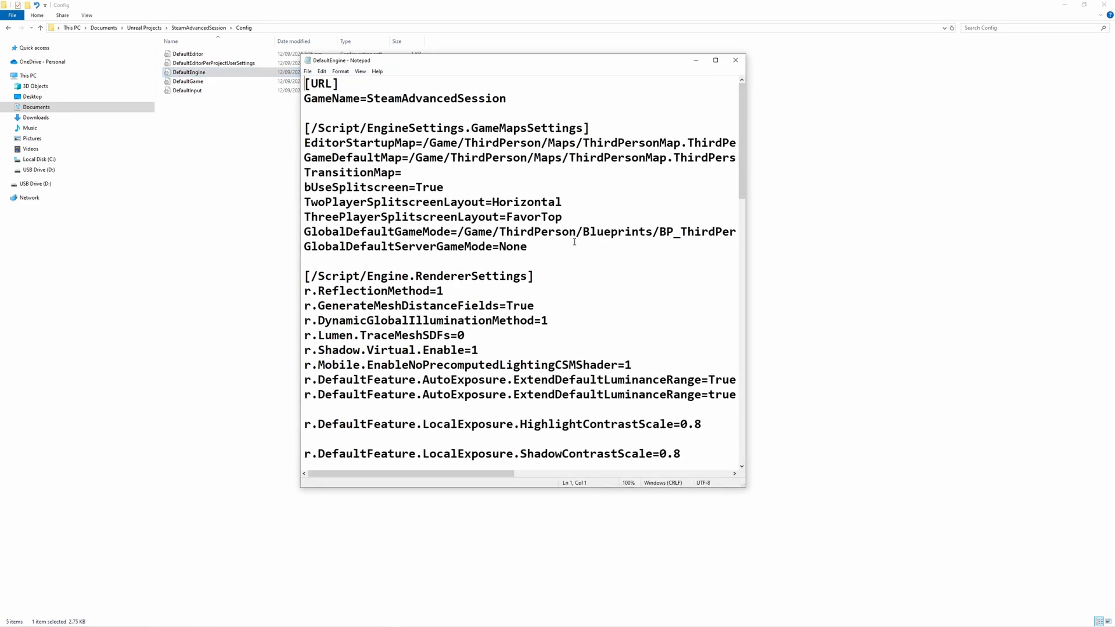
Scroll through DefaultEngine.ini to reach the end where the Steam settings block goes
scroll("down", 3)
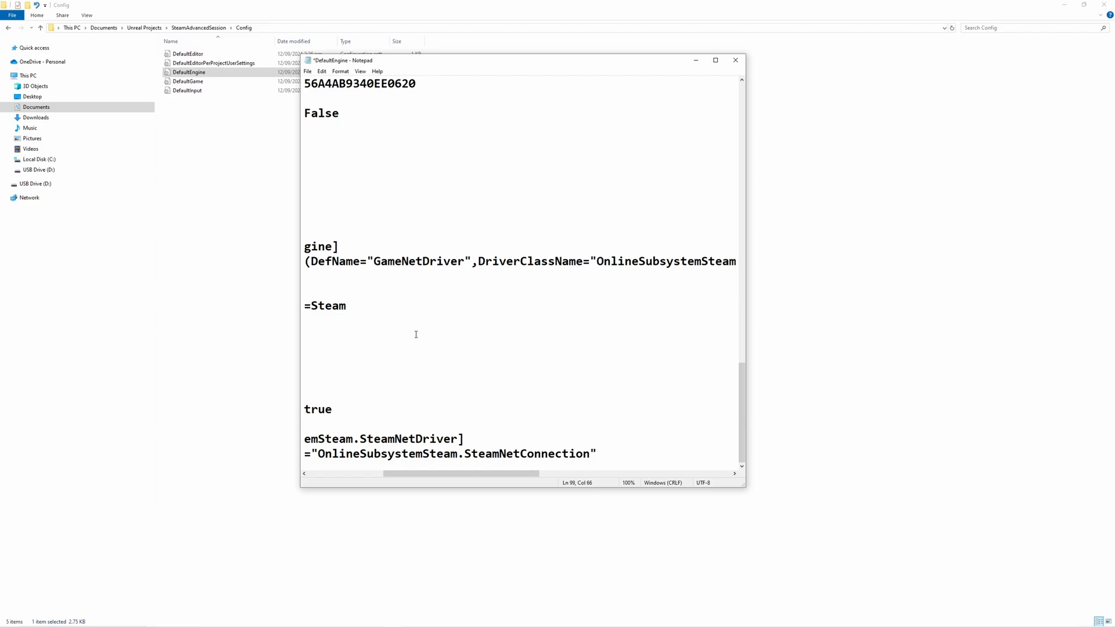
scroll("left", 3)
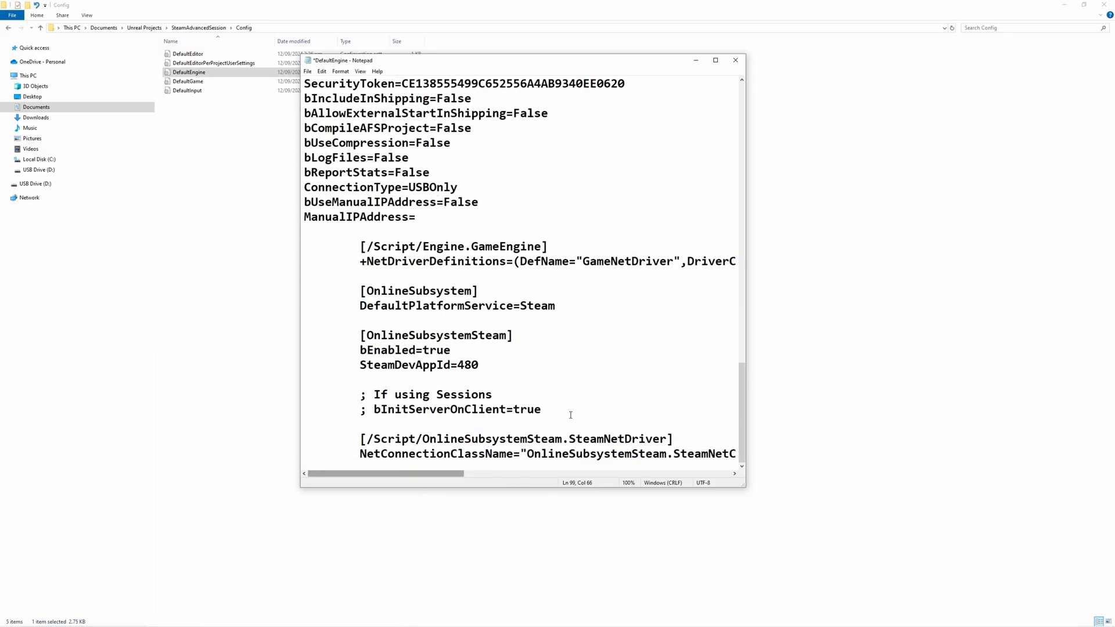
scroll("up", 3)
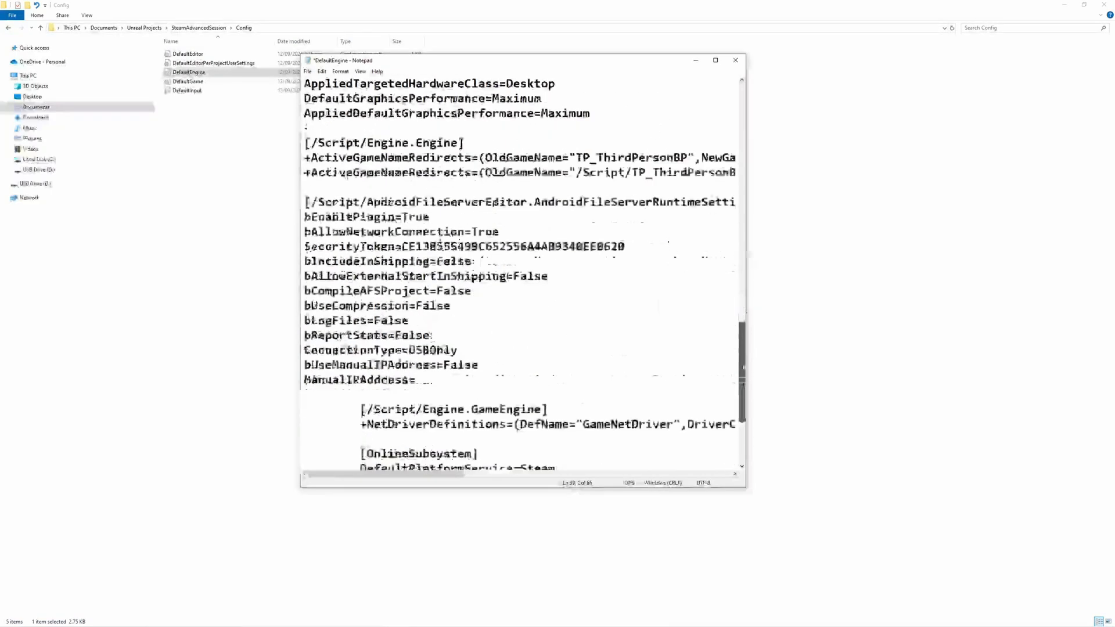
scroll("down", 3)
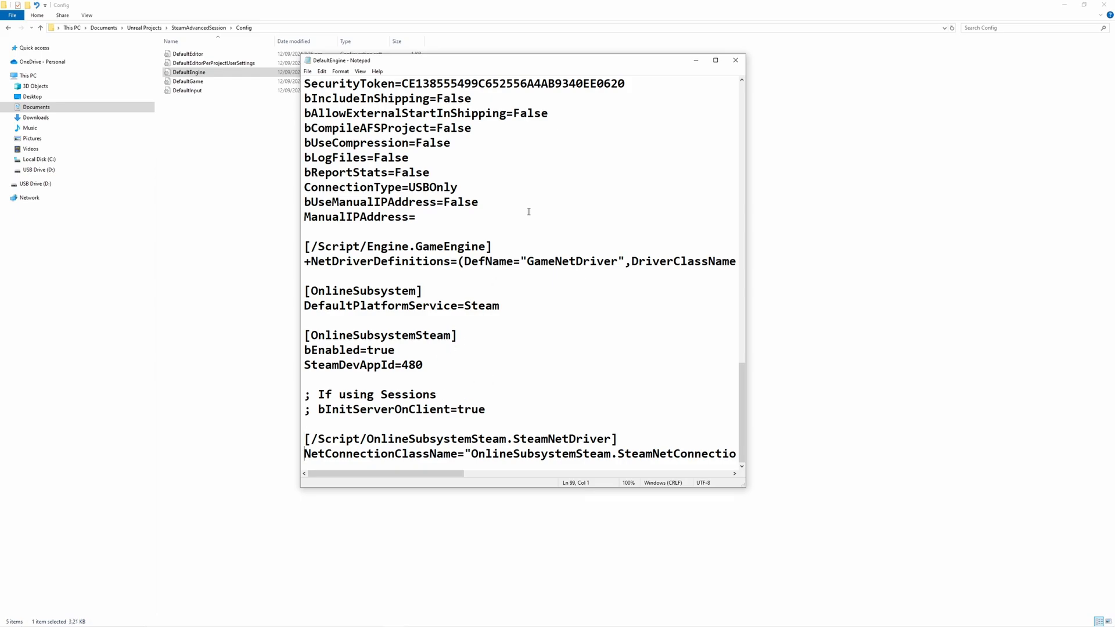
mouse_move(403, 380)
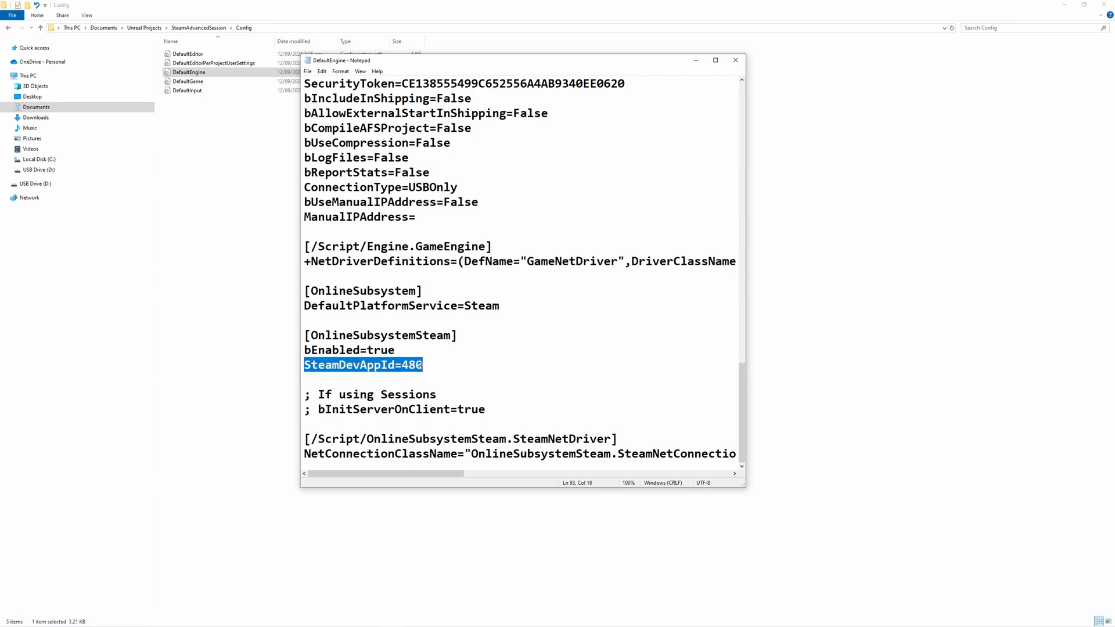
Copy the SteamDevAppId value 480 and close DefaultEngine.ini
left_click(424, 364)
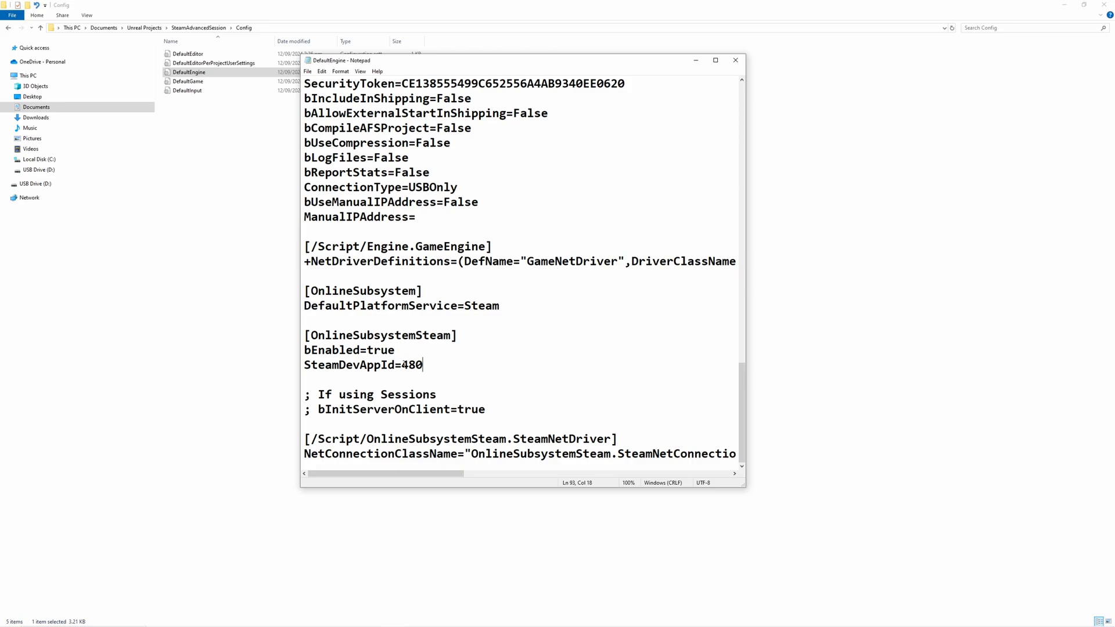
double_click(411, 364)
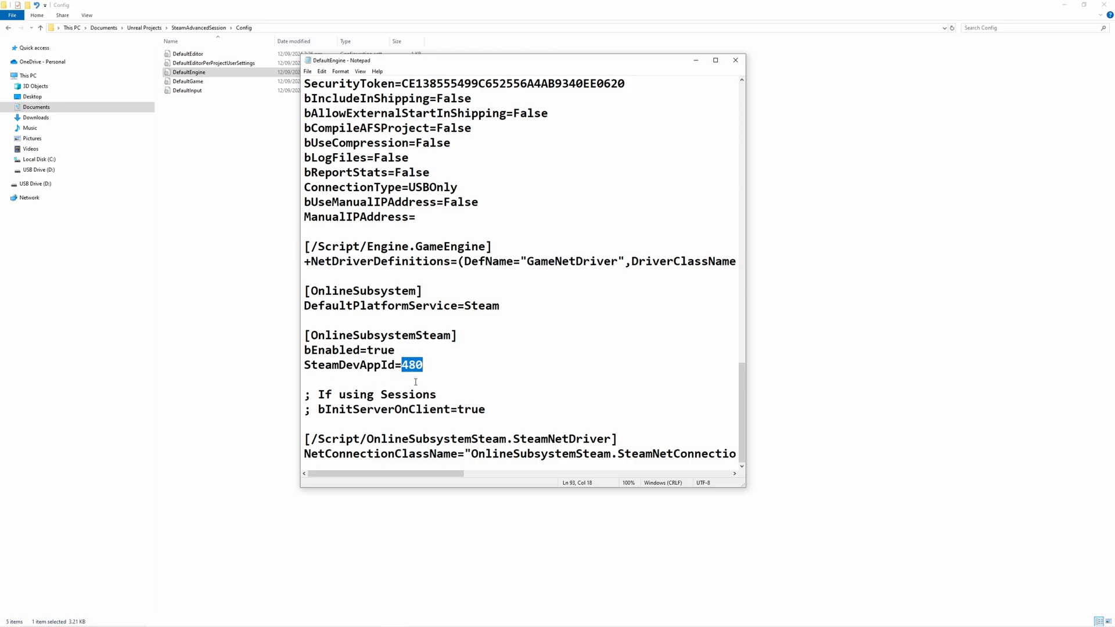
mouse_move(436, 361)
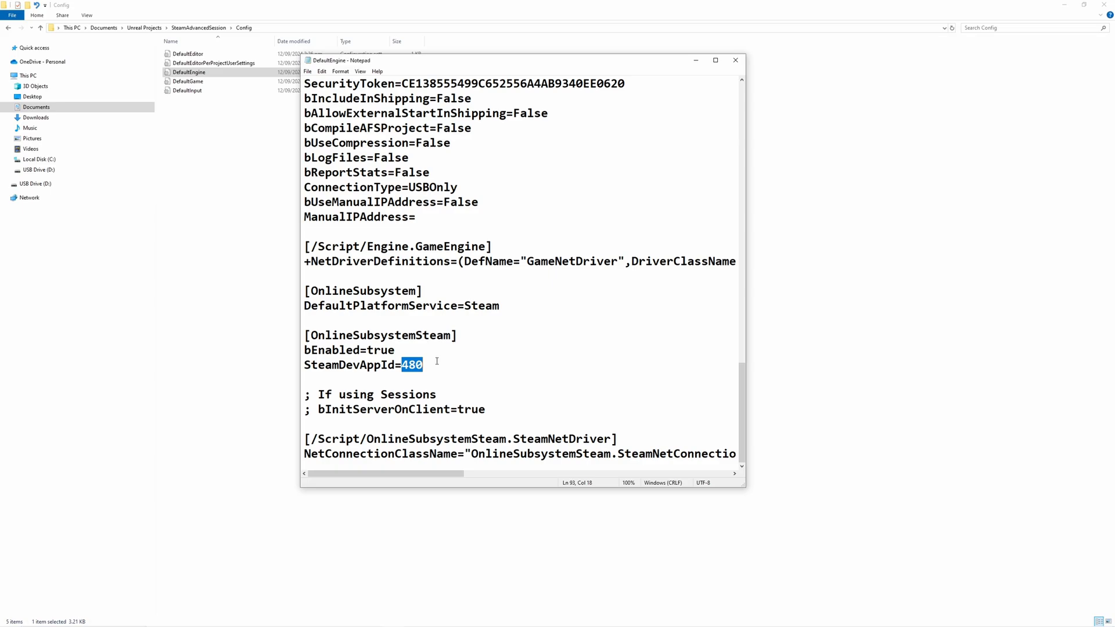
mouse_move(444, 370)
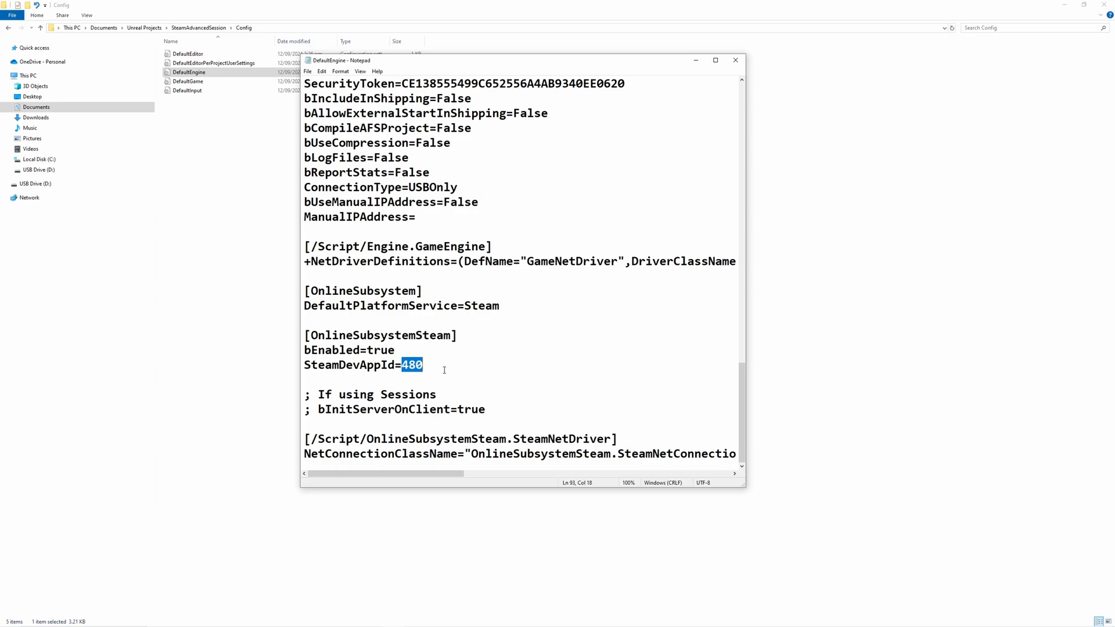
mouse_move(444, 367)
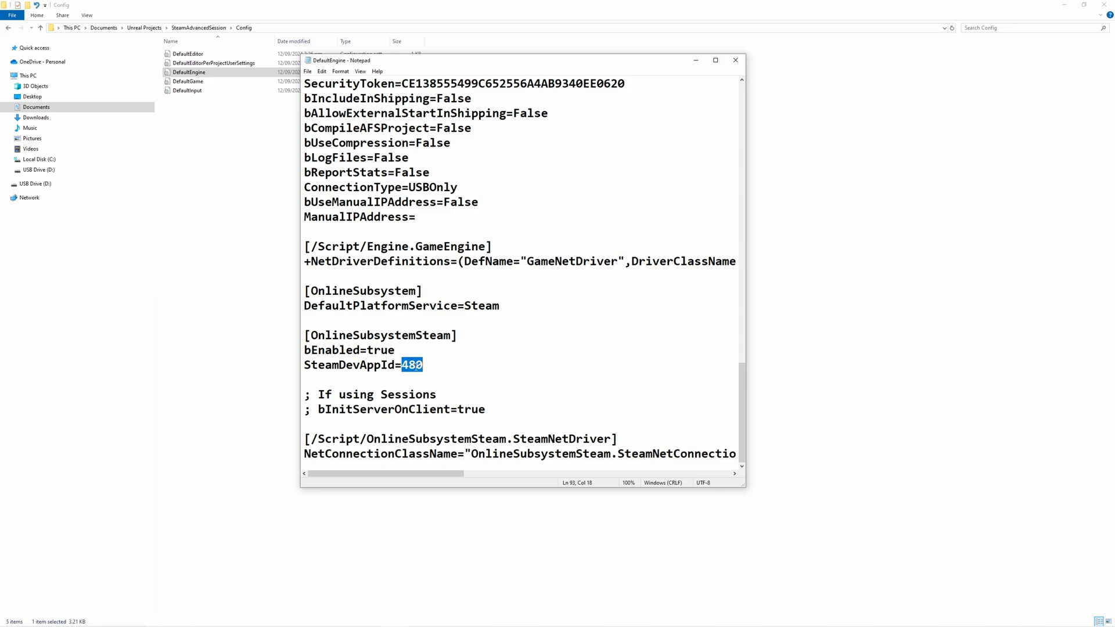
left_click(427, 365)
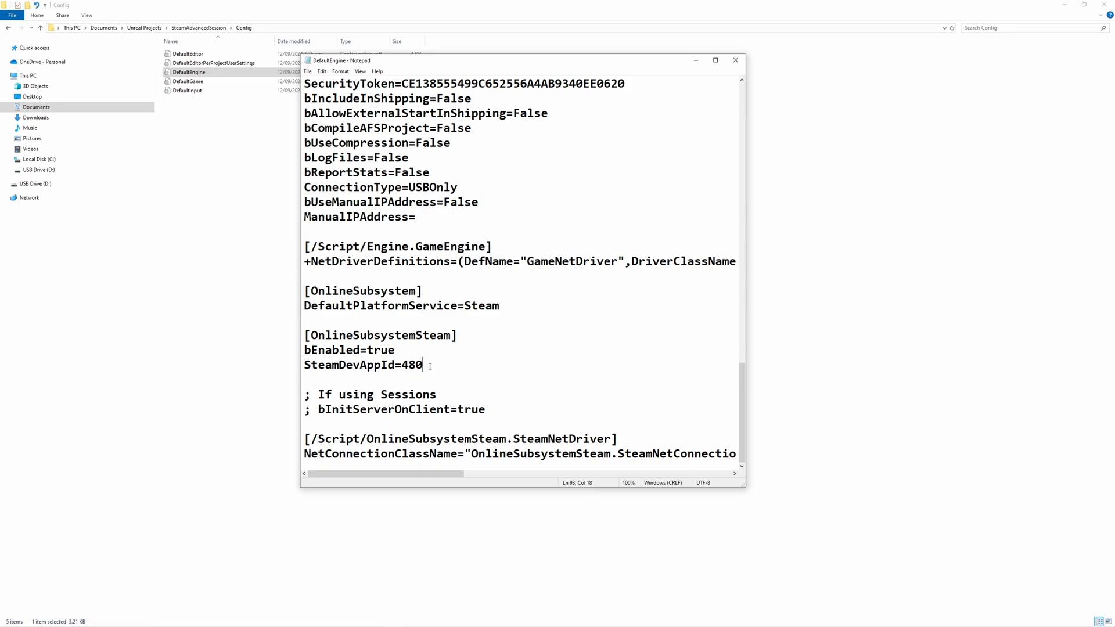
double_click(412, 365)
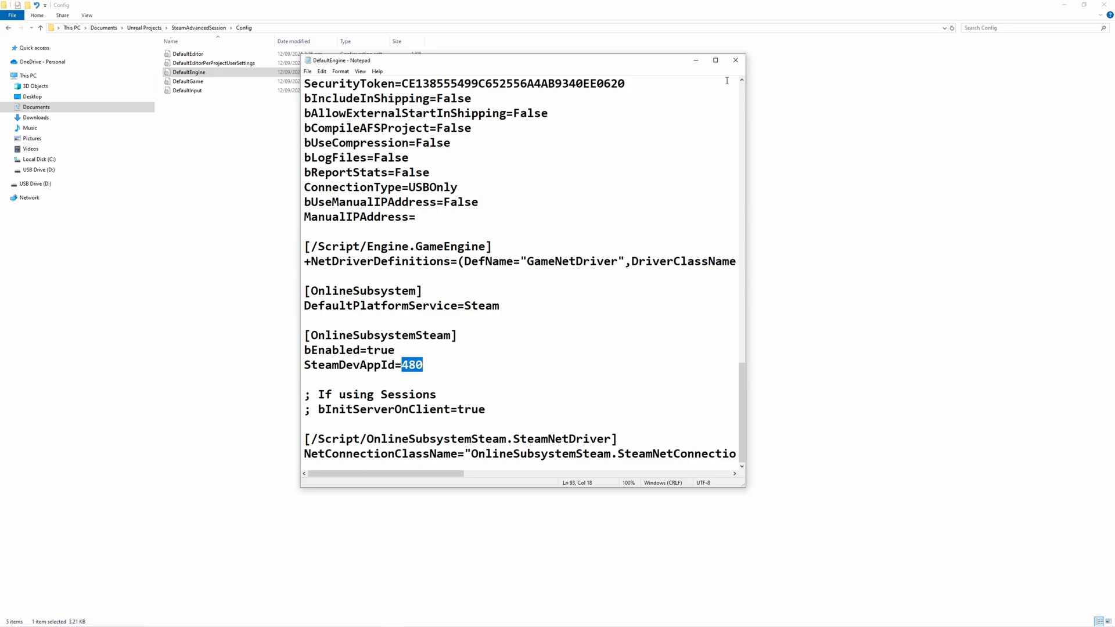
left_click(735, 60)
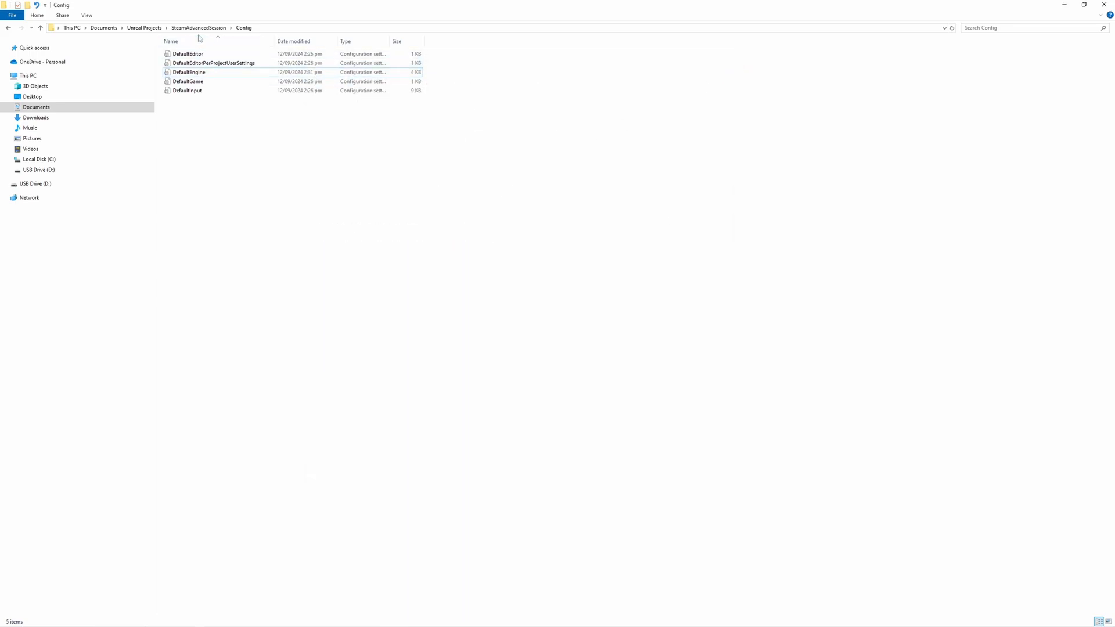
Add a new text document named steam_appid in Binaries\Win64
left_click(41, 28)
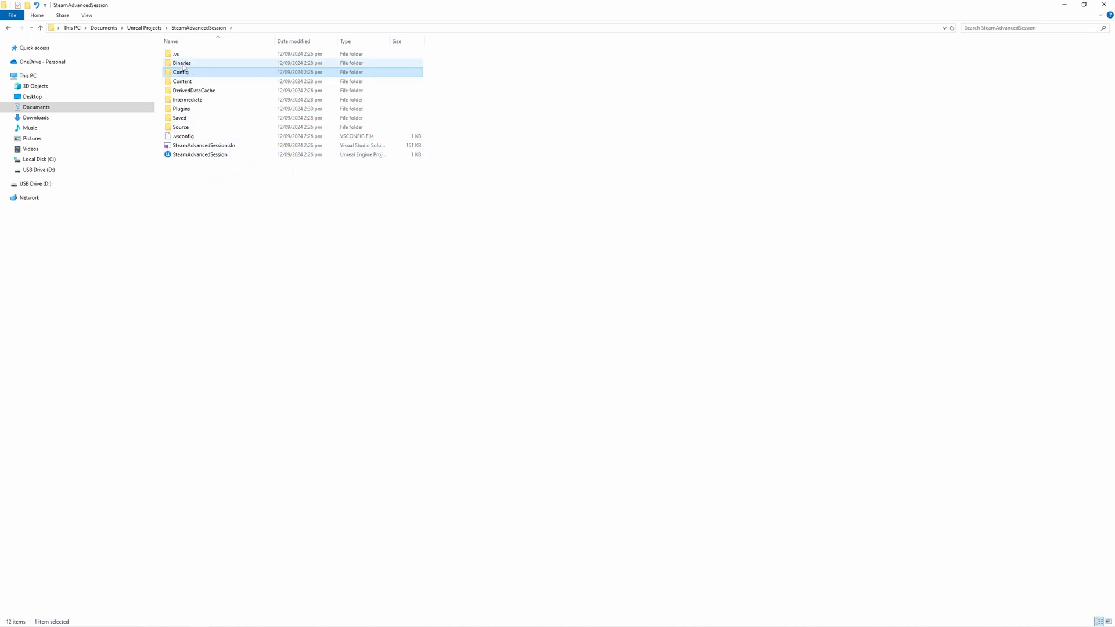
double_click(182, 62)
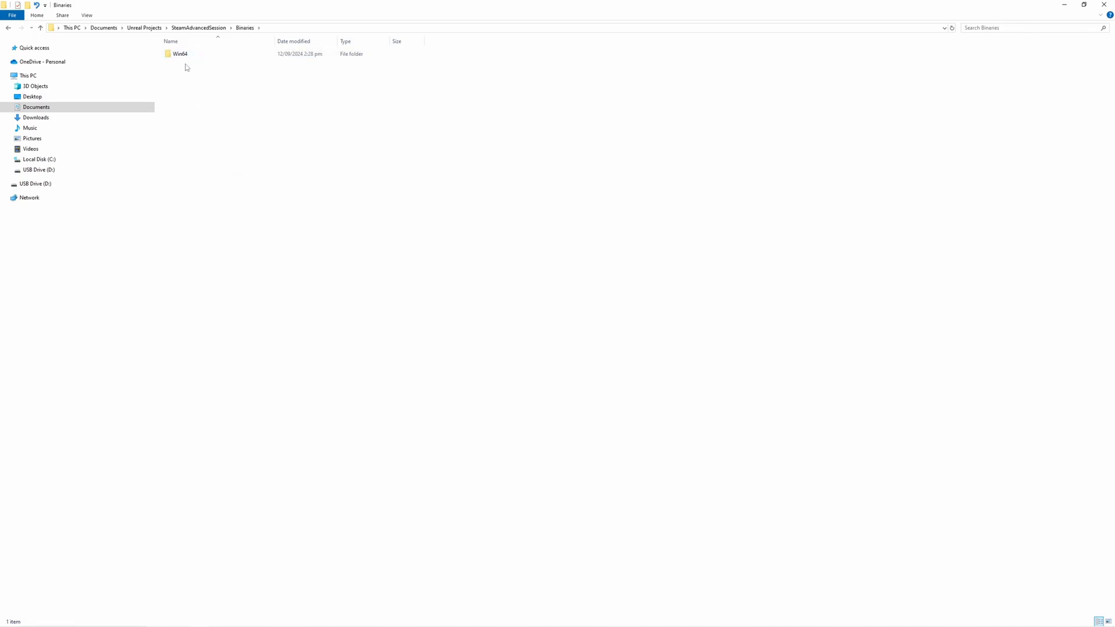
double_click(179, 53)
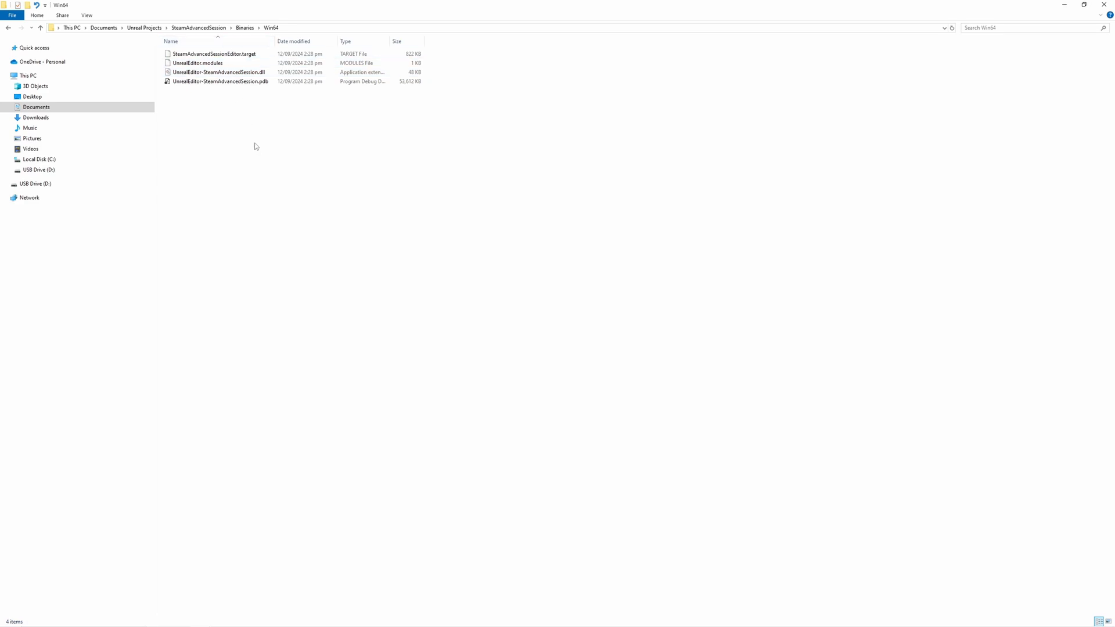
mouse_move(235, 124)
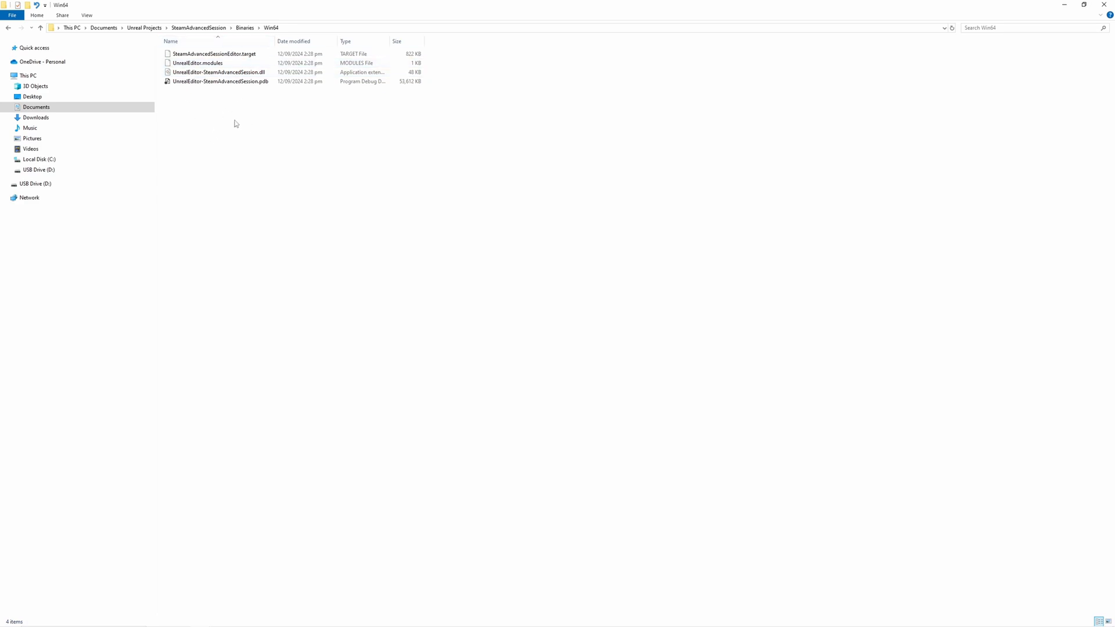
right_click(236, 124)
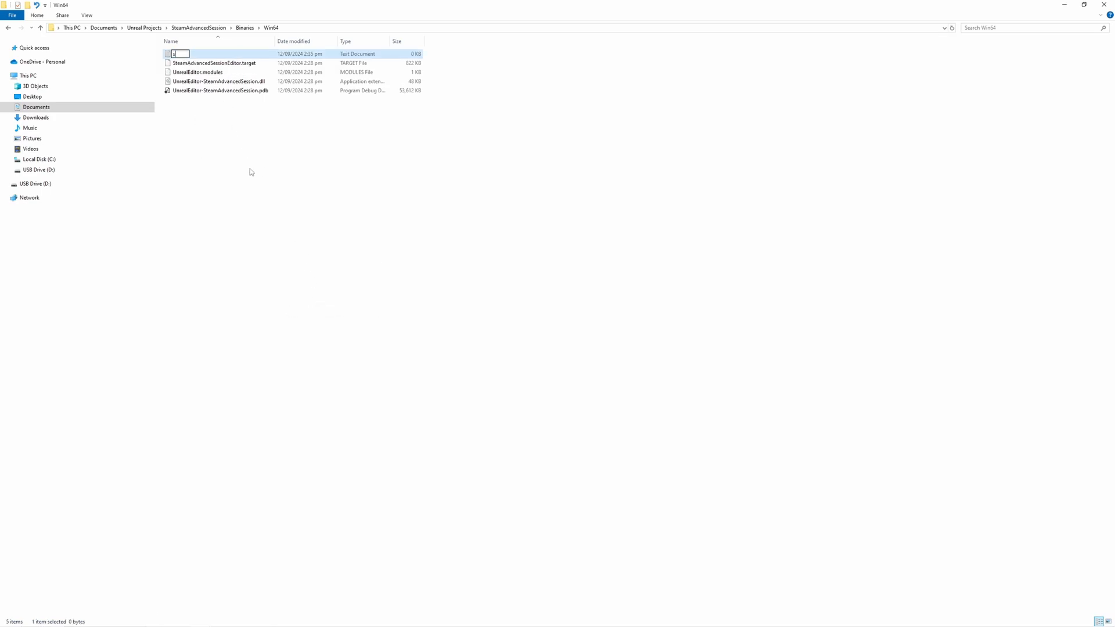
type("steam_a")
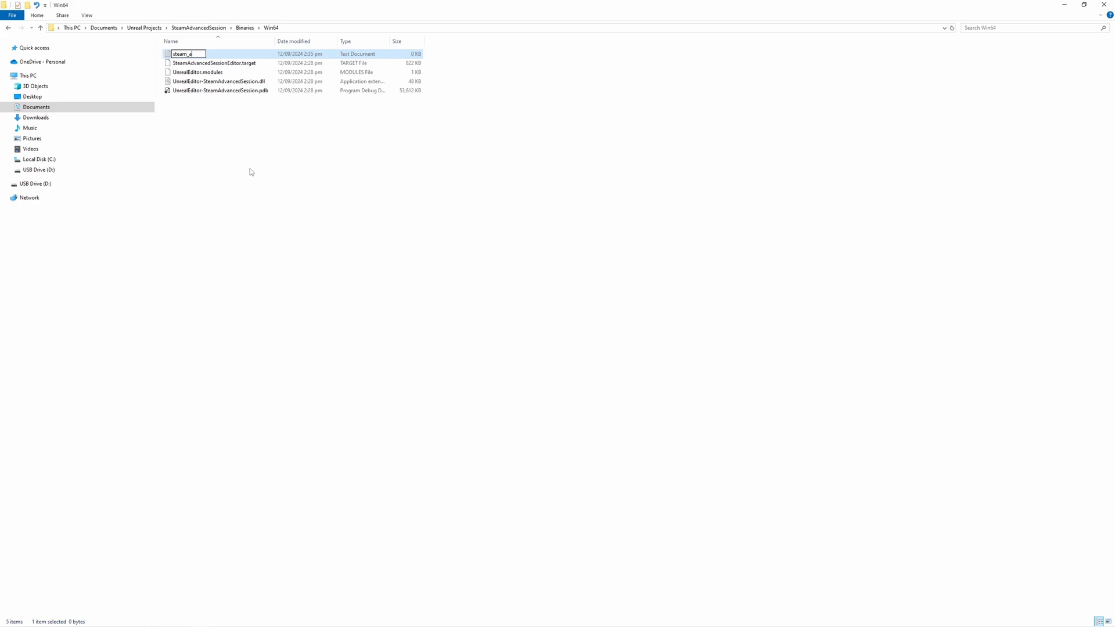
type("ppid")
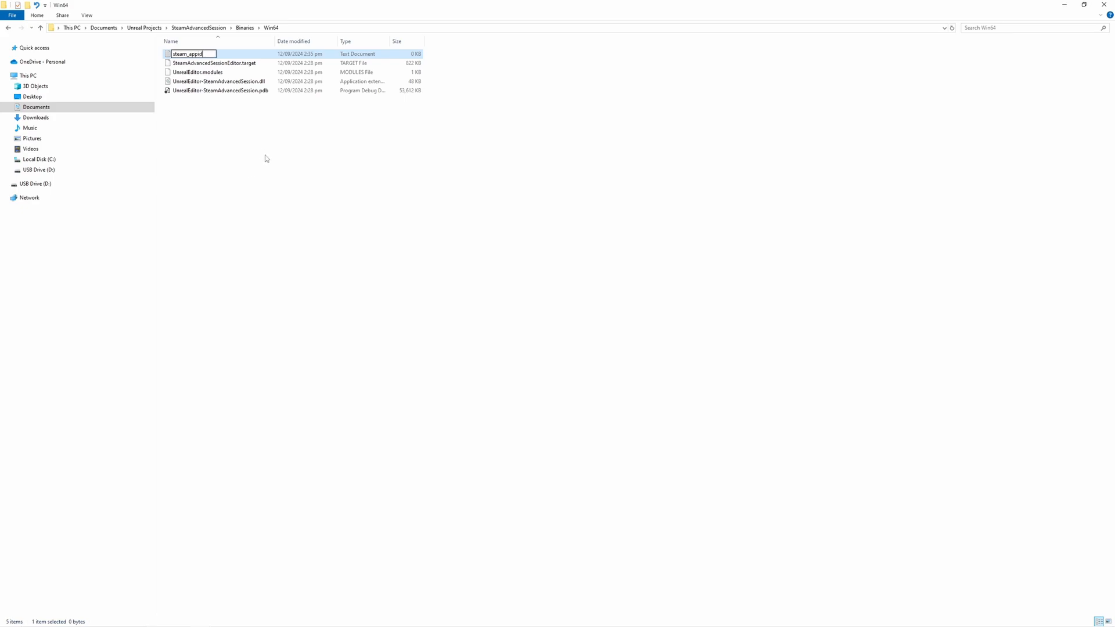
mouse_move(203, 72)
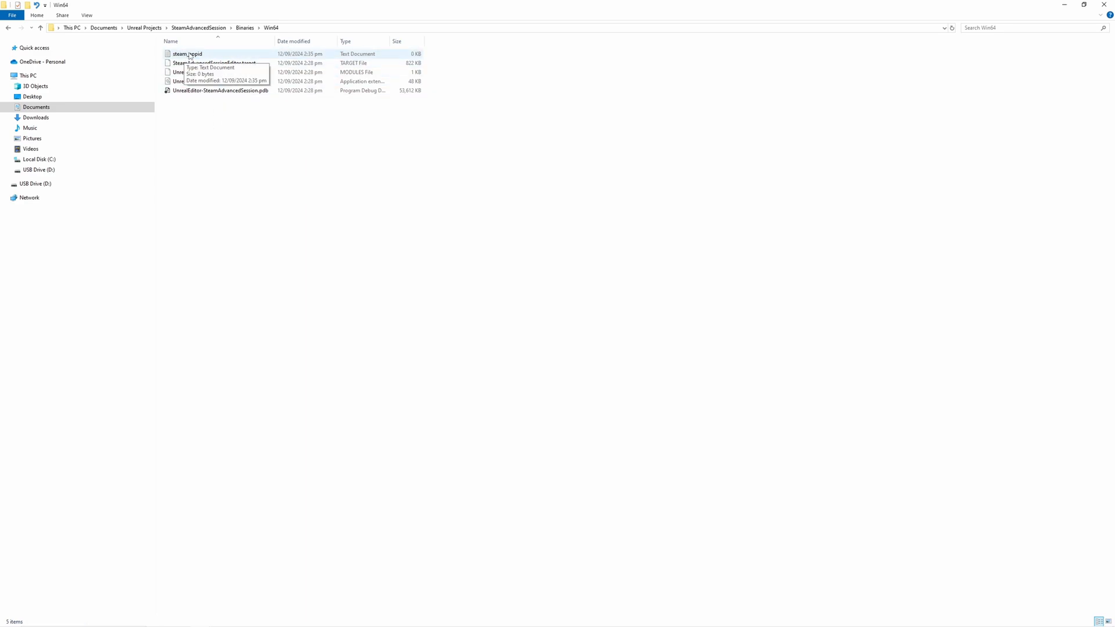
Save 480 into steam_appid, then launch SteamAdvancedSession.uproject in Unreal Engine
double_click(187, 54)
type("480")
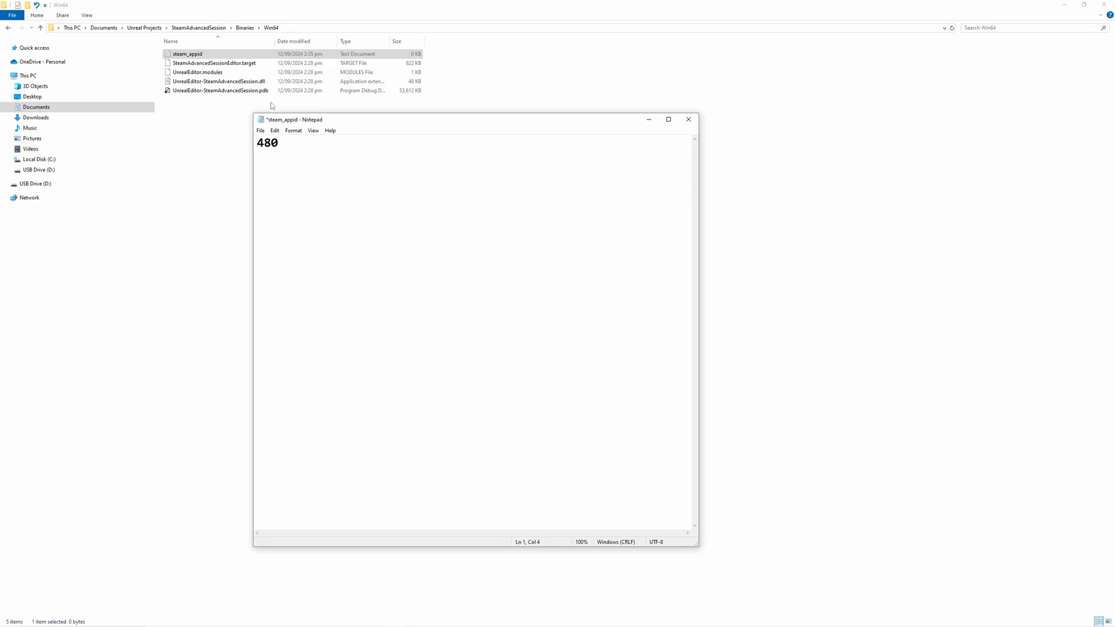
mouse_move(324, 185)
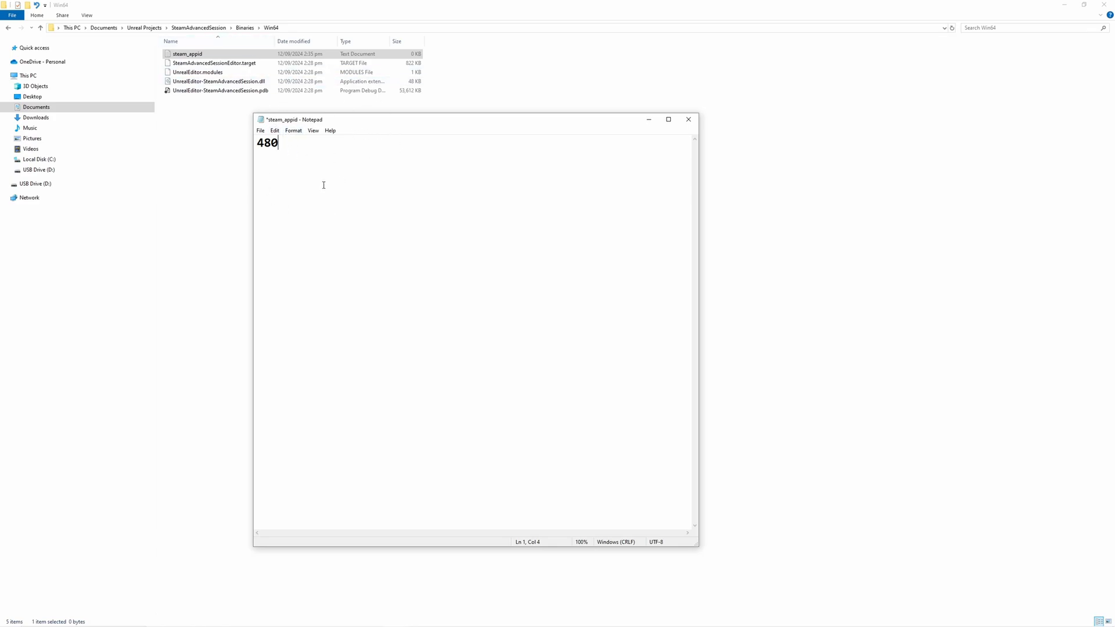
mouse_move(297, 186)
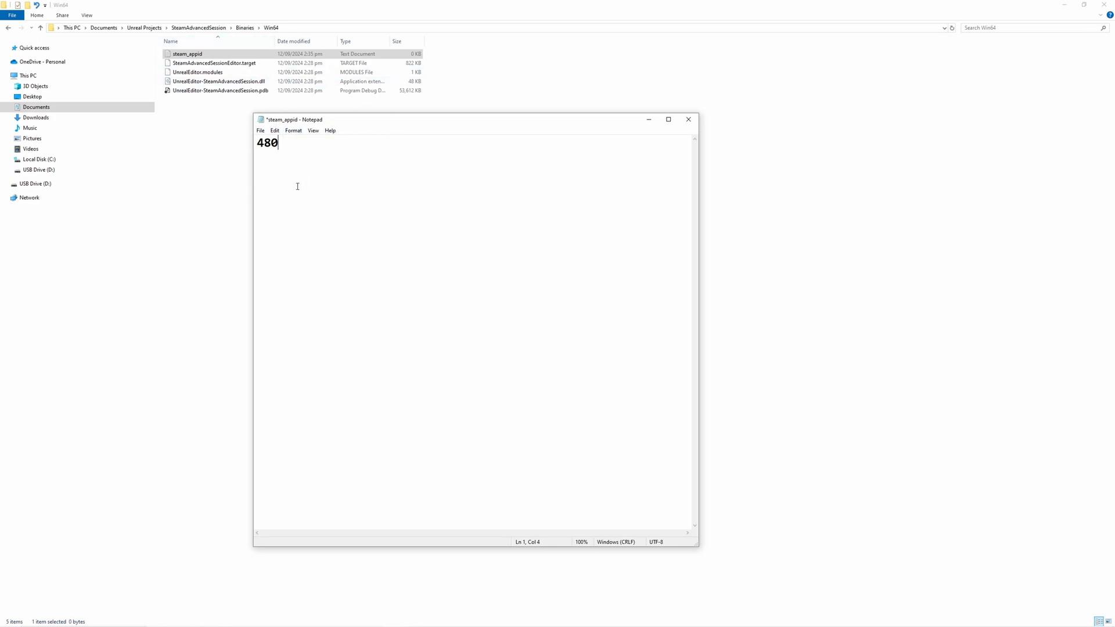
mouse_move(354, 162)
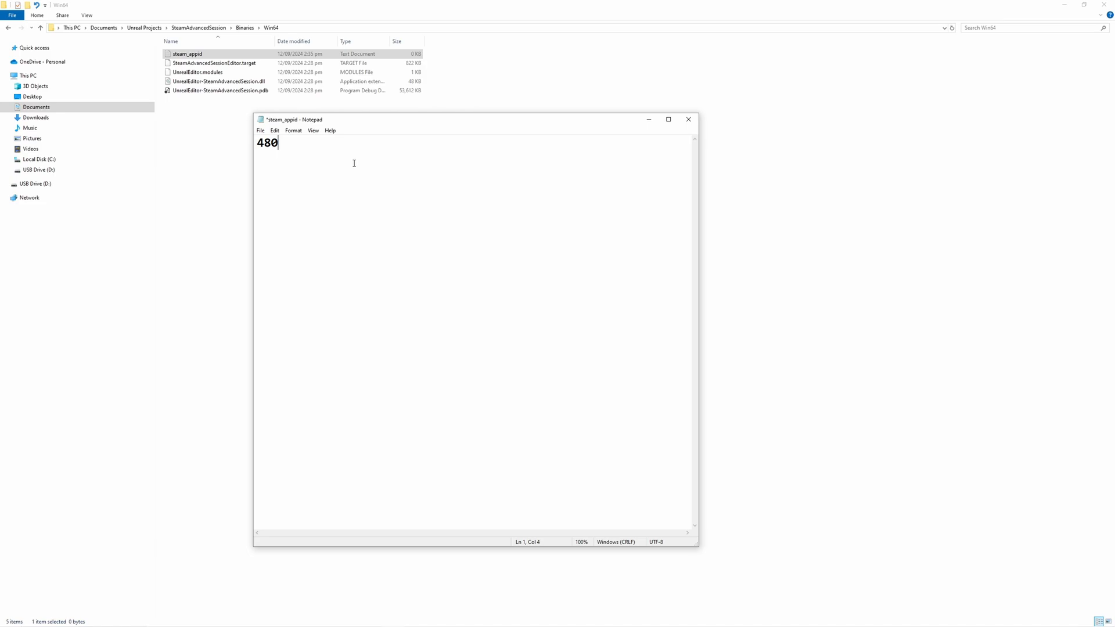
mouse_move(605, 156)
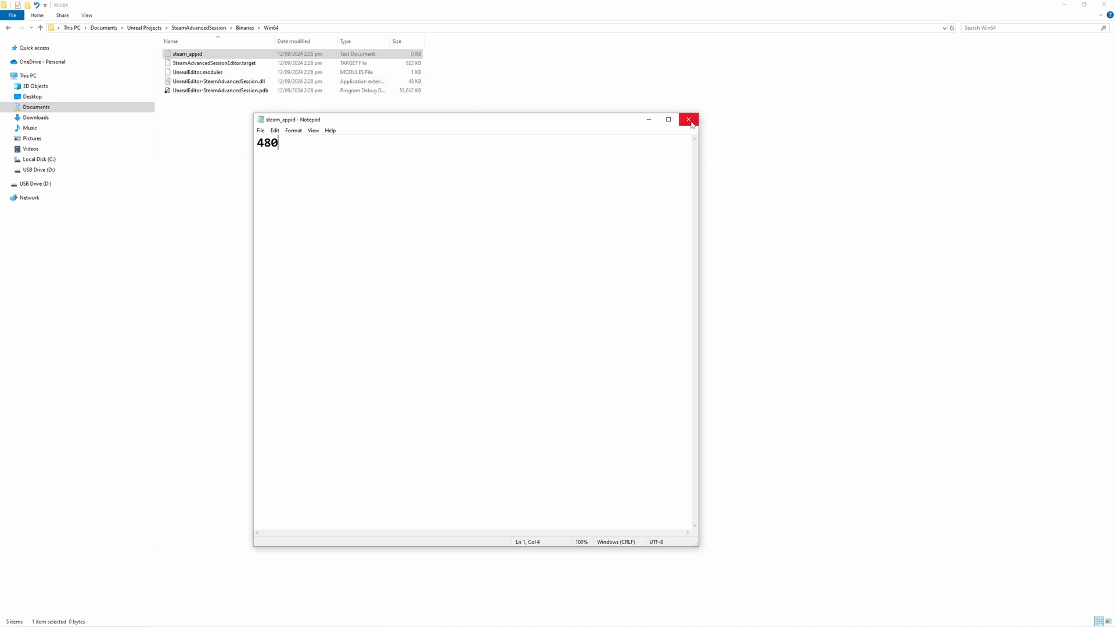
left_click(688, 118)
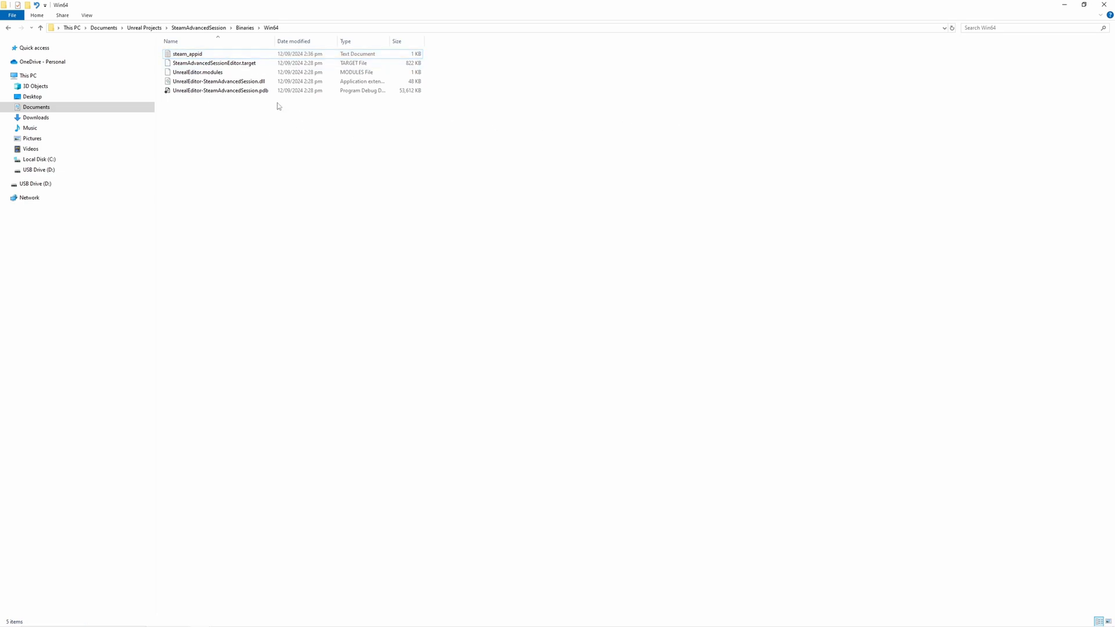
left_click(197, 28)
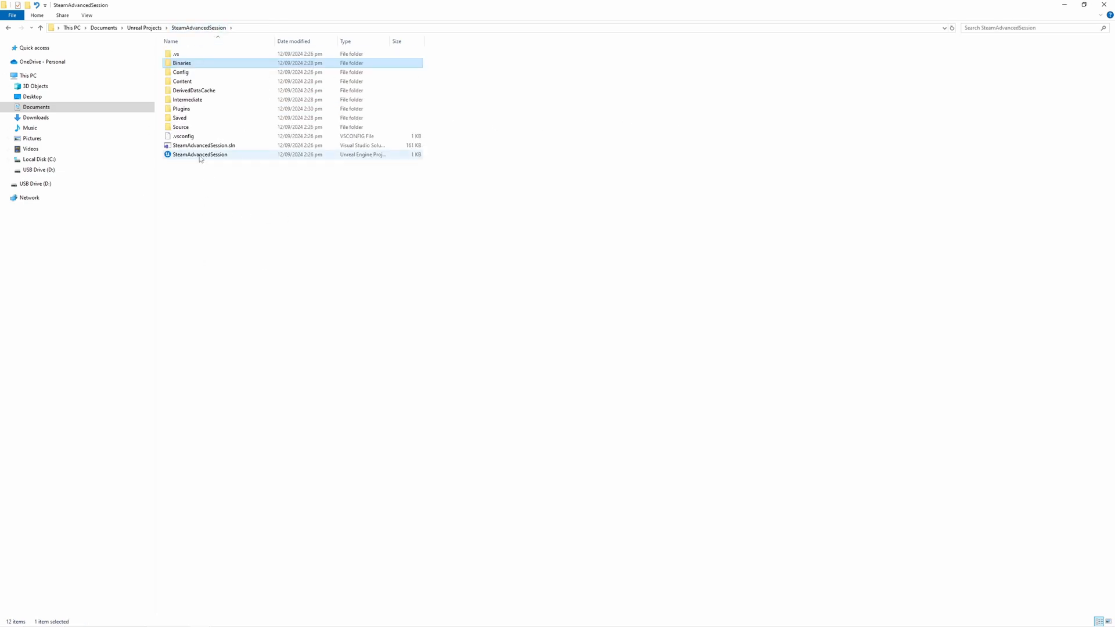
double_click(200, 155)
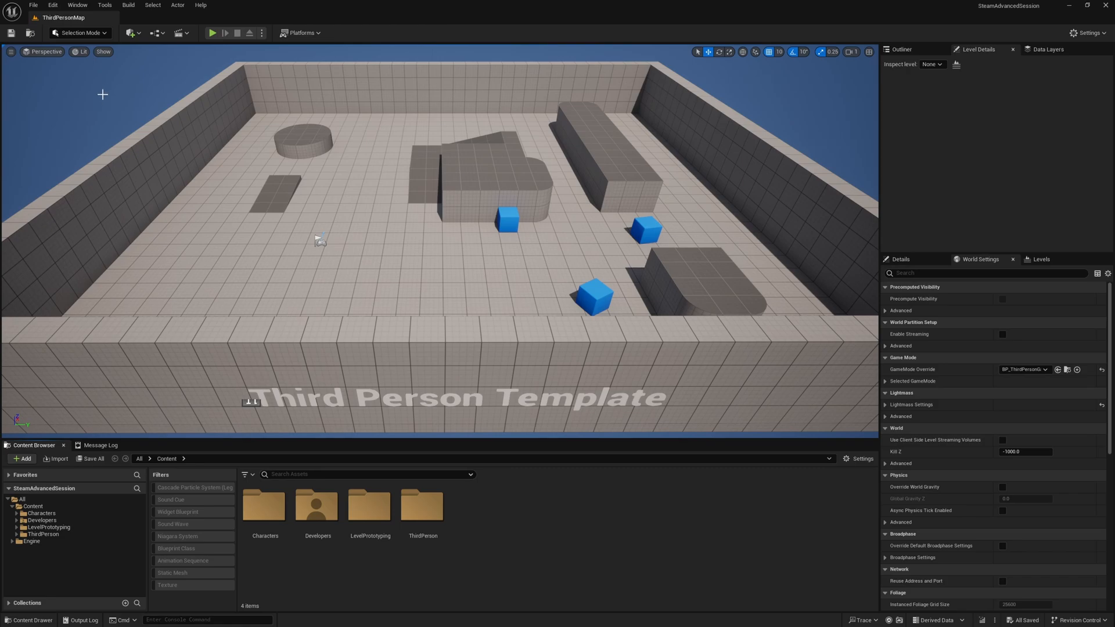
In the Plugins browser, enable Advanced Sessions and Advanced Steam Sessions
left_click(52, 5)
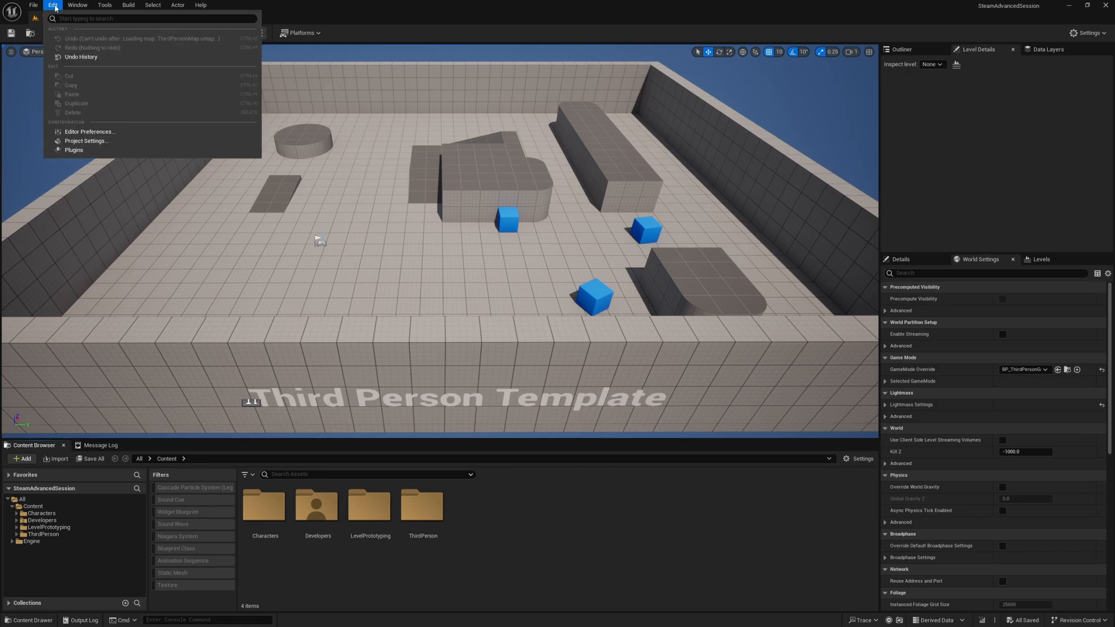
mouse_move(73, 150)
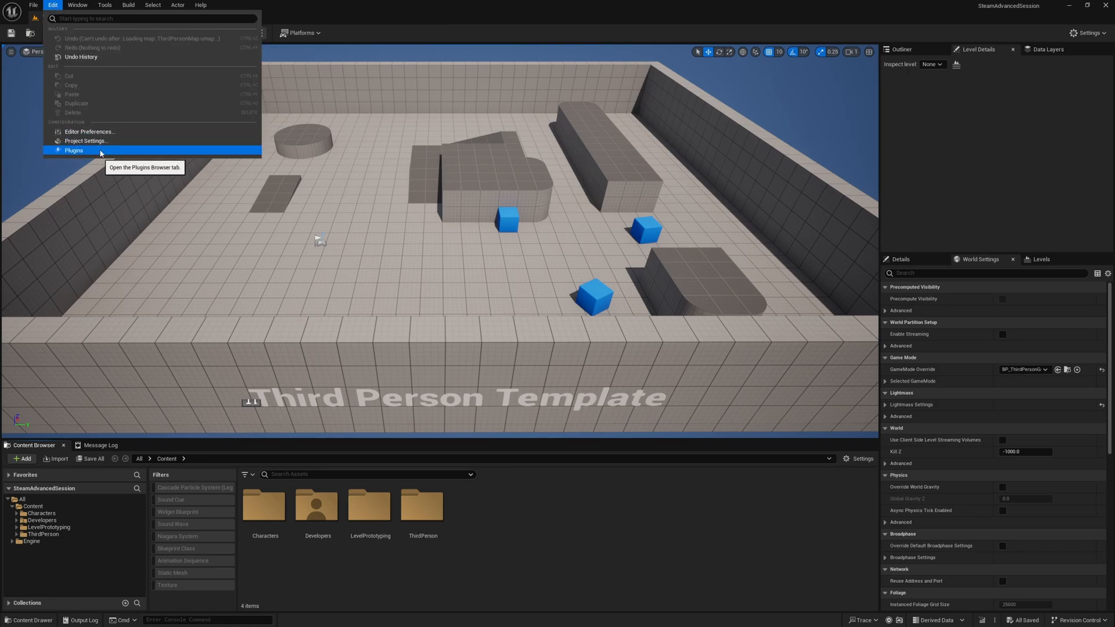
left_click(74, 150)
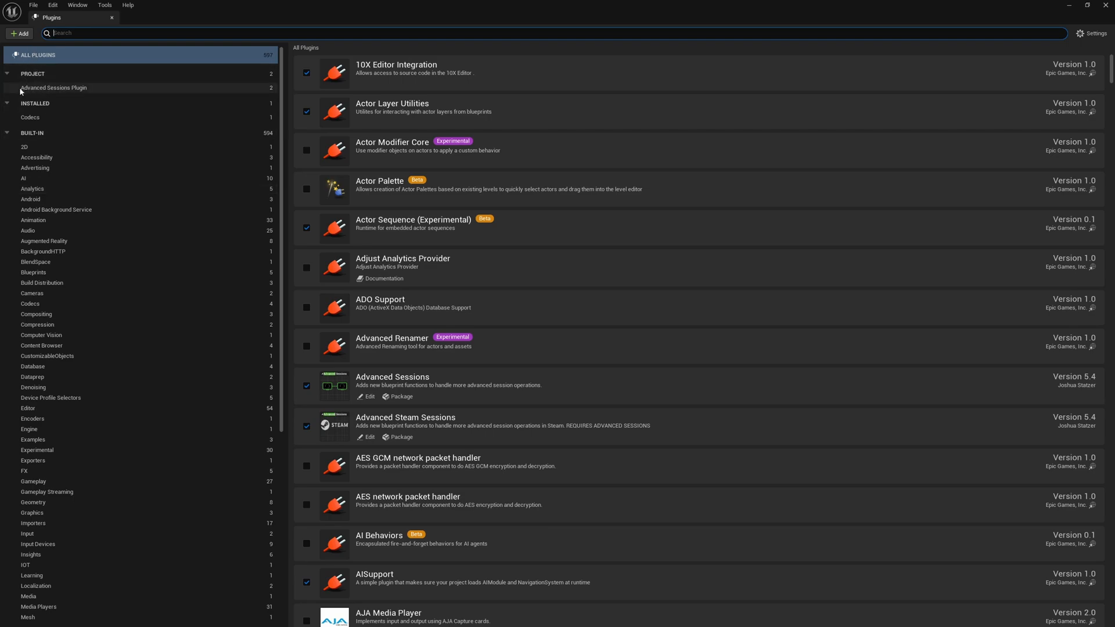
left_click(54, 88)
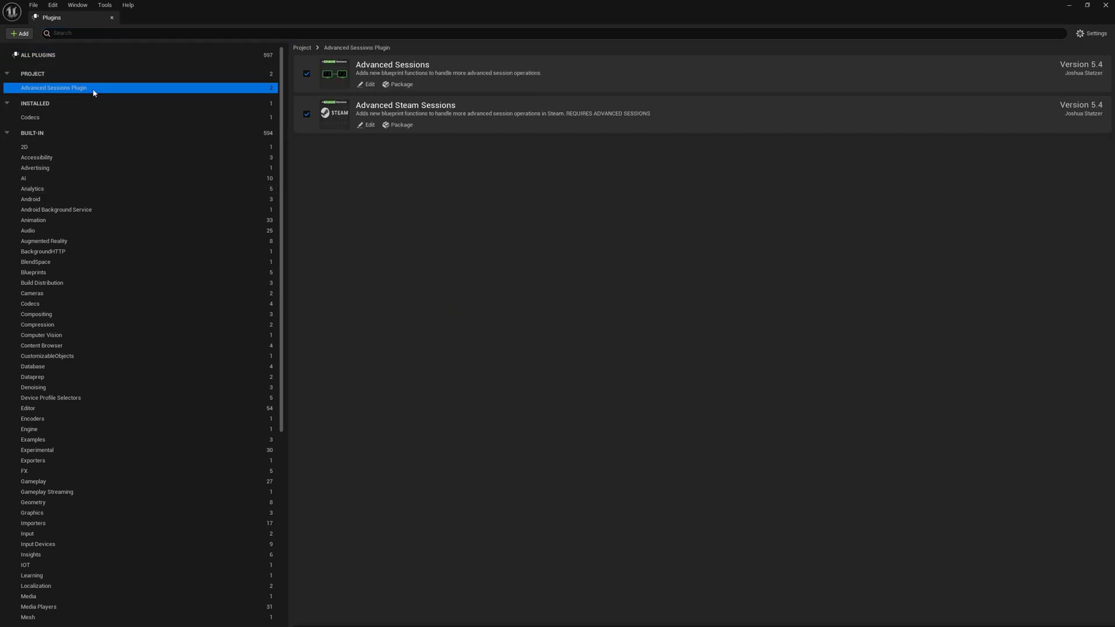
left_click(306, 114)
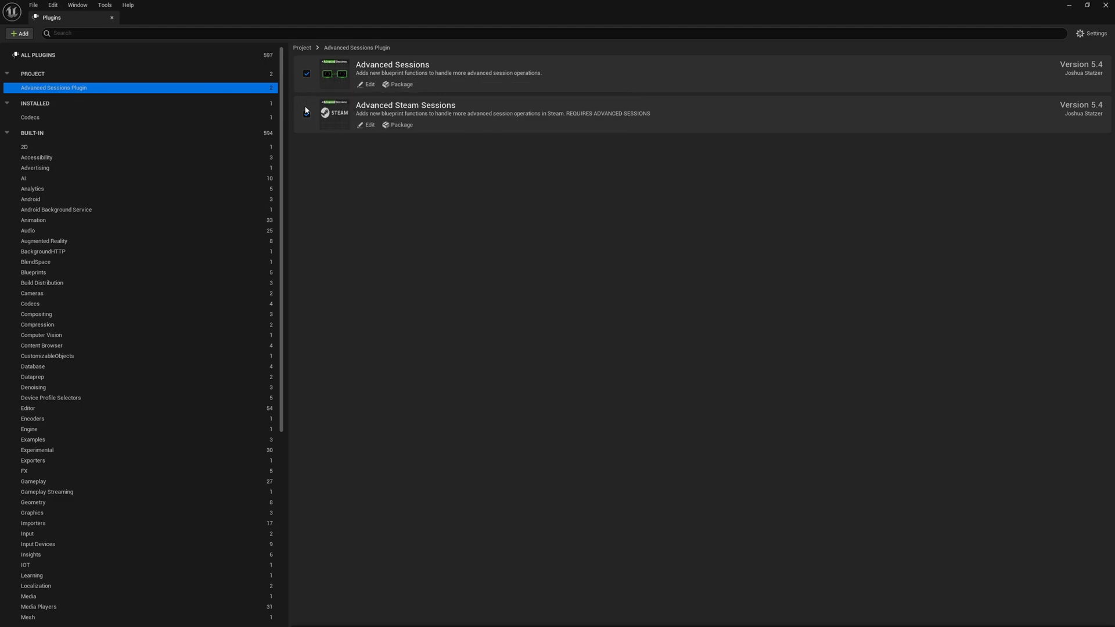
left_click(307, 115)
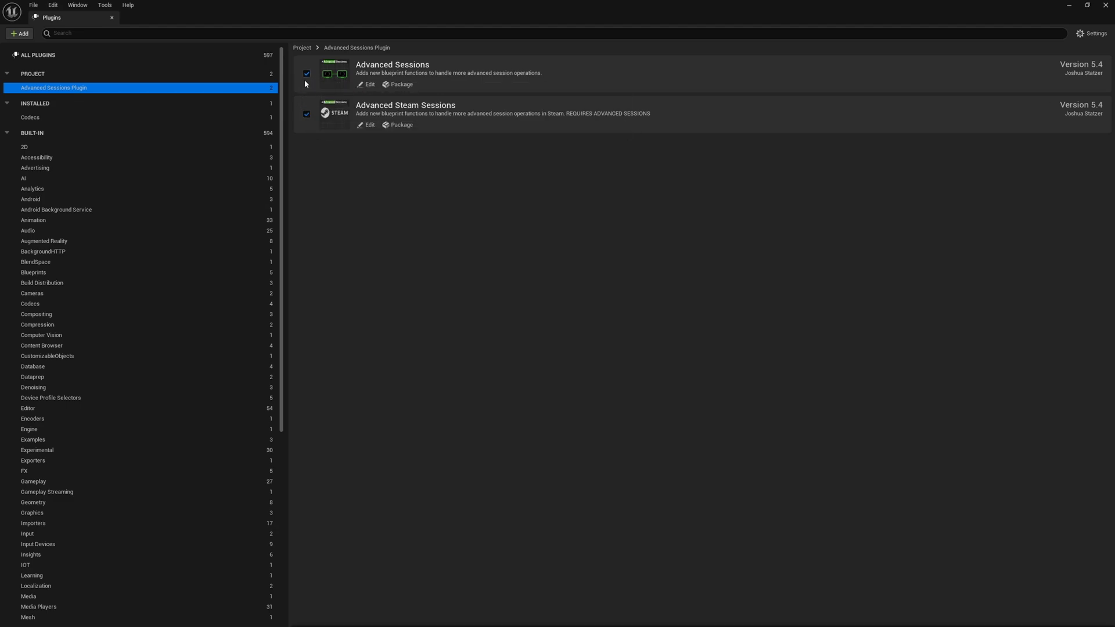
mouse_move(301, 125)
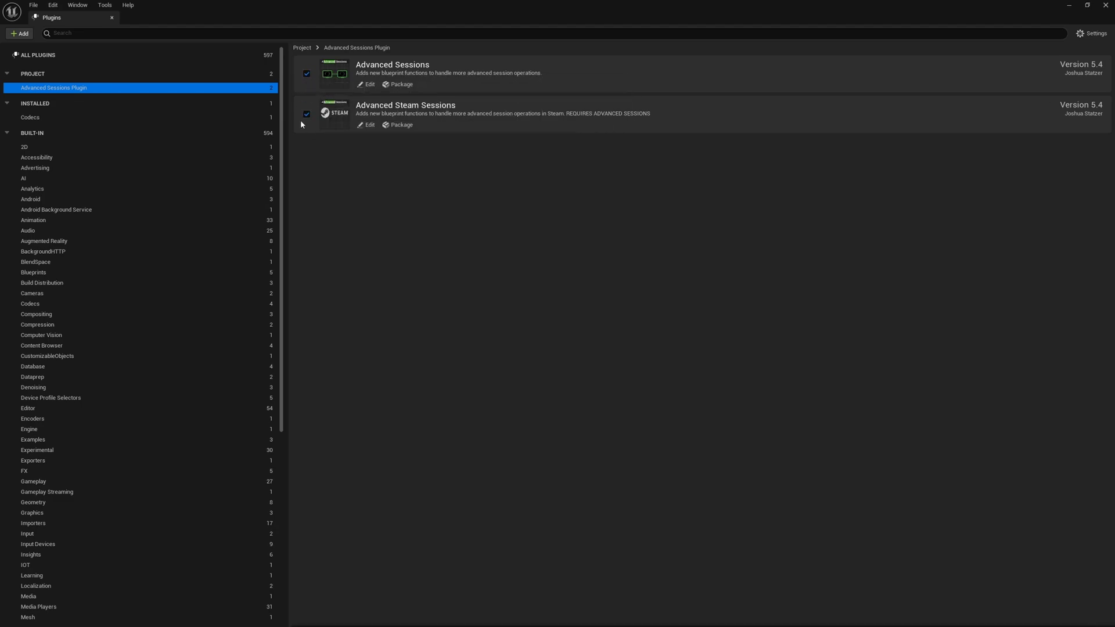
mouse_move(466, 248)
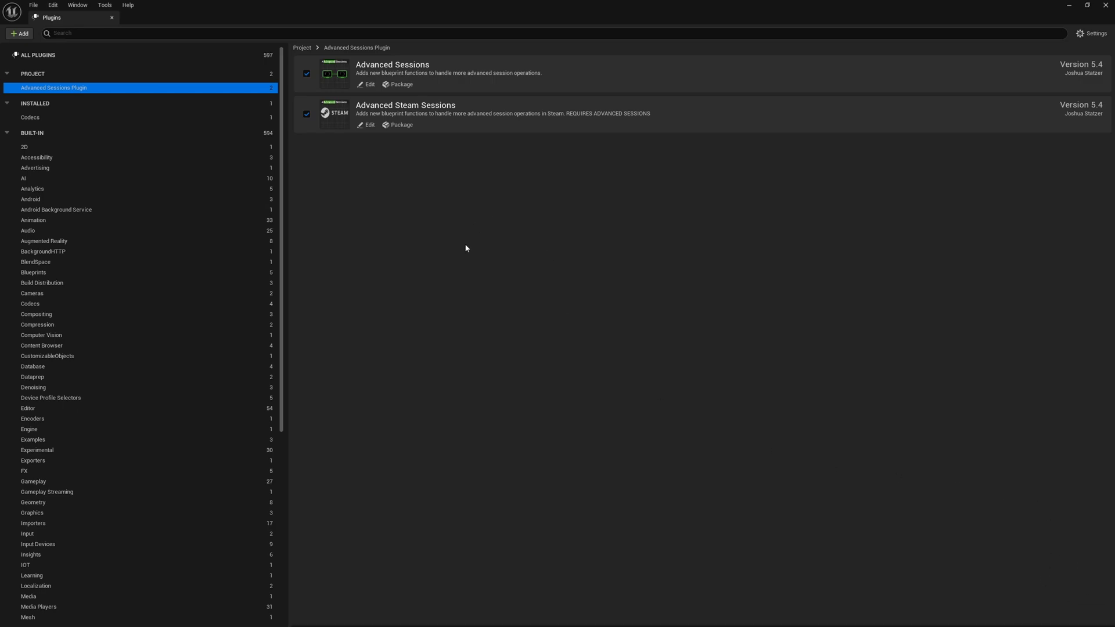
mouse_move(407, 199)
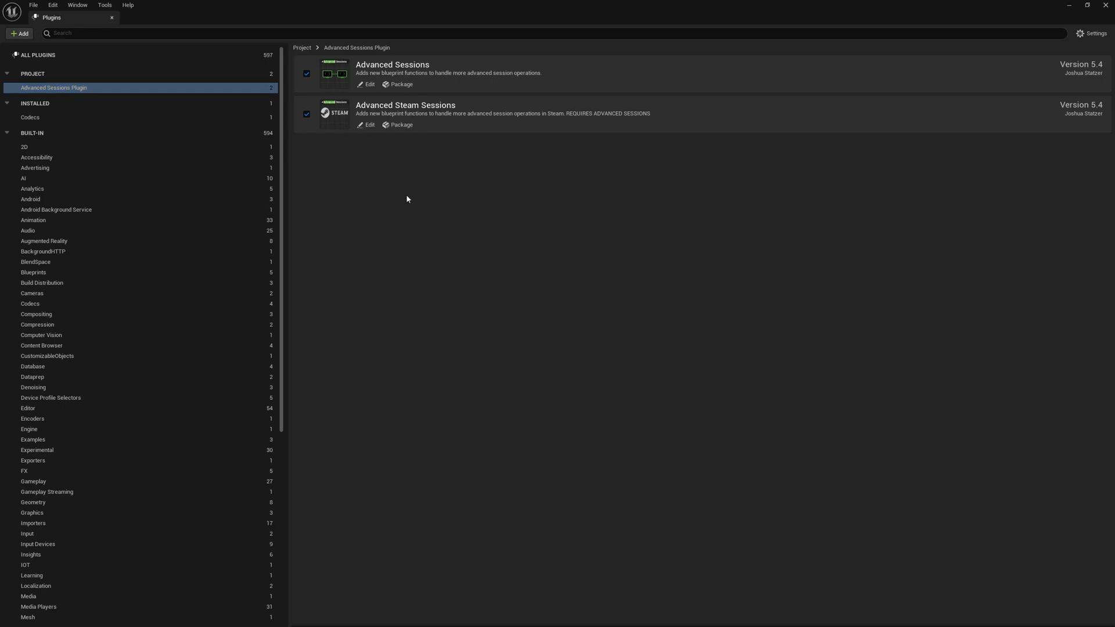
mouse_move(373, 115)
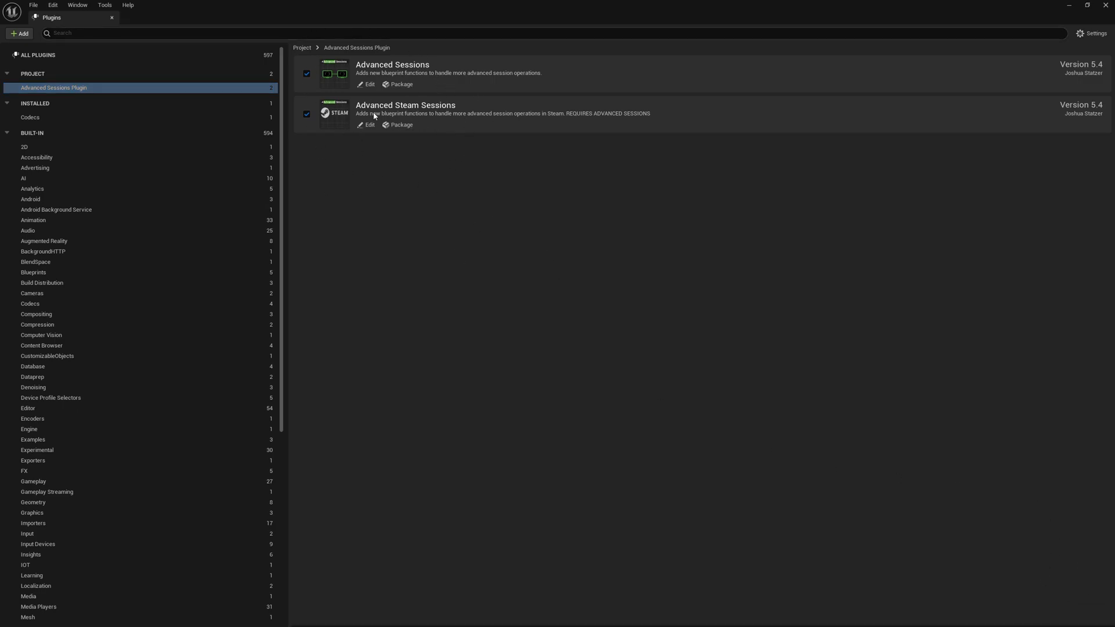
mouse_move(509, 216)
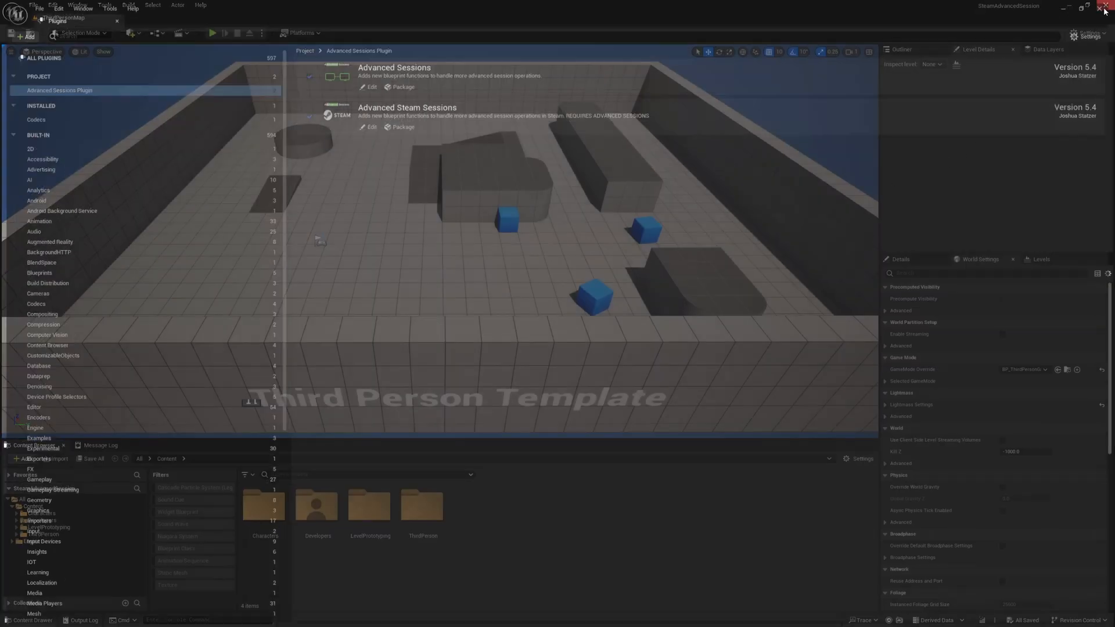
Close the Plugins tab to return to the Third Person map
left_click(116, 20)
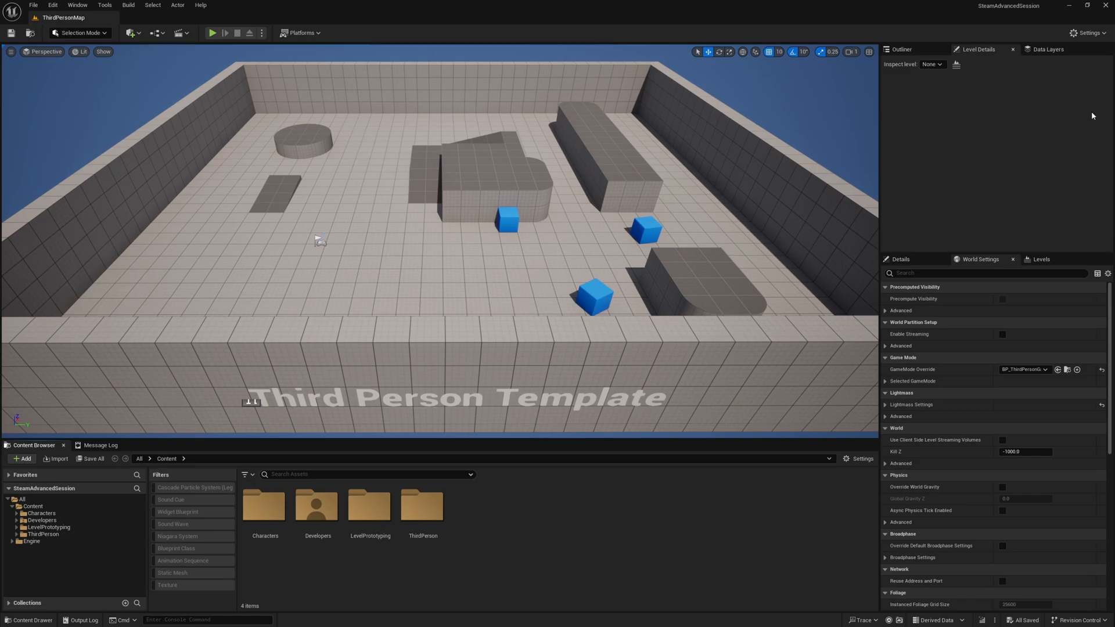
mouse_move(487, 317)
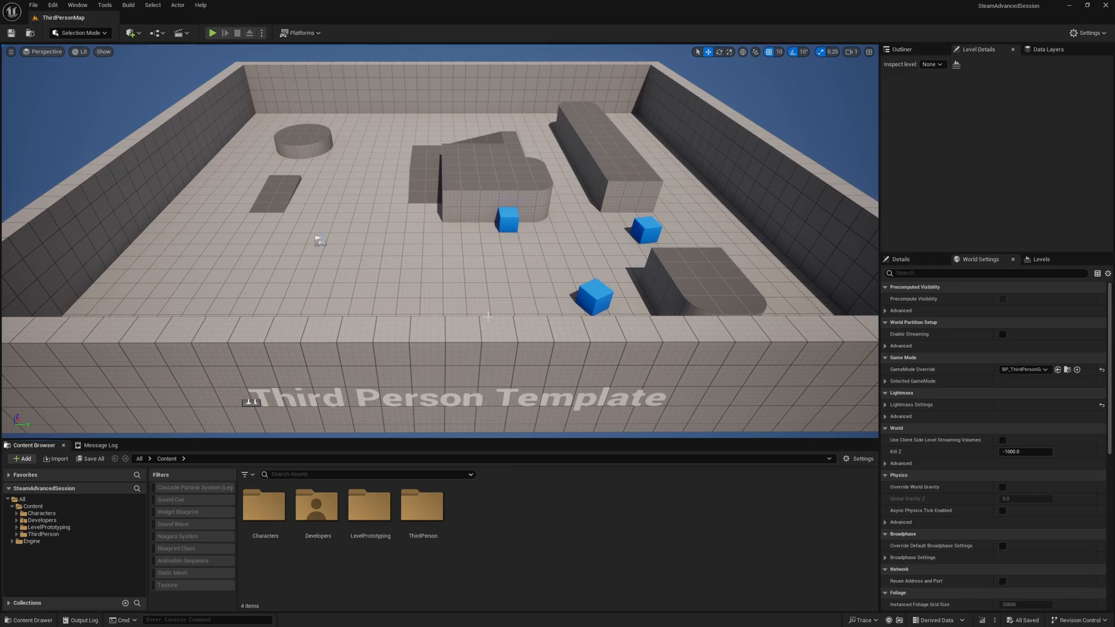
mouse_move(263, 91)
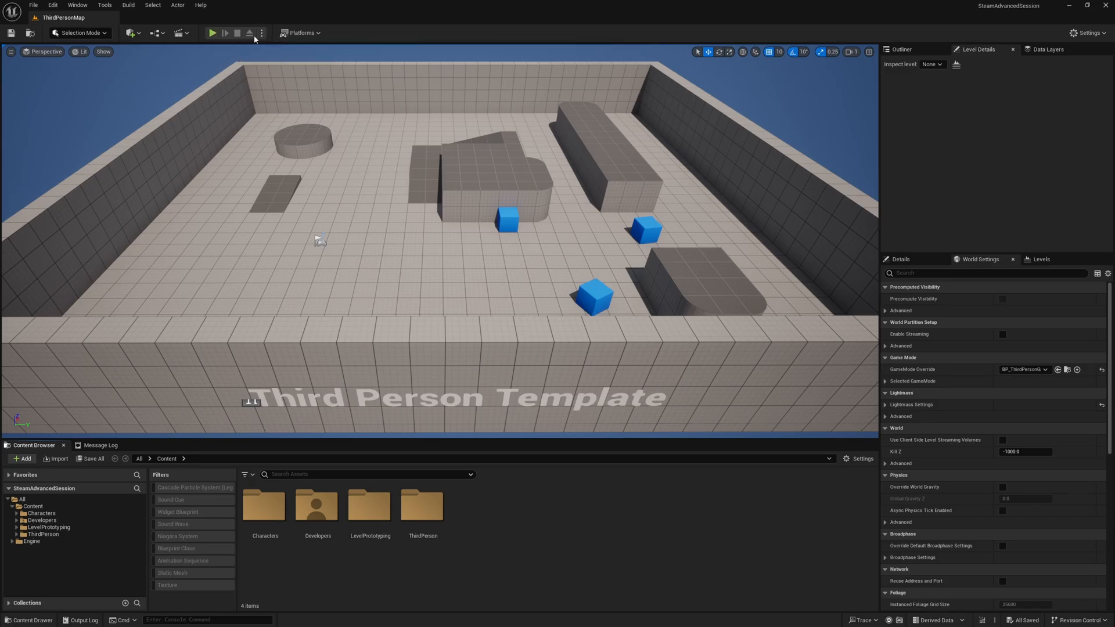
left_click(261, 32)
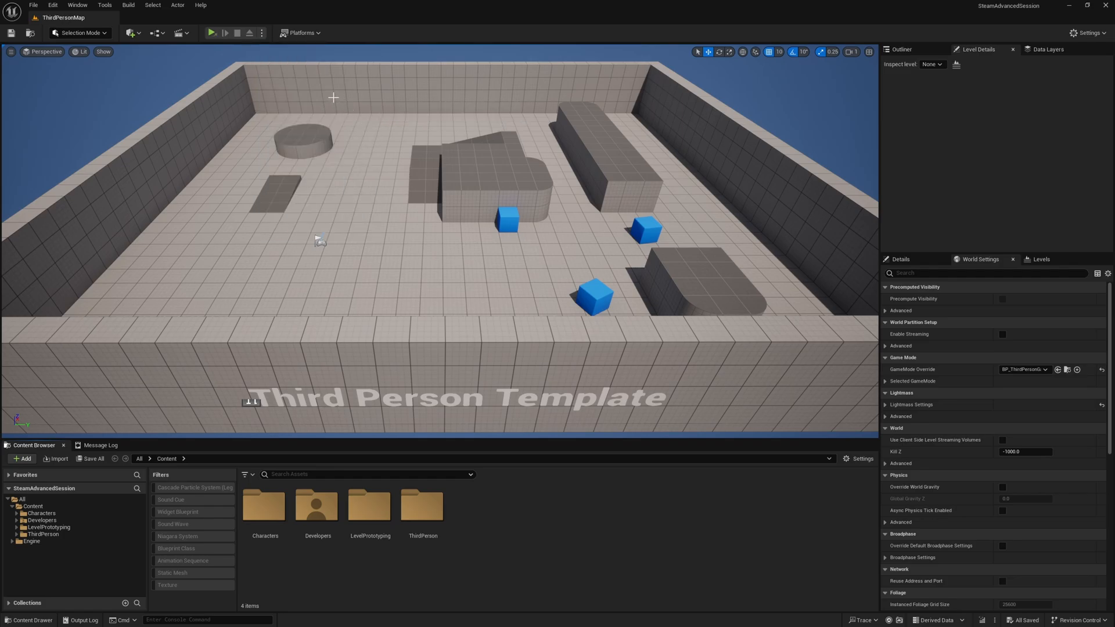
Launch SteamAdvancedSession as a Standalone Game window
left_click(209, 33)
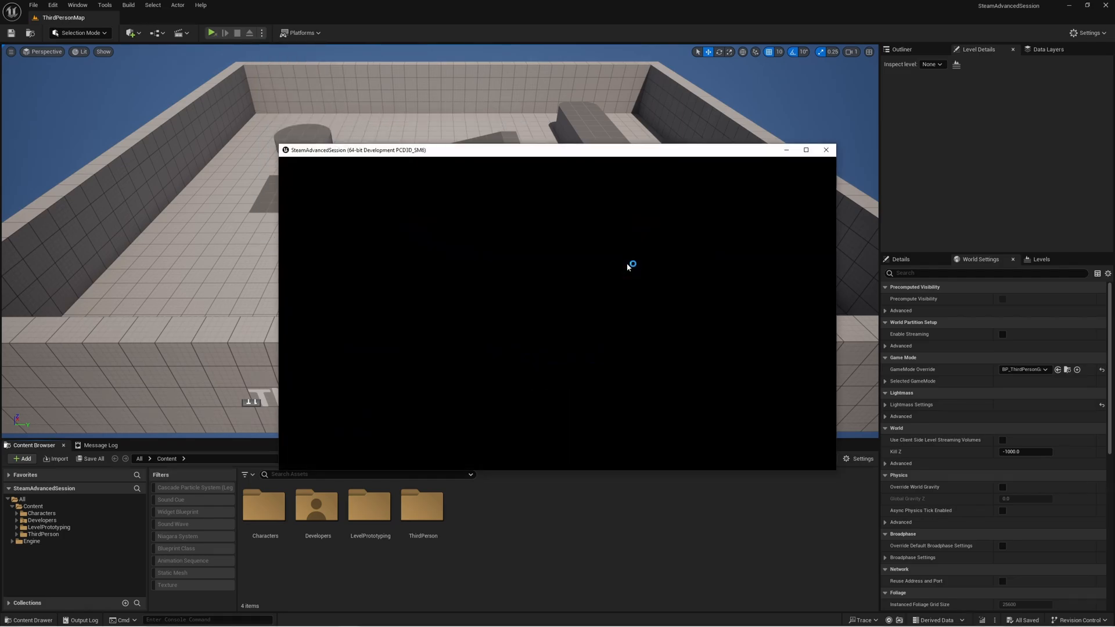
mouse_move(644, 285)
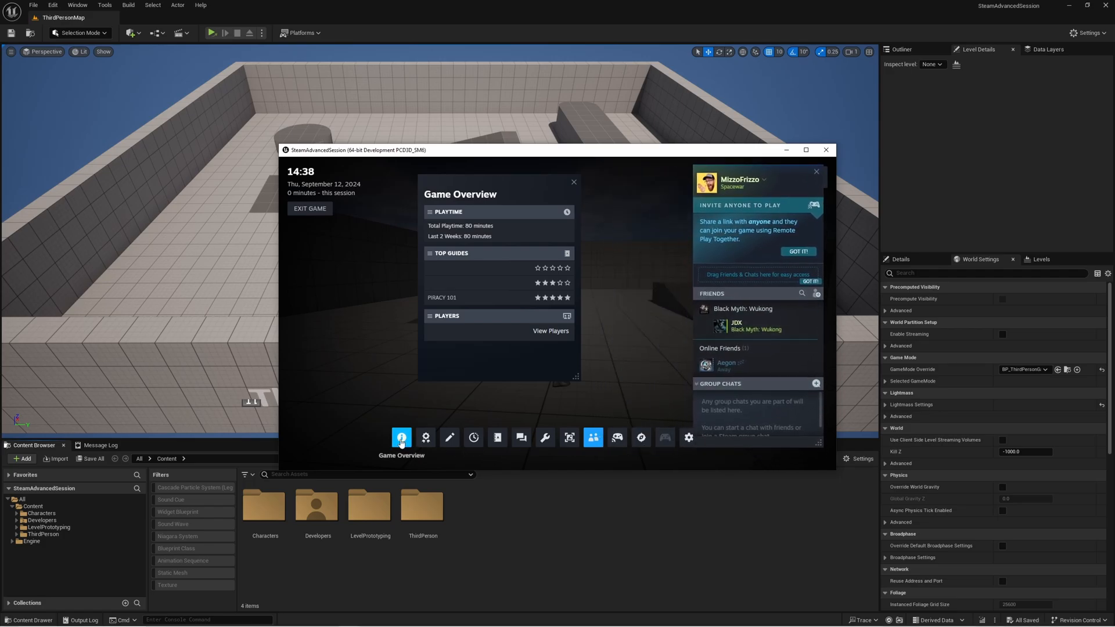
mouse_move(641, 437)
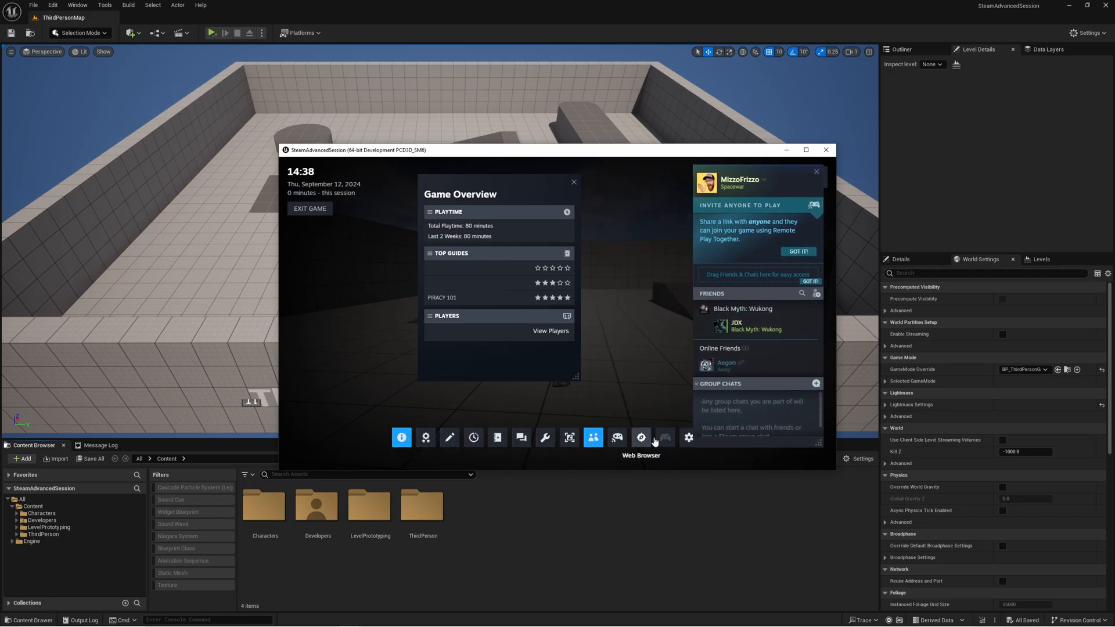
mouse_move(491, 444)
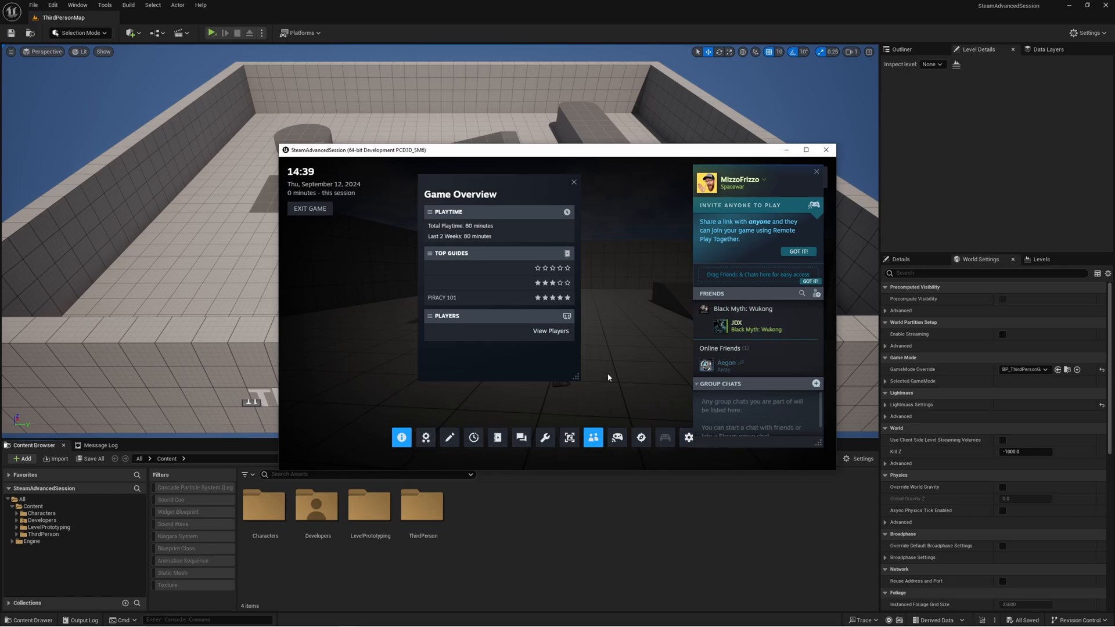
mouse_move(619, 285)
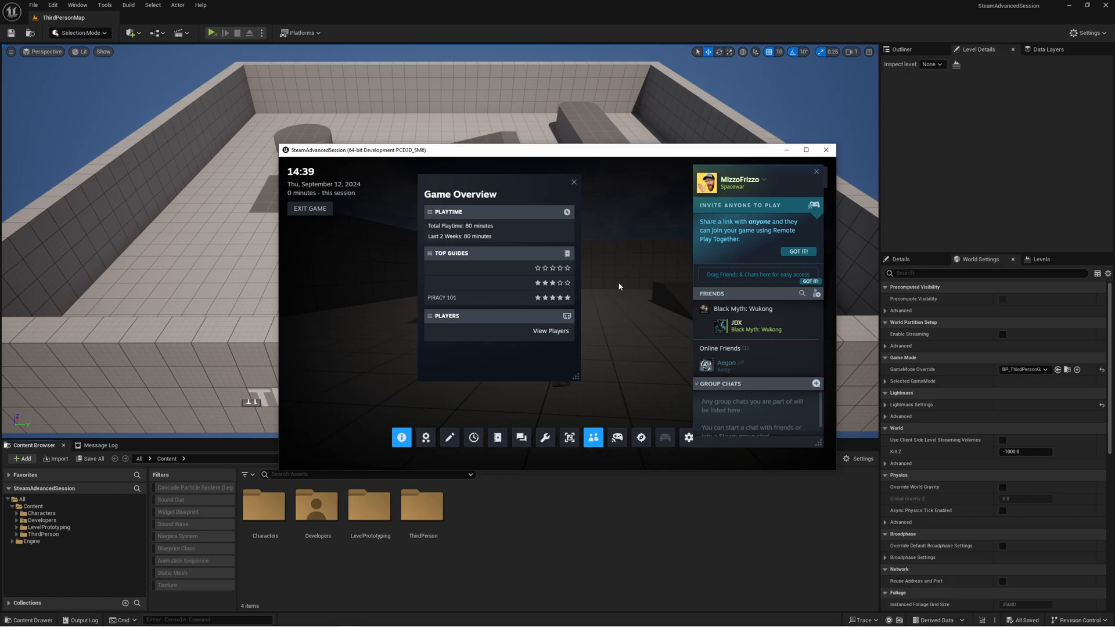
mouse_move(638, 262)
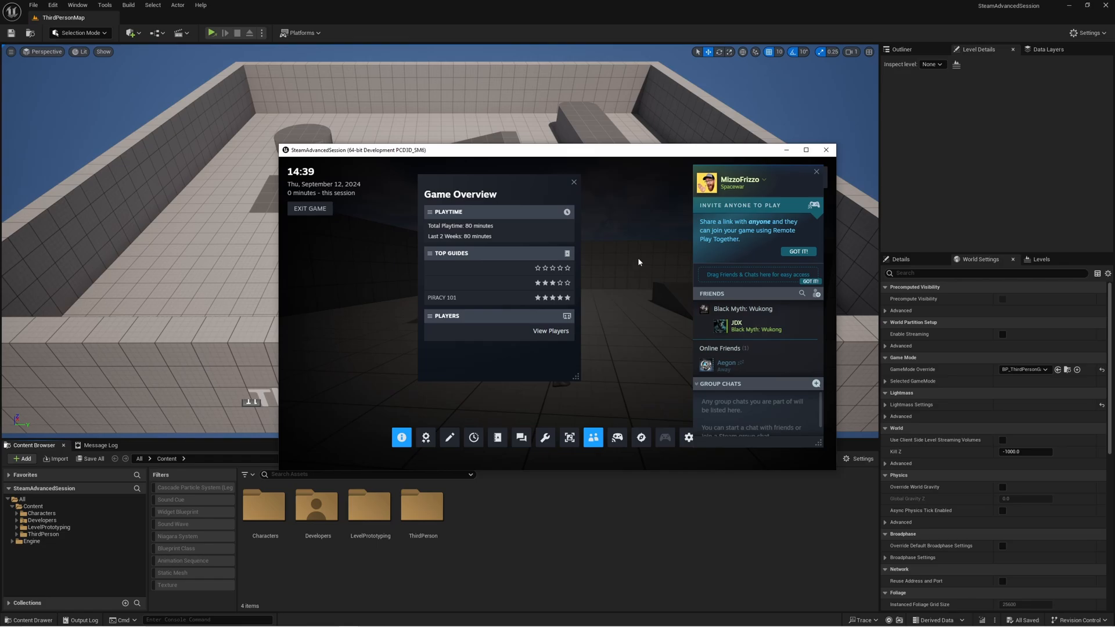
mouse_move(626, 257)
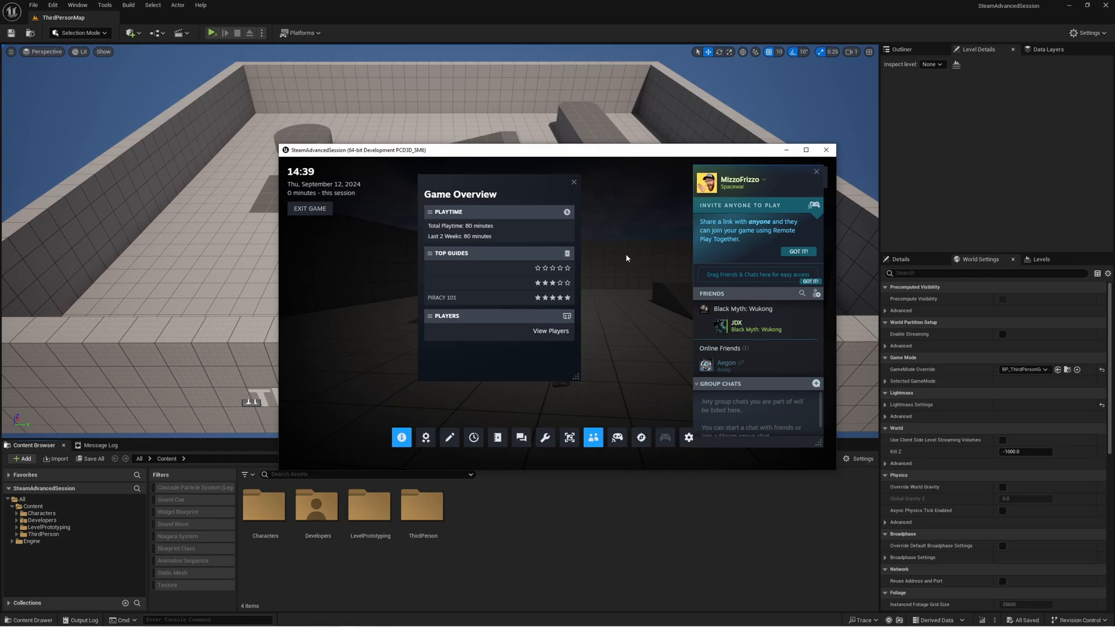
mouse_move(614, 247)
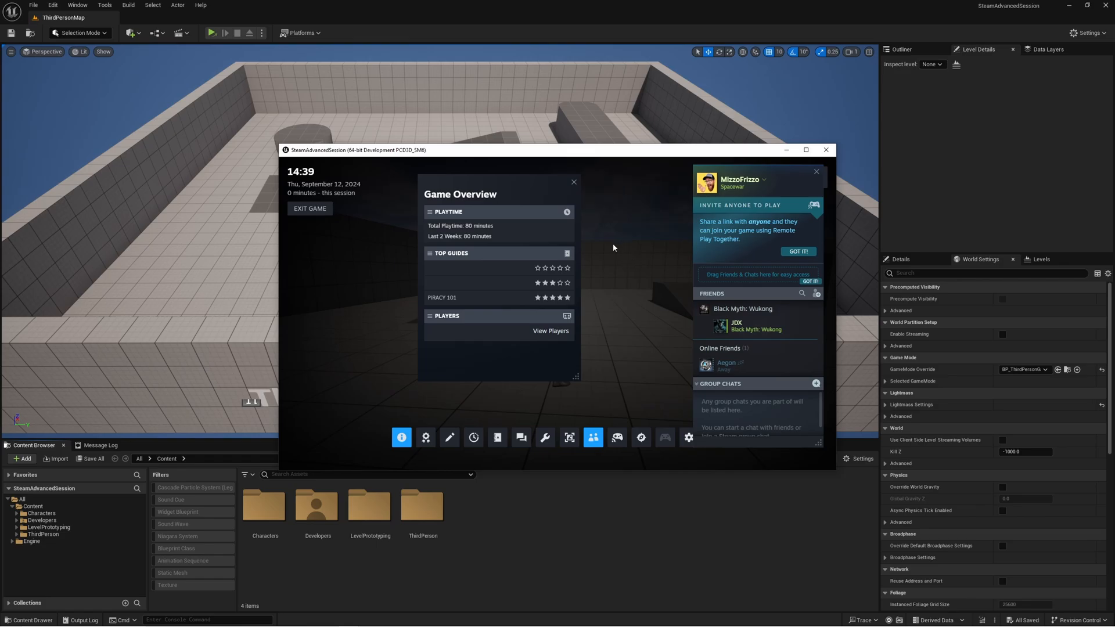
mouse_move(573, 164)
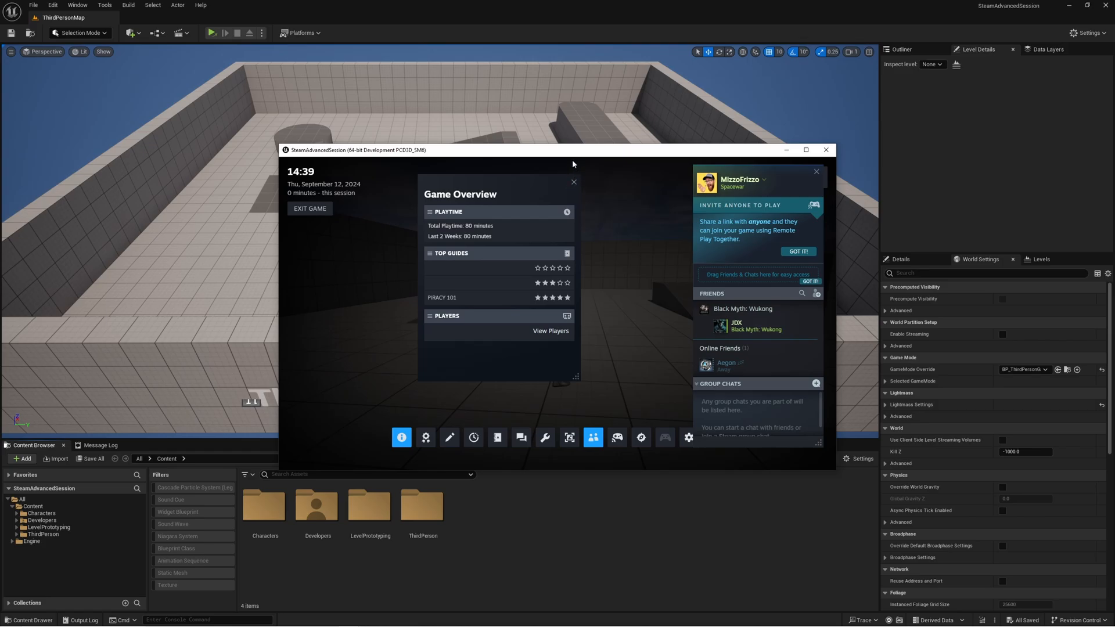
mouse_move(570, 161)
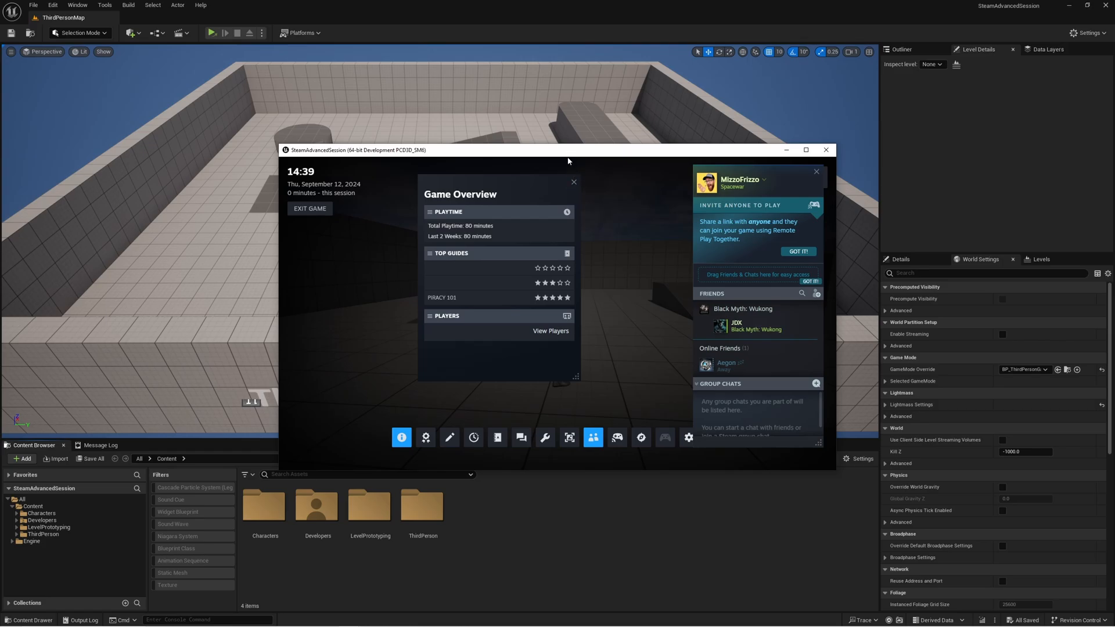
mouse_move(591, 169)
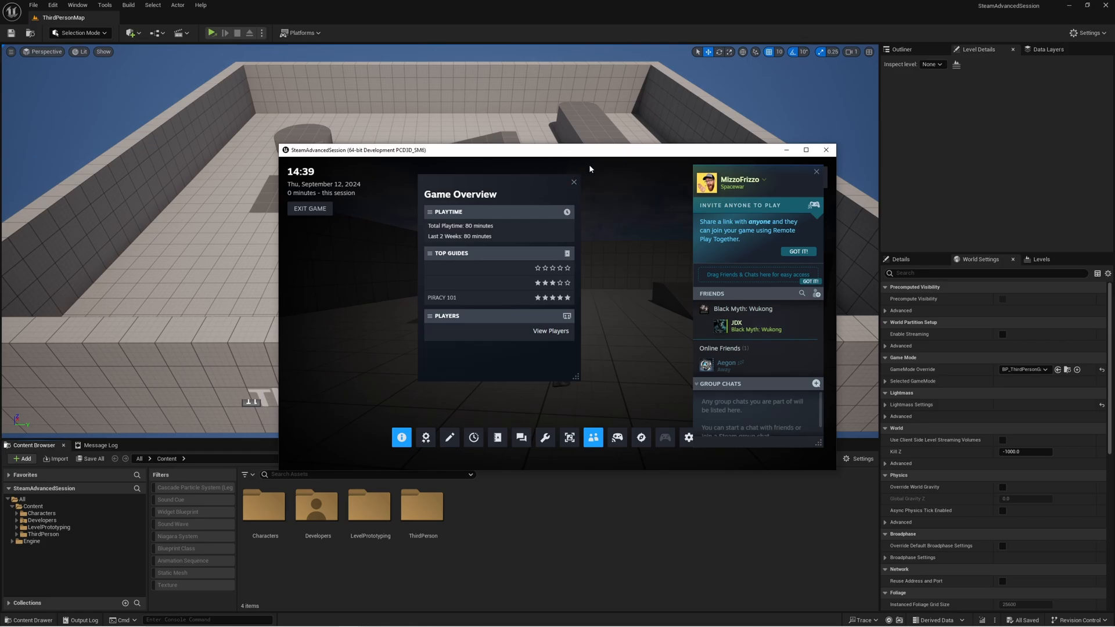